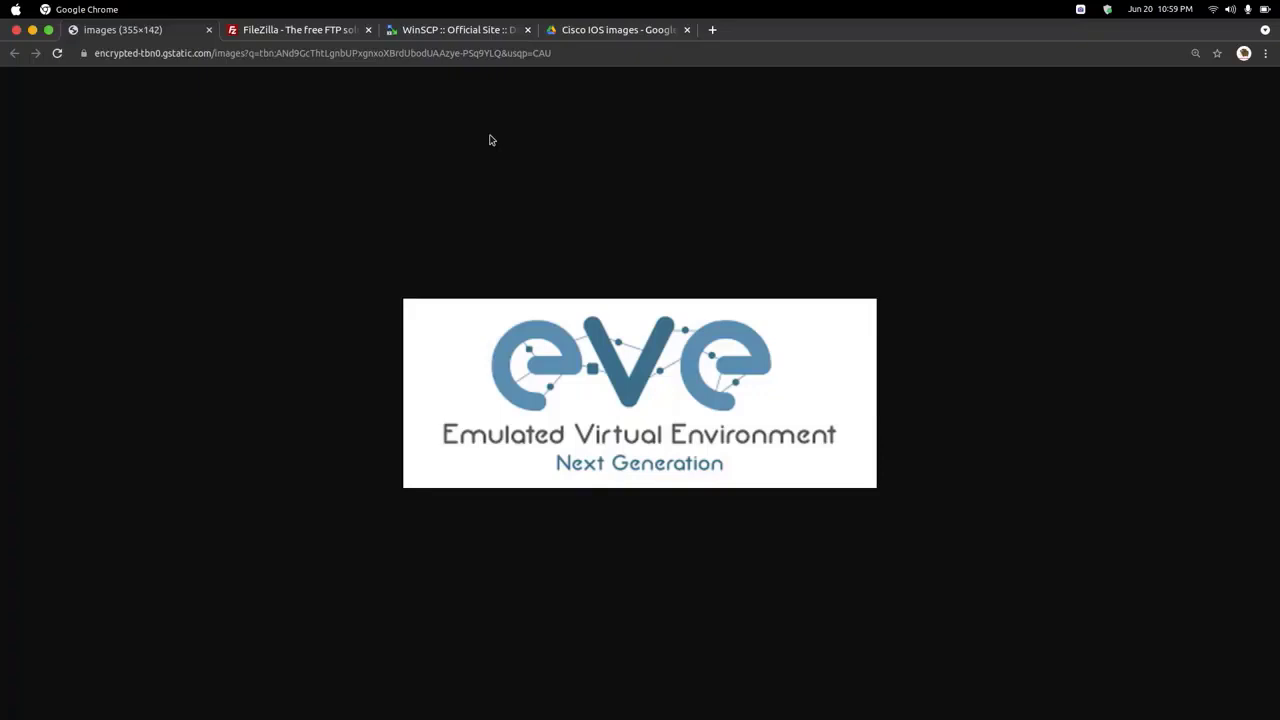
mouse_move(562, 418)
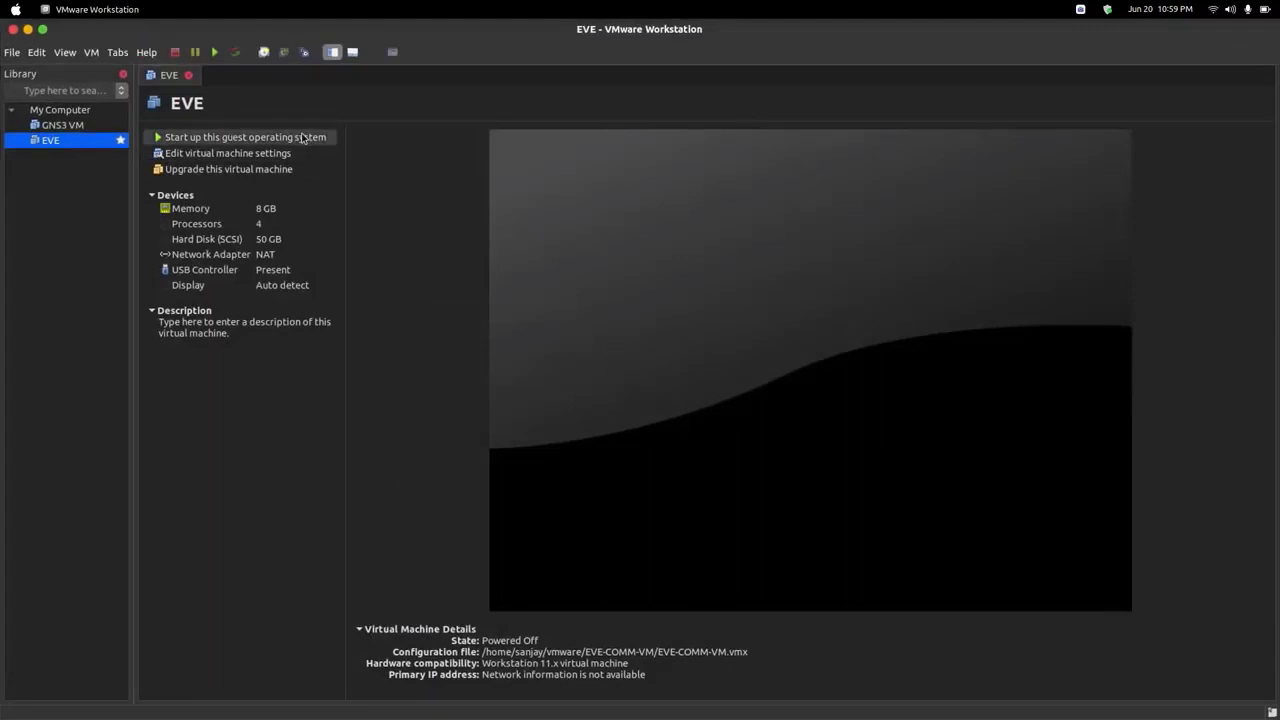
- Power on the EVE virtual machine in VMware Workstation
click(245, 137)
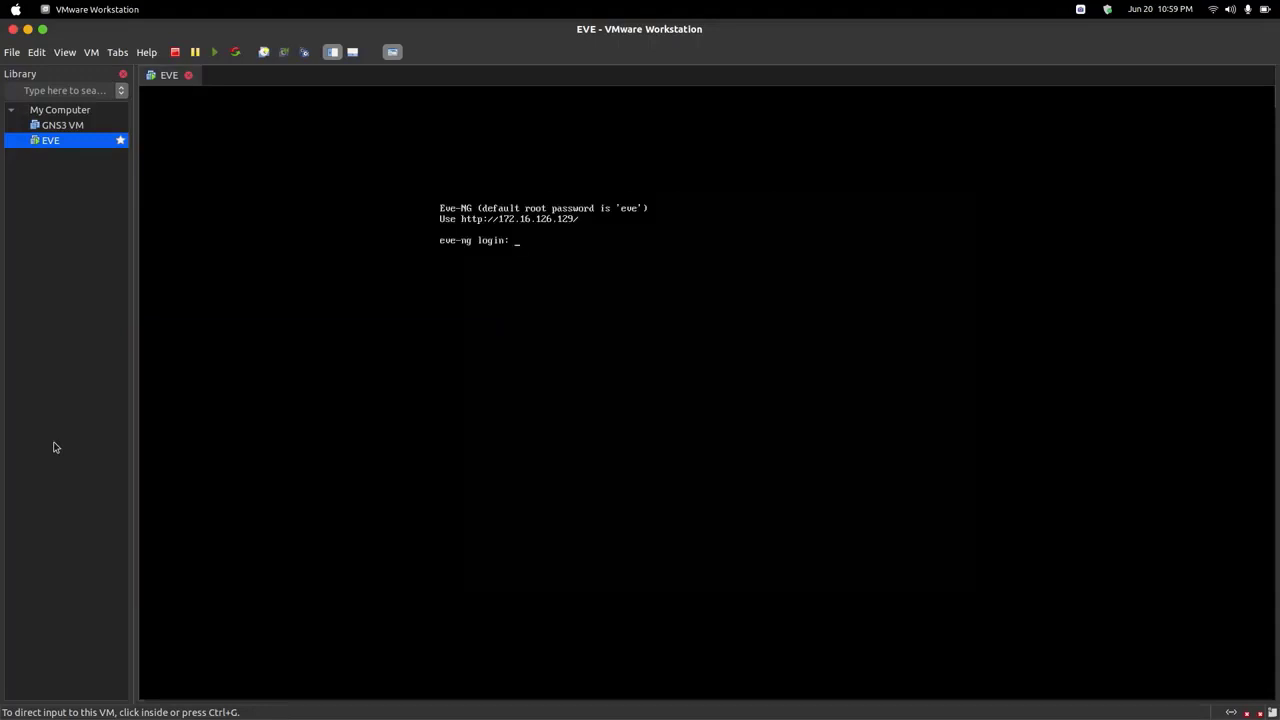
mouse_move(255, 416)
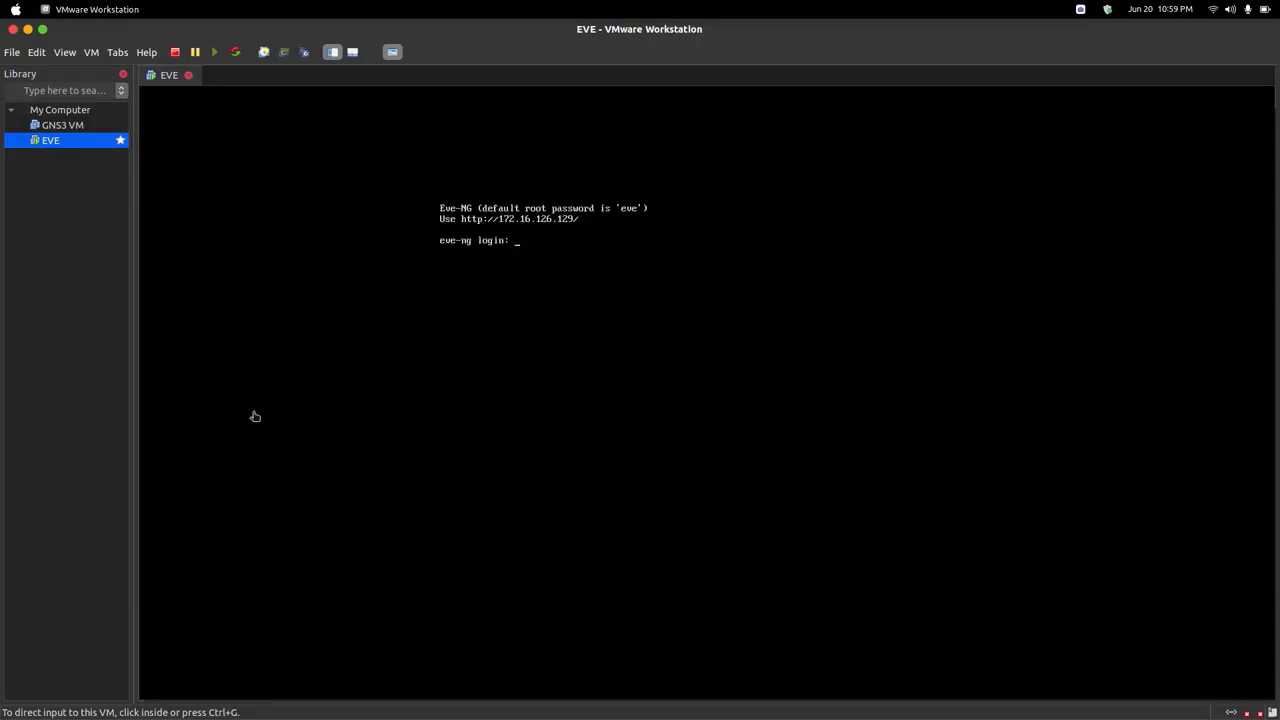
mouse_move(577, 235)
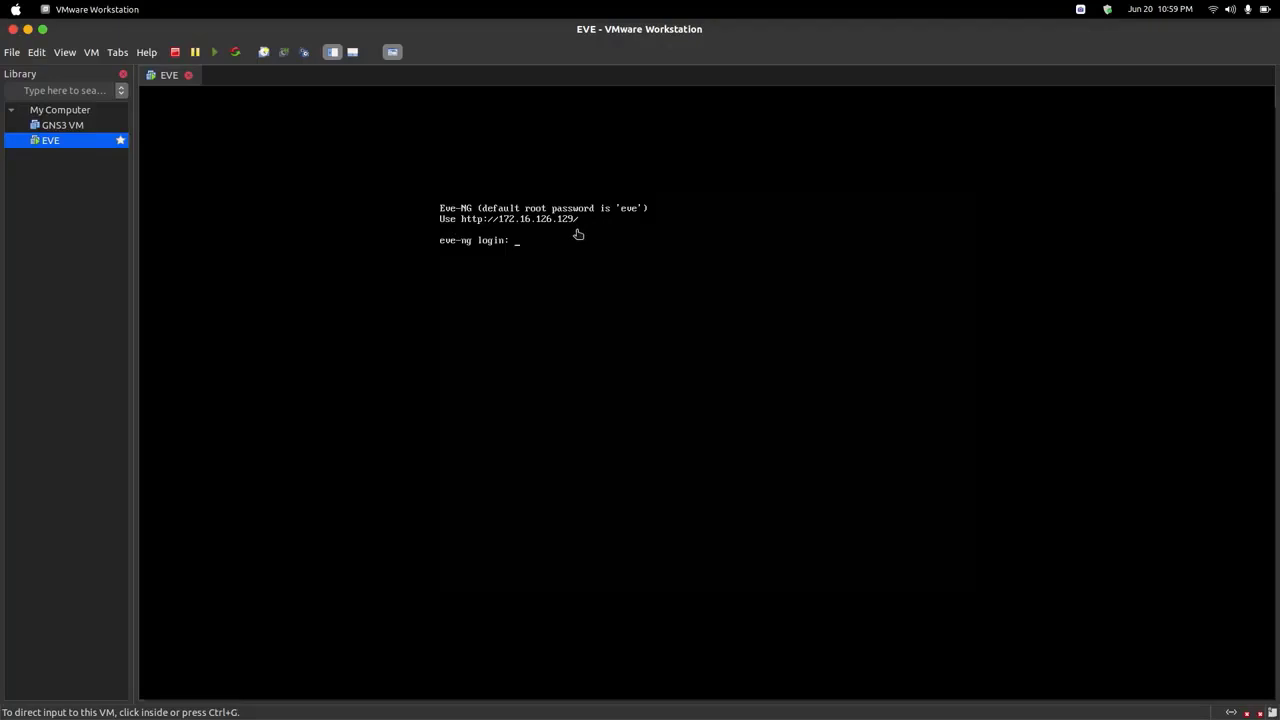
mouse_move(561, 234)
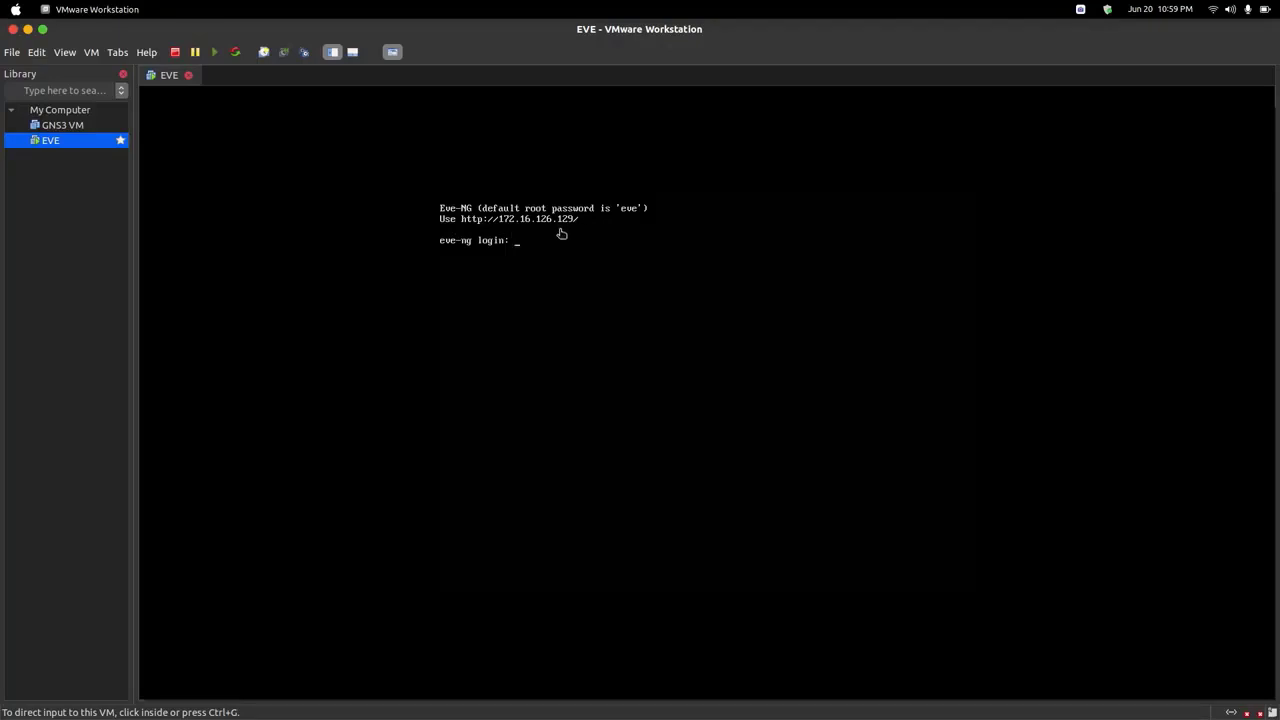
- Search Activities for 'file' applications, then return to the Chrome window
click(80, 330)
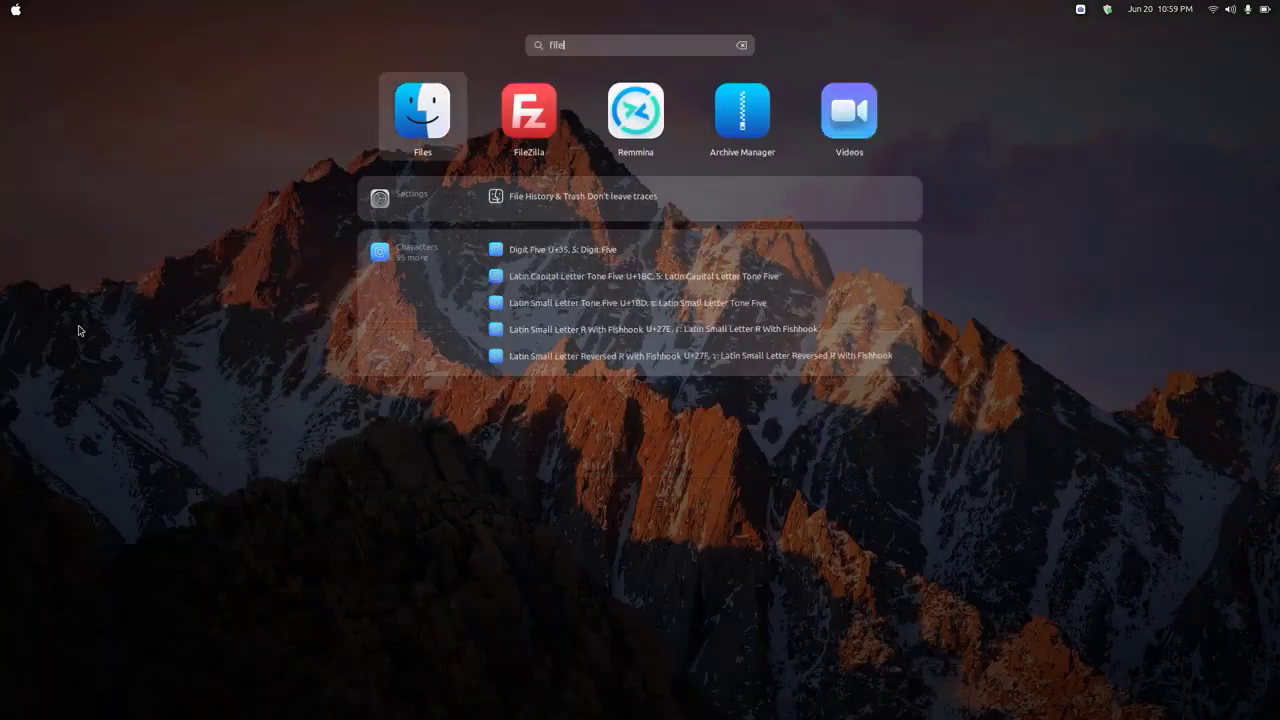
click(528, 111)
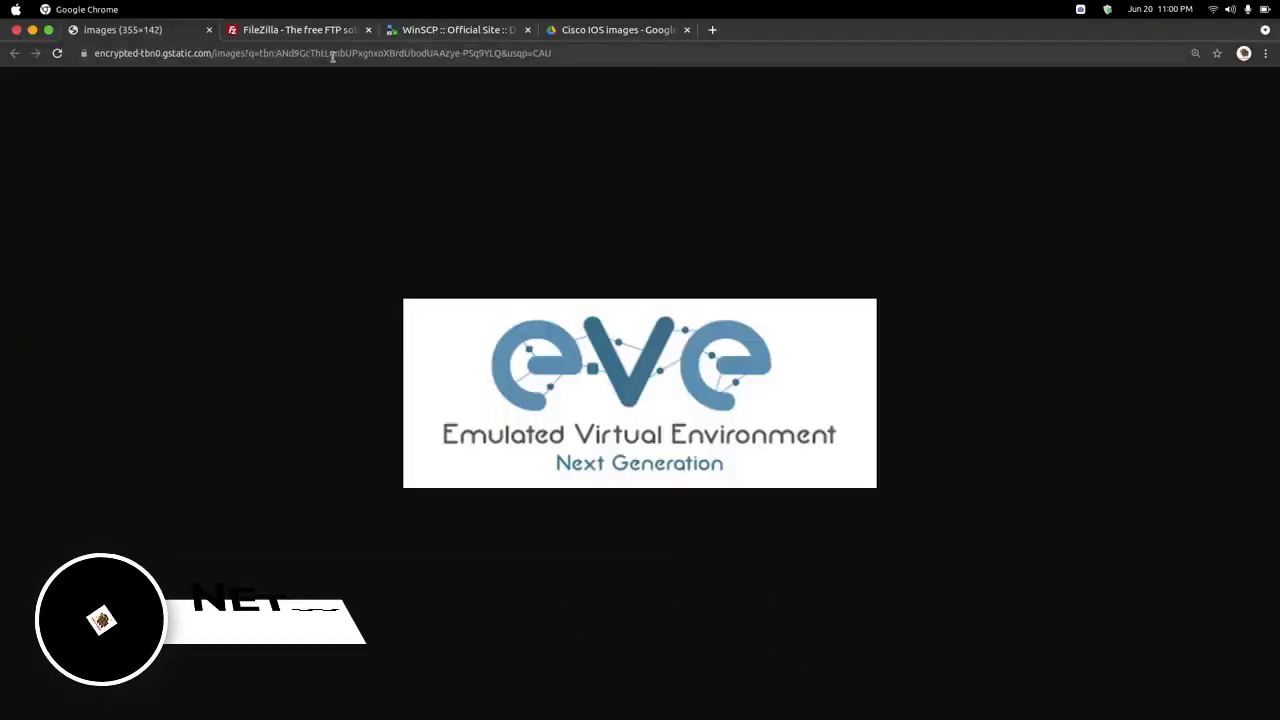
- Switch through the FileZilla, WinSCP and Cisco IOS images Drive tabs
click(297, 29)
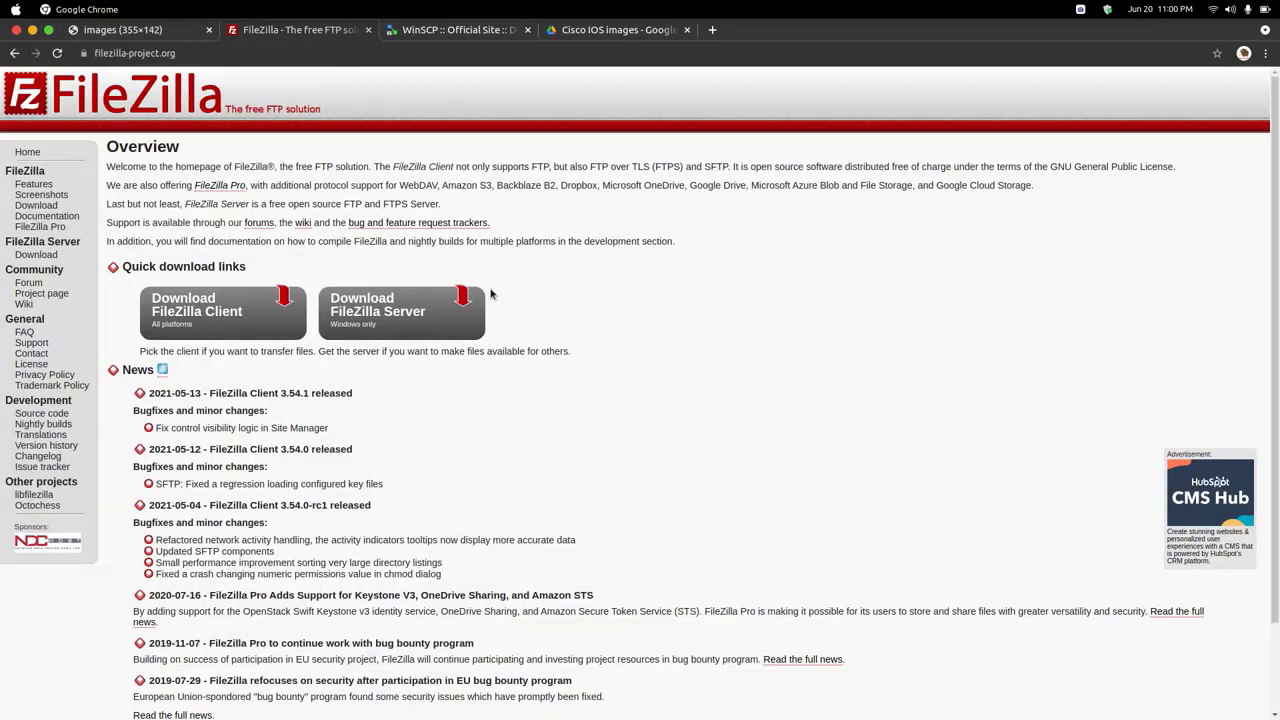
click(455, 29)
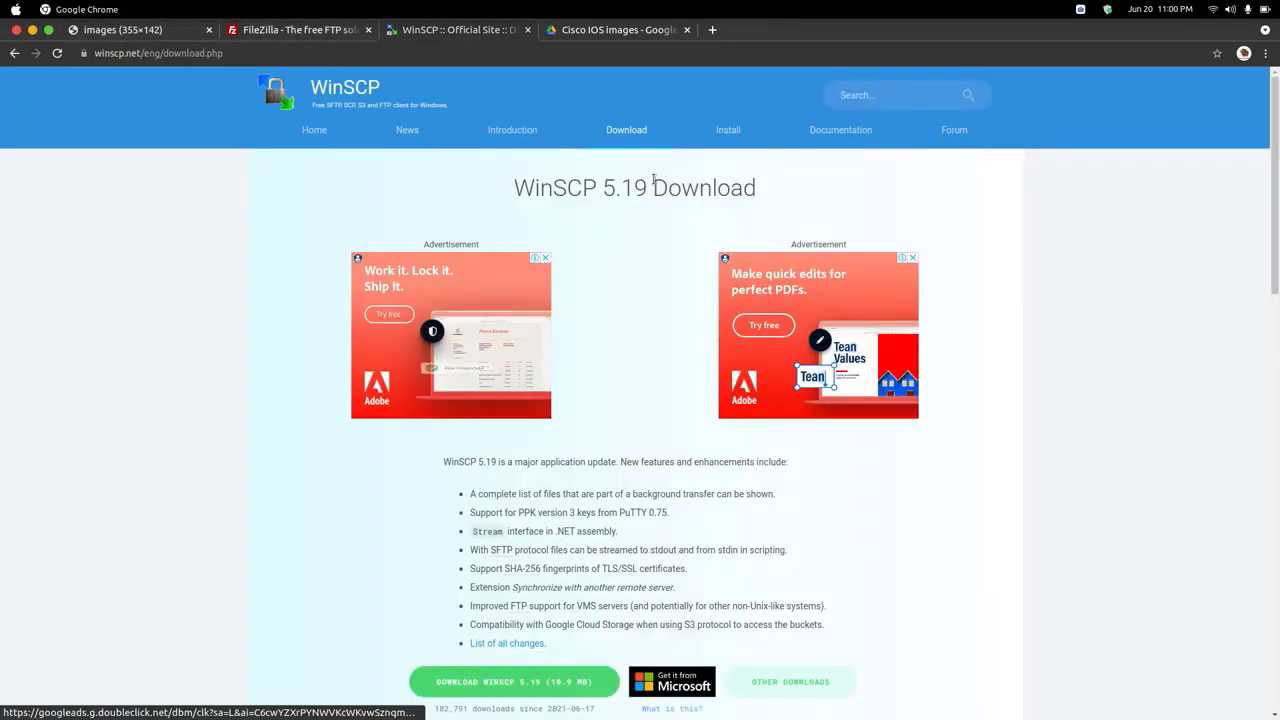
click(617, 29)
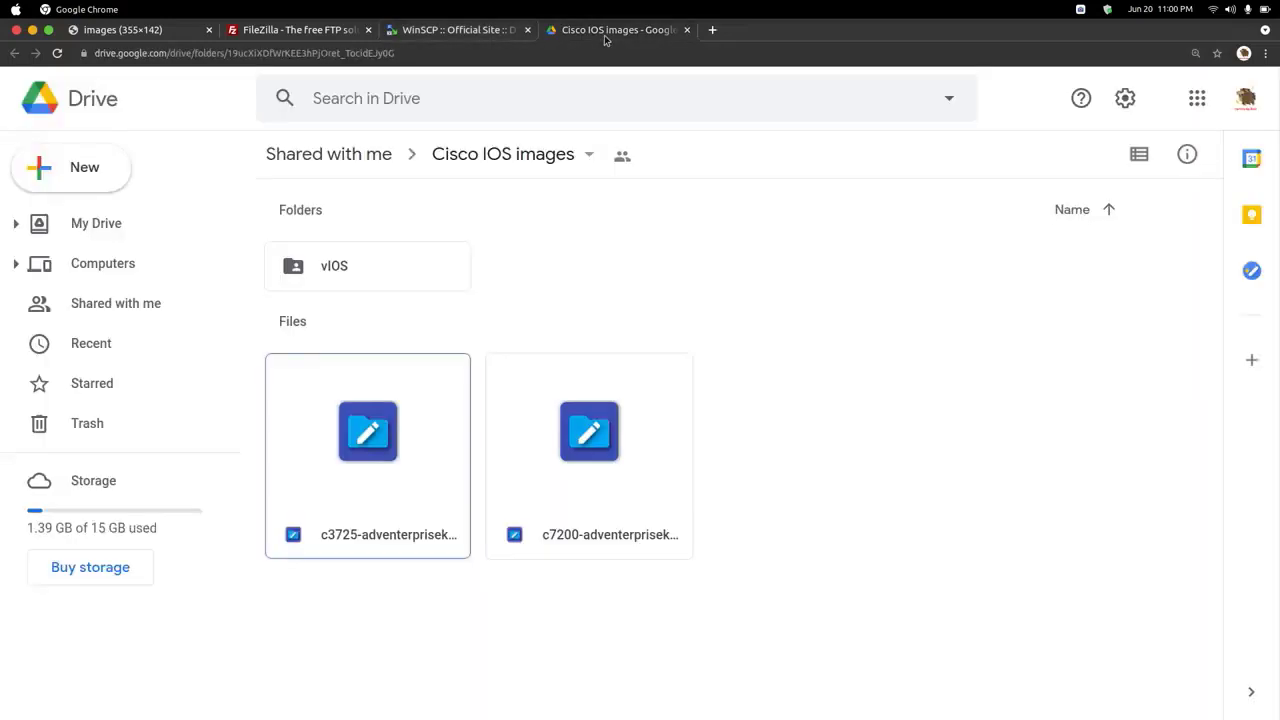
mouse_move(938, 613)
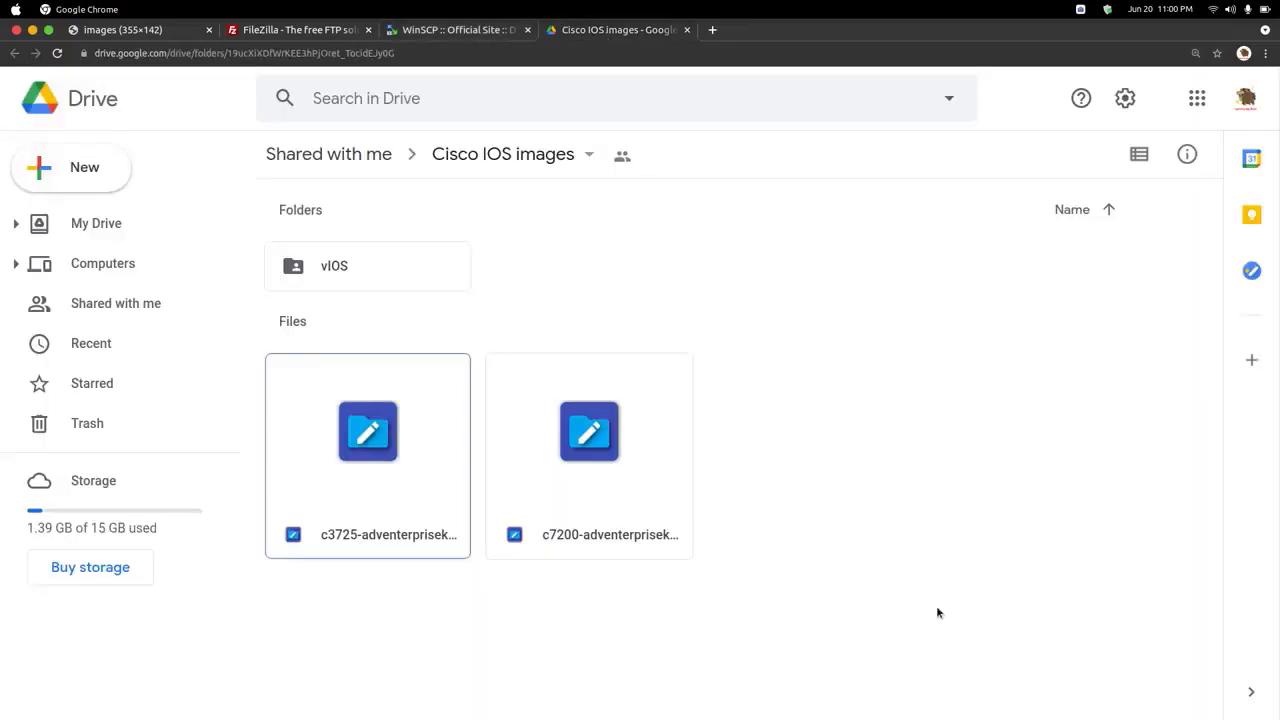
mouse_move(450, 491)
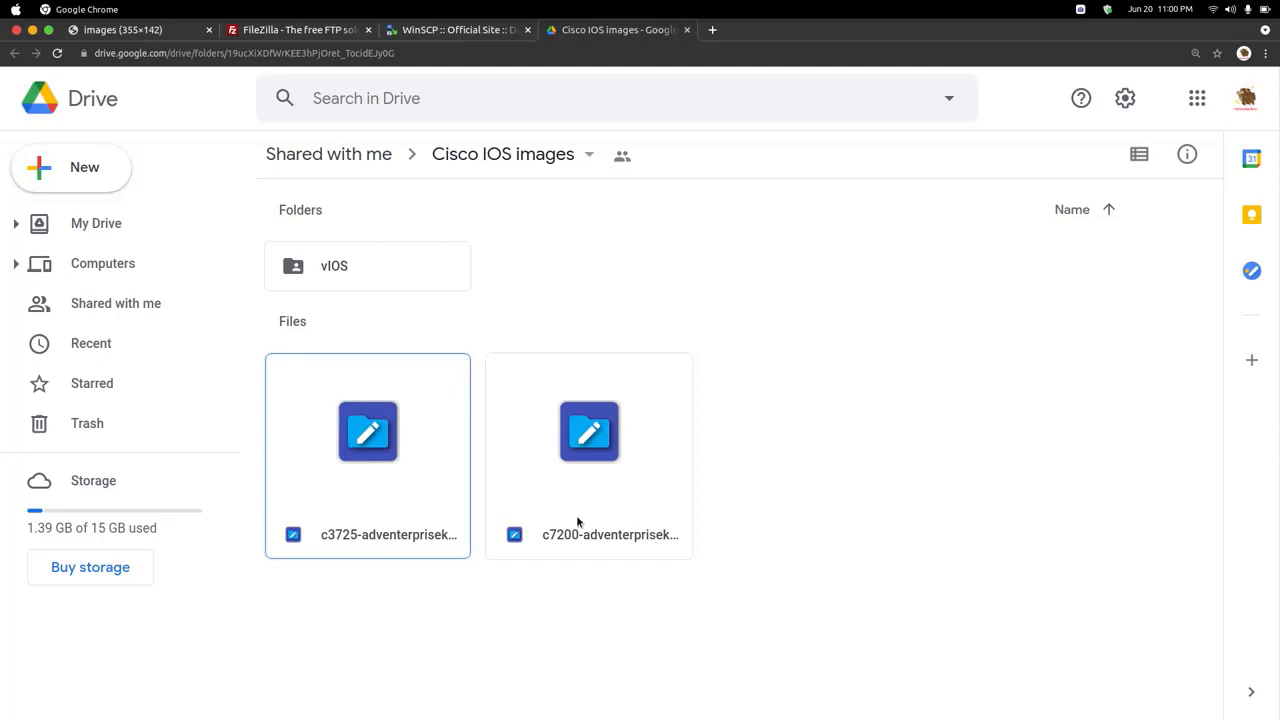
mouse_move(417, 485)
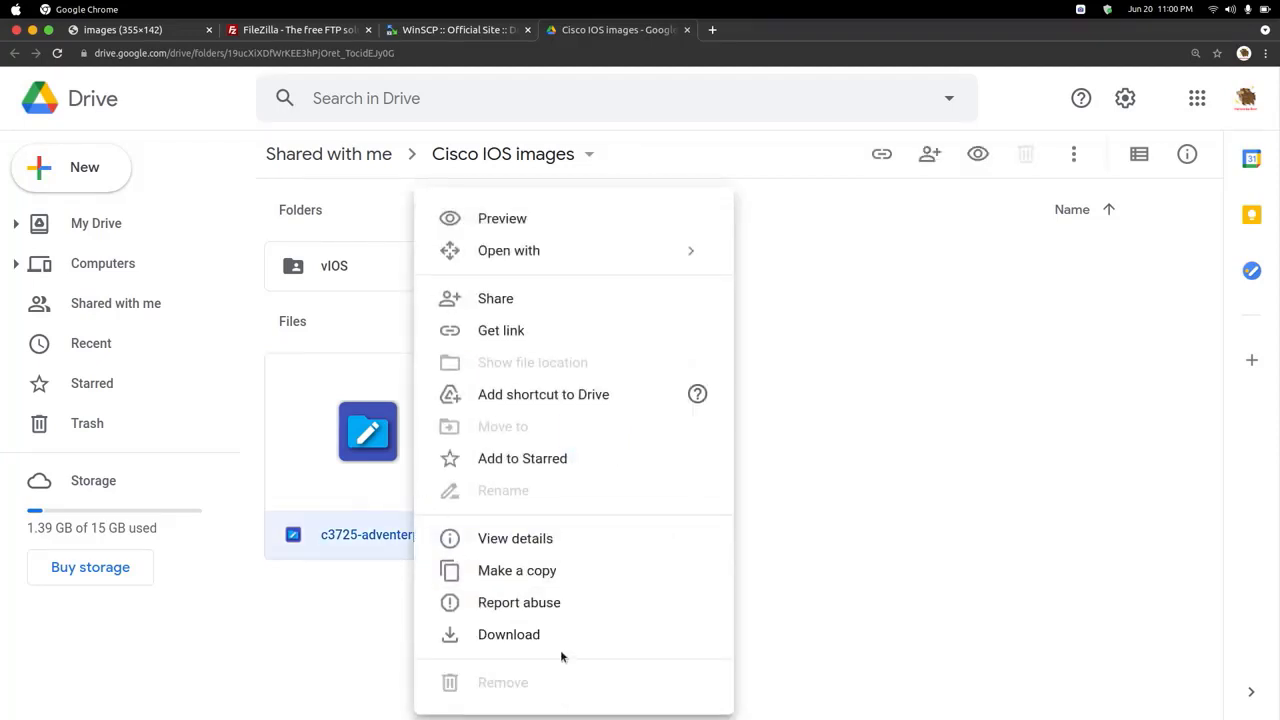
- Download the c3725 router image file from Google Drive
click(508, 634)
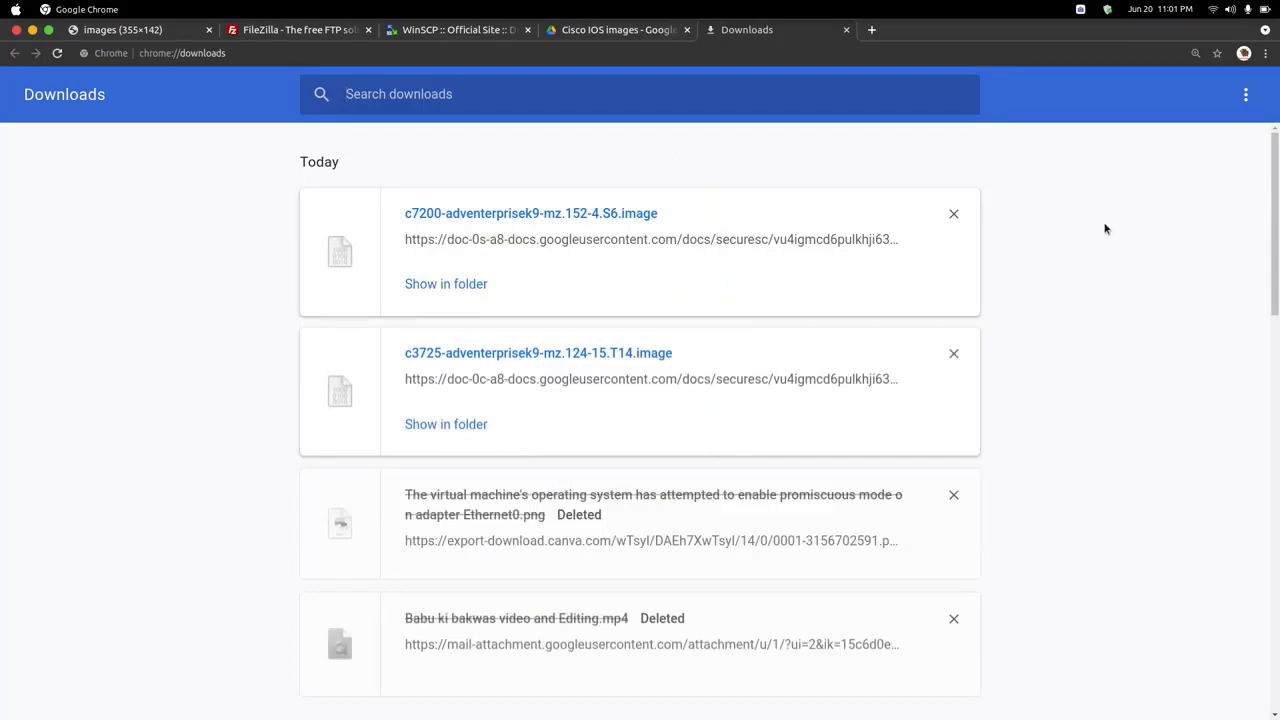
mouse_move(867, 692)
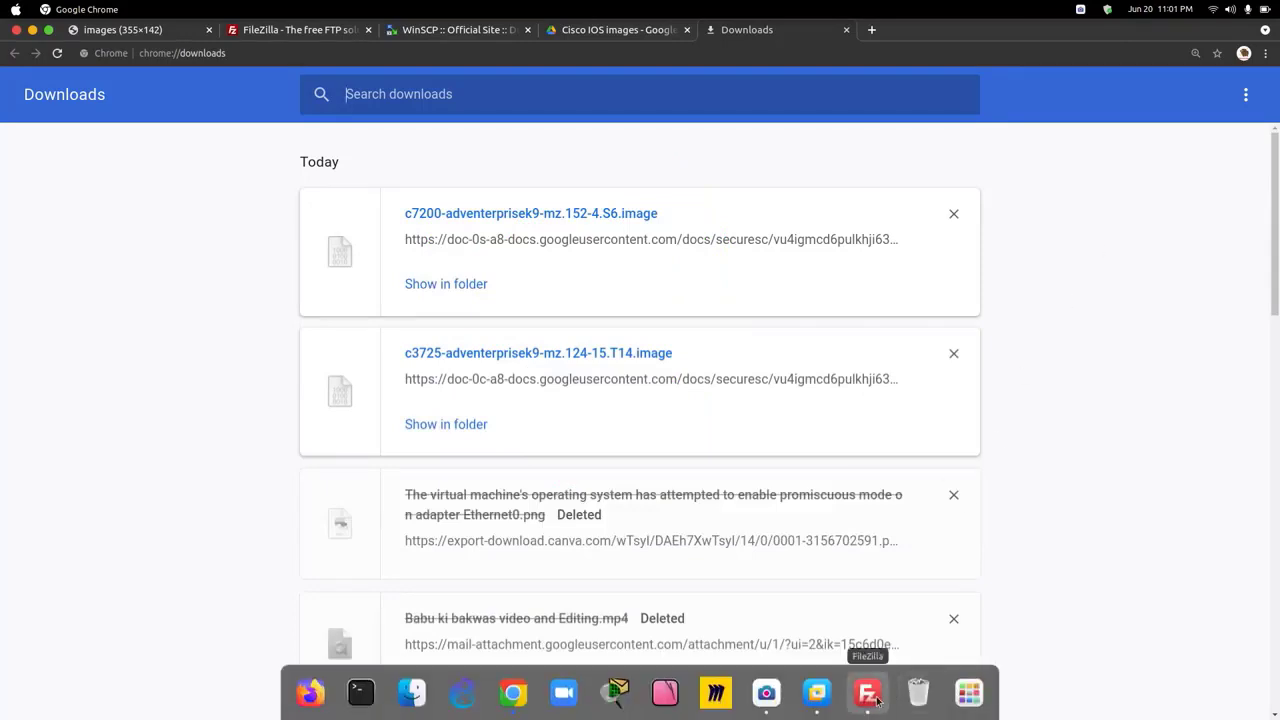
- Launch FileZilla and check EVE's IP address in the VM console
click(866, 691)
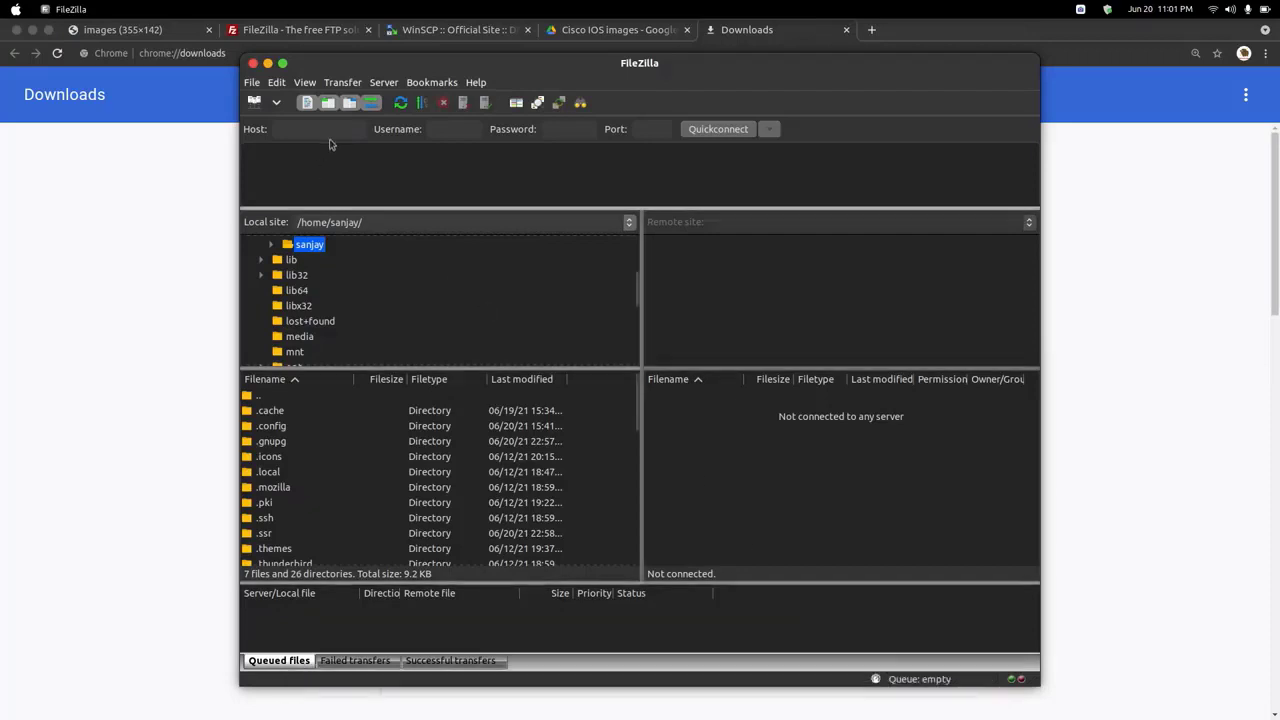
click(318, 128)
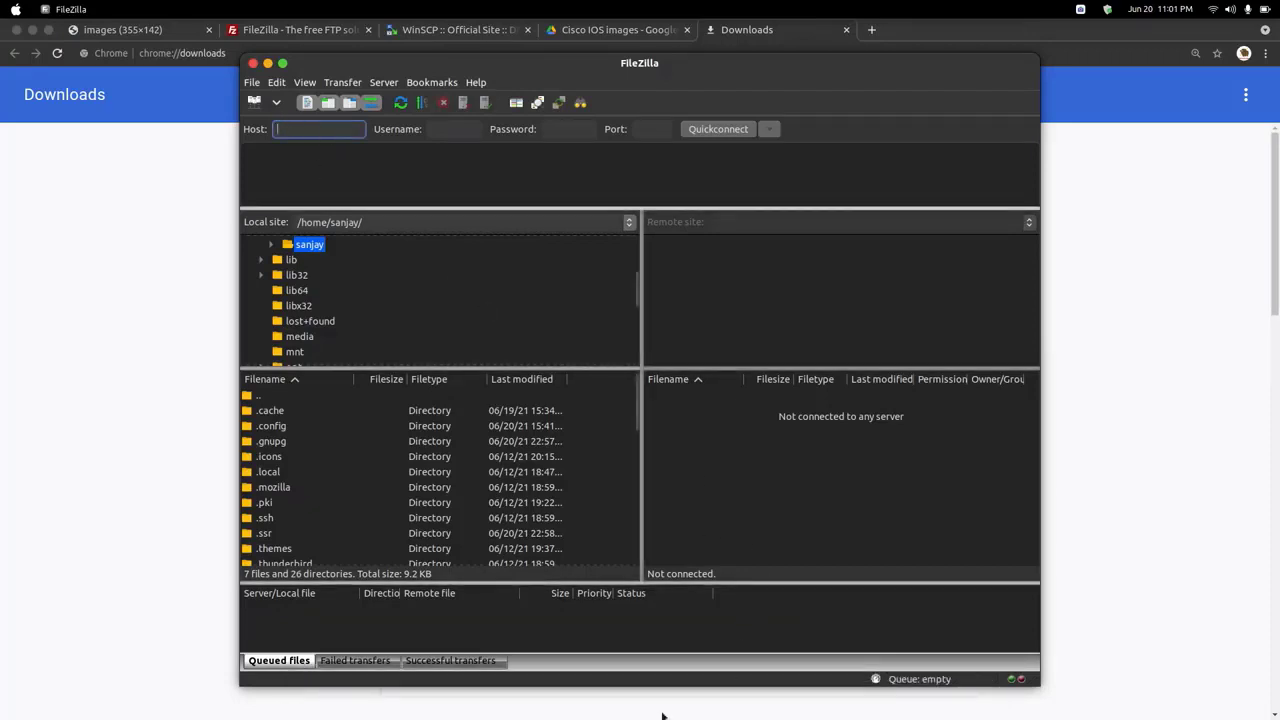
mouse_move(817, 691)
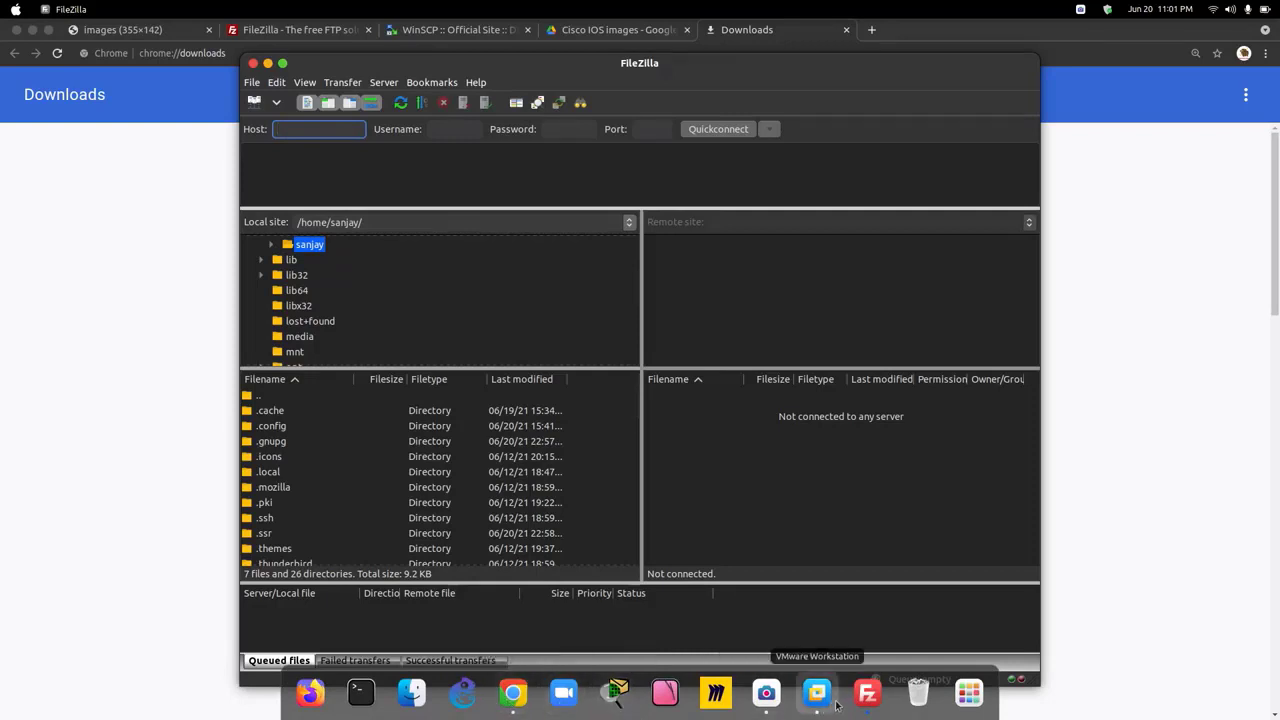
click(816, 692)
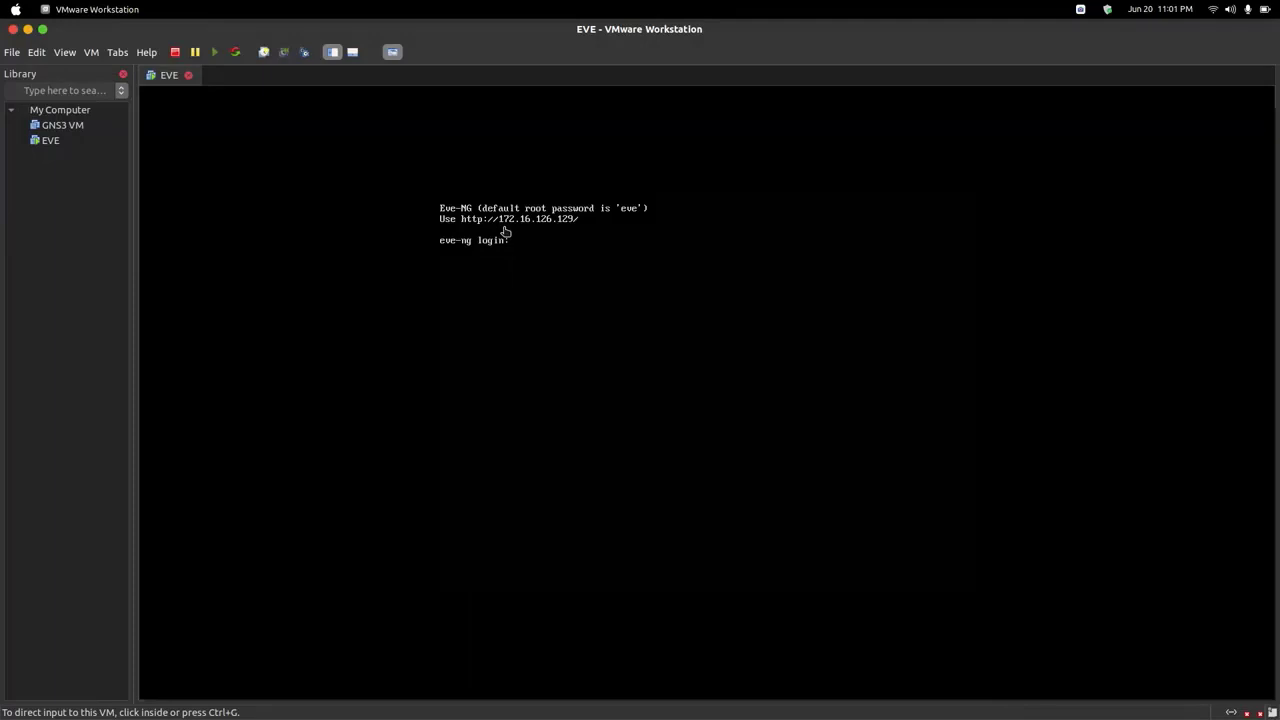
click(866, 692)
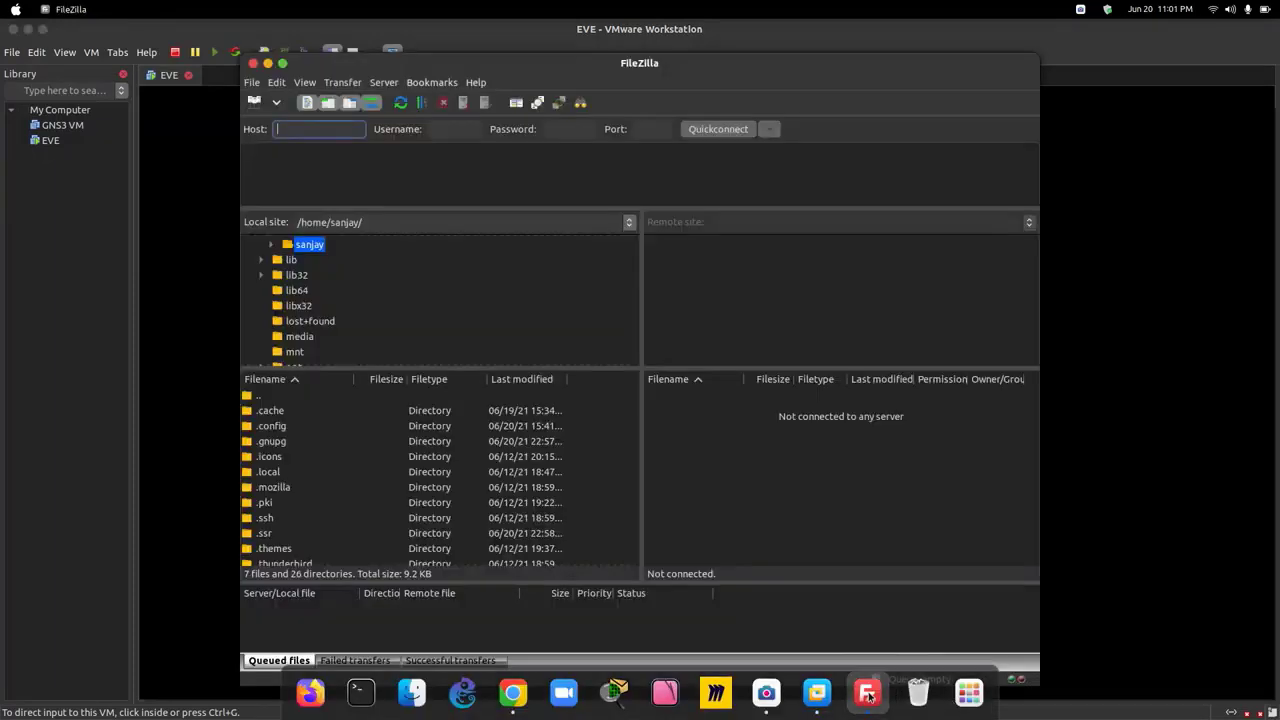
- Enter host 172.16.126.129, username root and port 22 in Quickconnect
text(172.16.126.129)
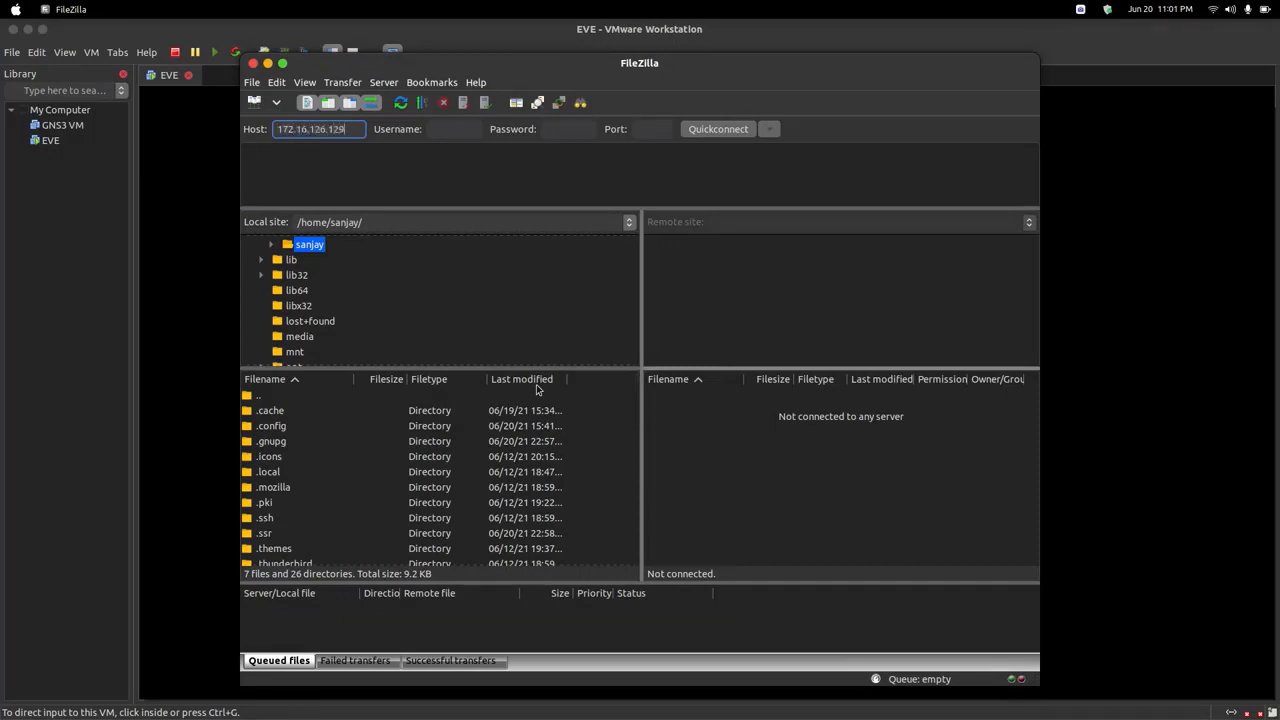
click(454, 128)
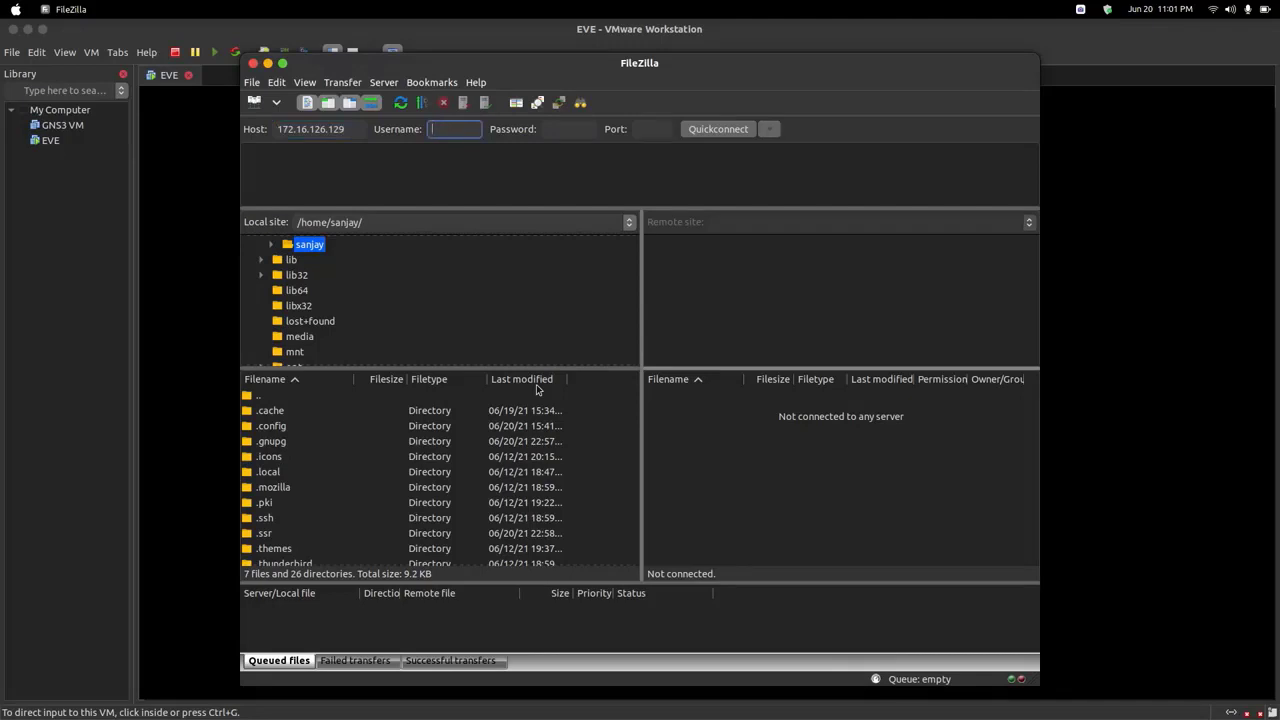
text(root)
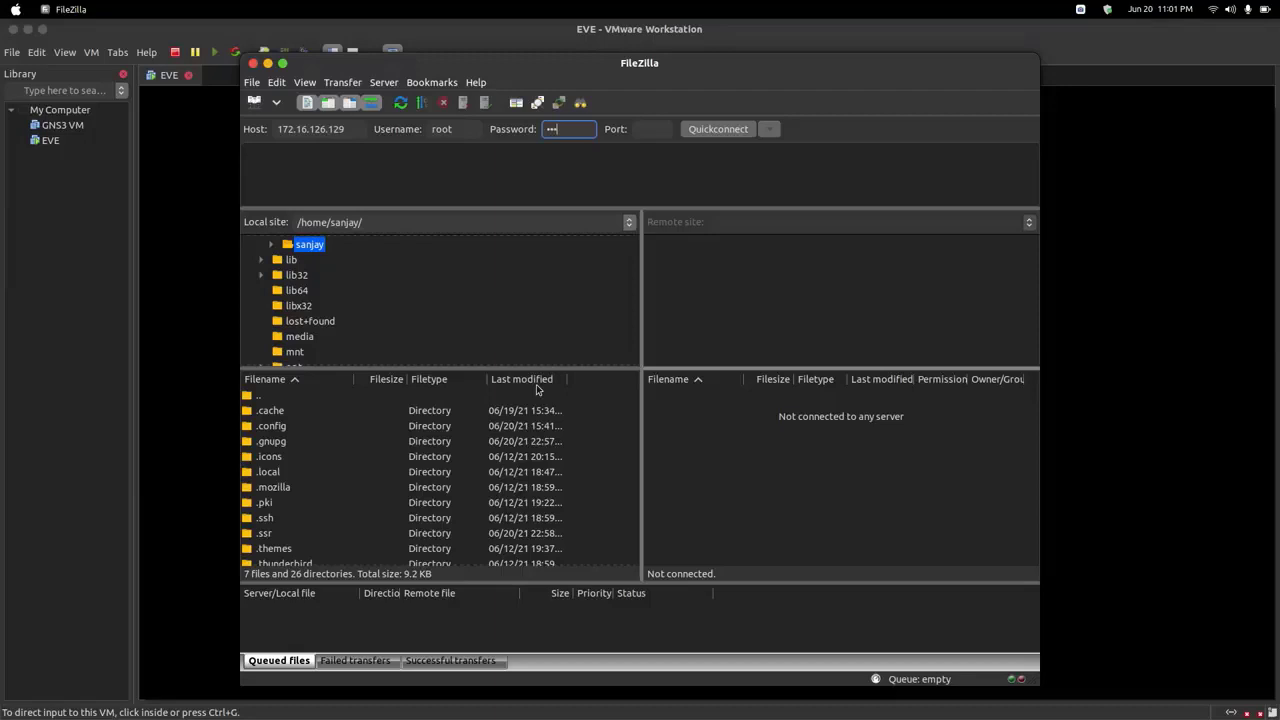
click(652, 128)
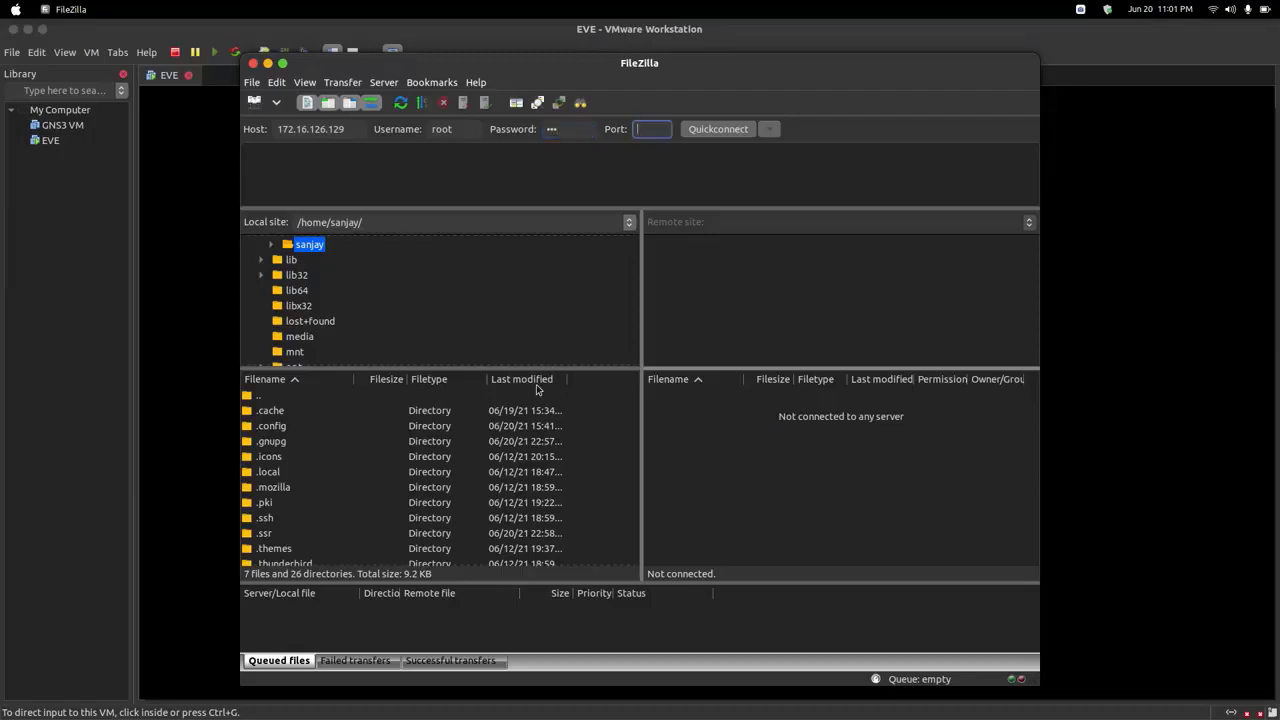
text(22)
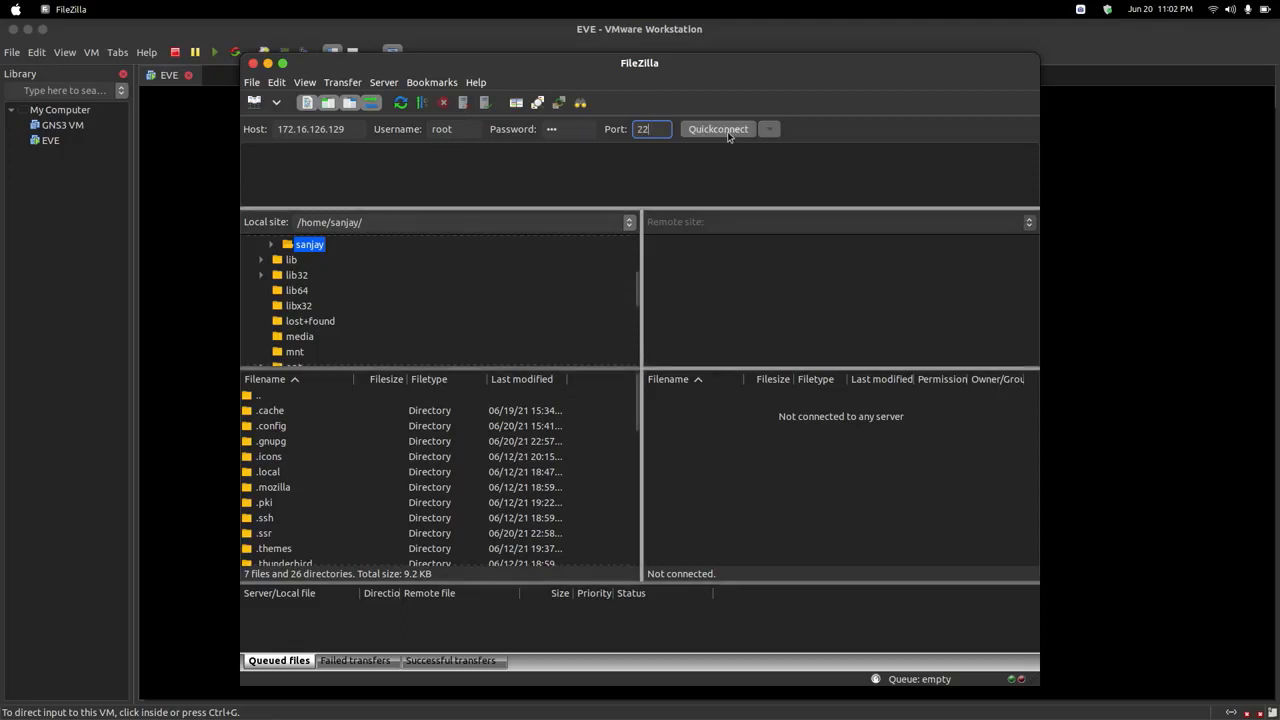
- Quickconnect to the EVE server, accepting the password-saving prompt and host key
click(718, 129)
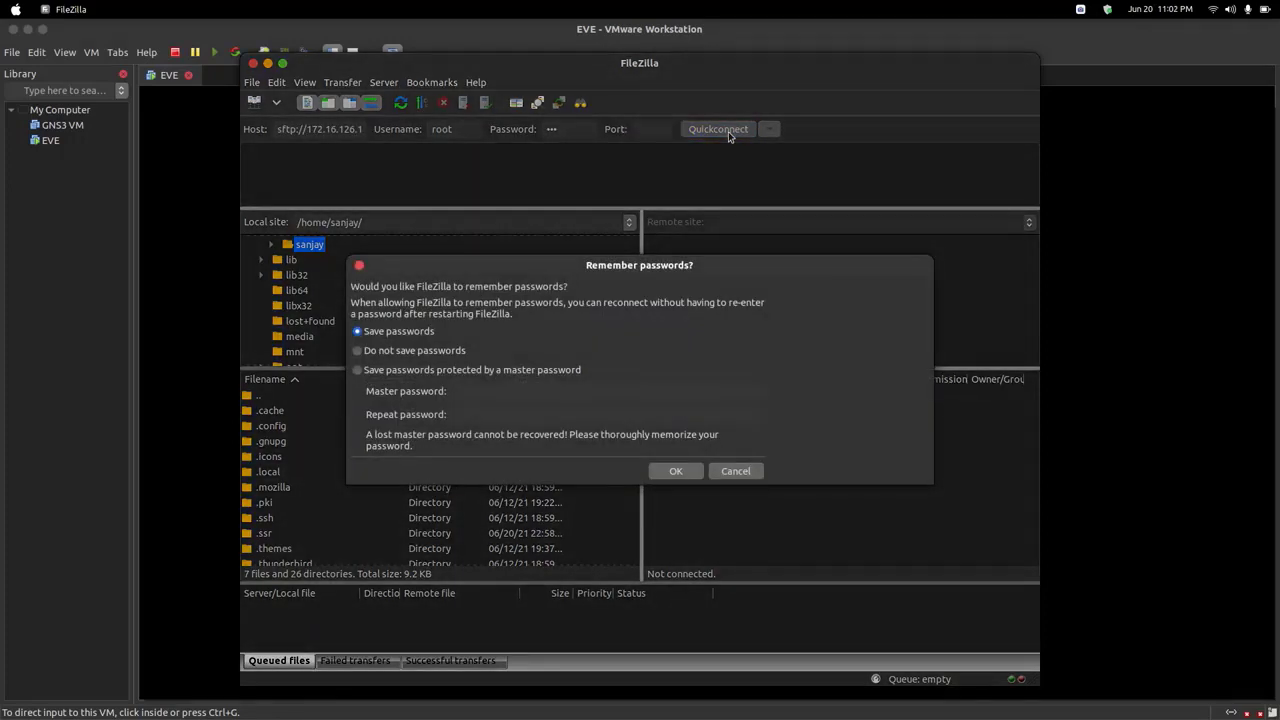
mouse_move(410, 355)
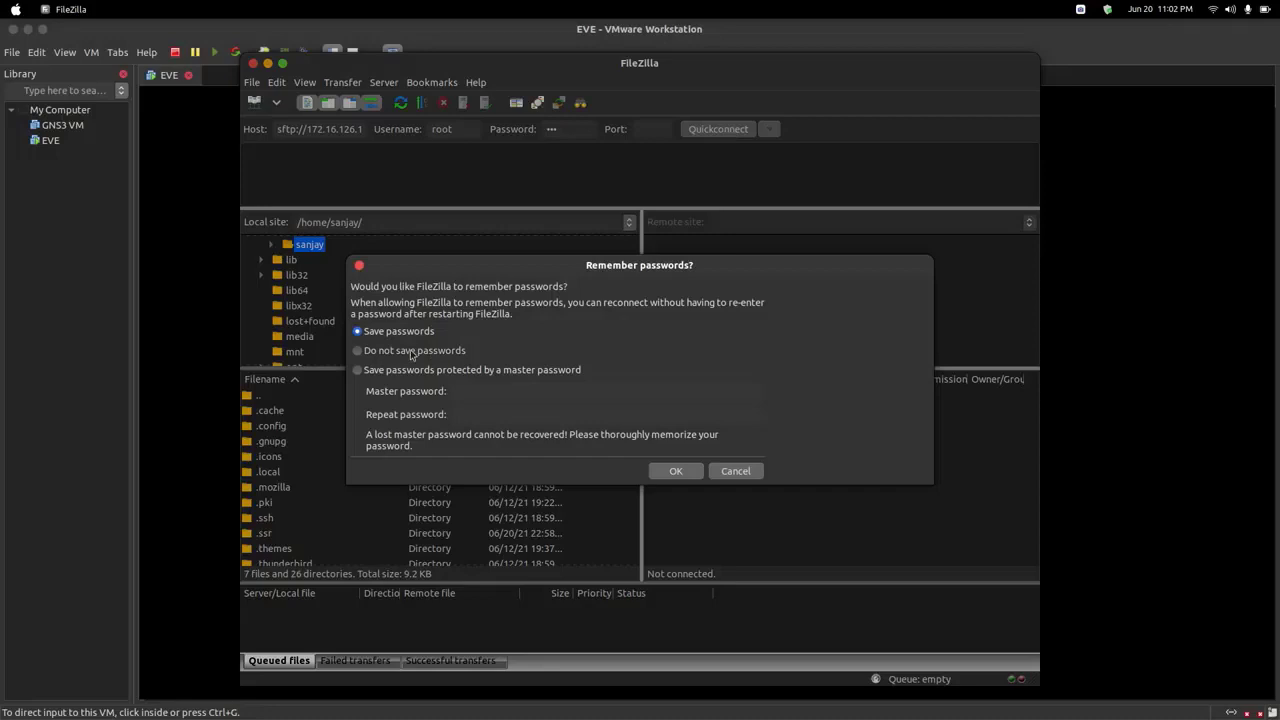
click(676, 471)
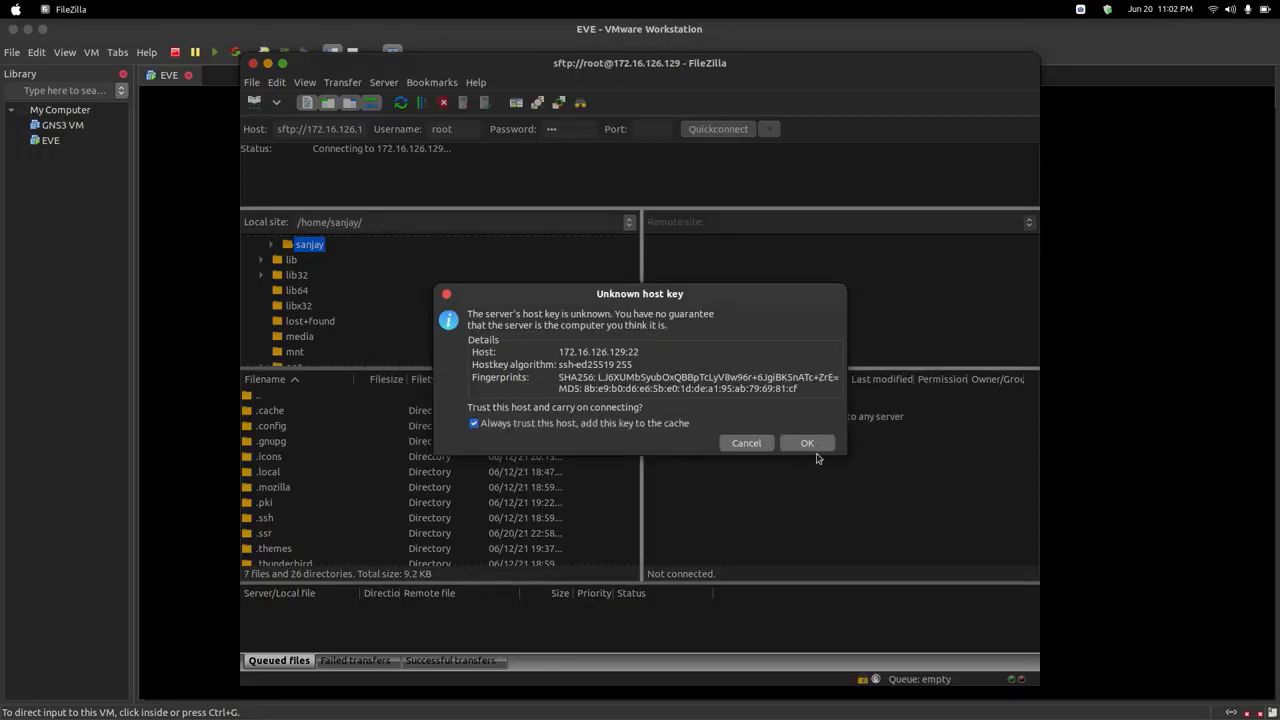
click(807, 442)
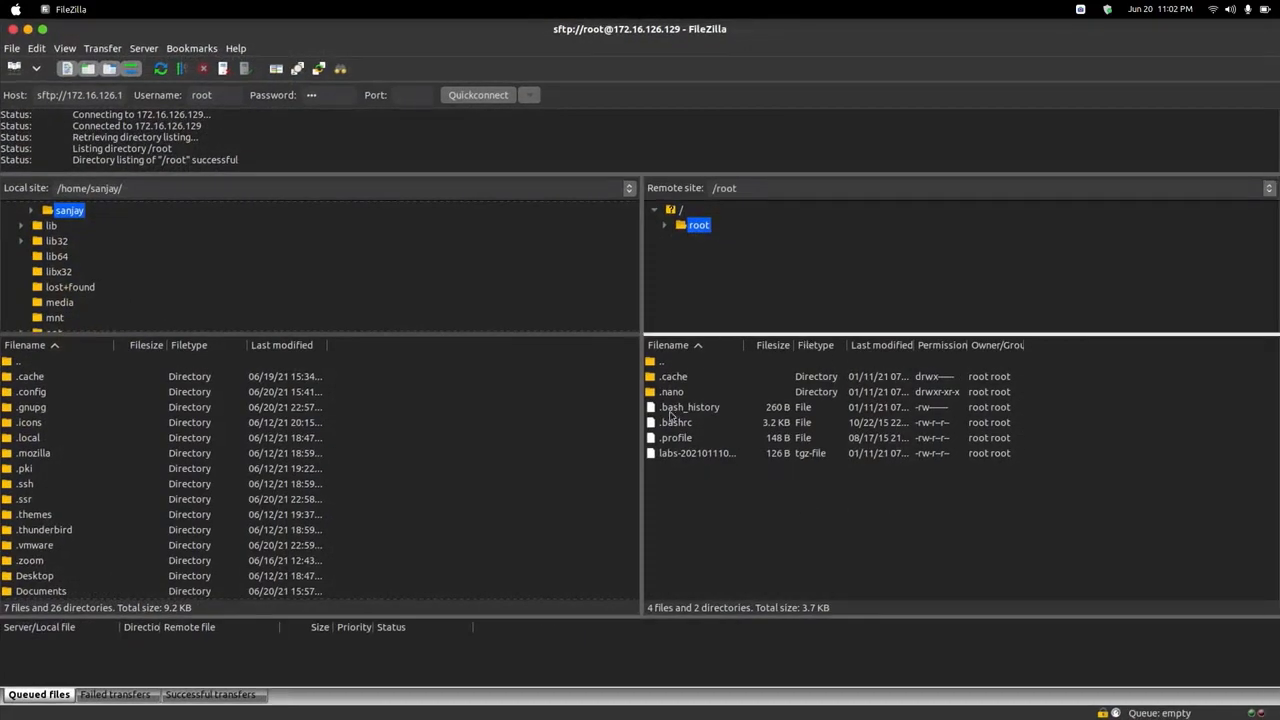
mouse_move(765, 318)
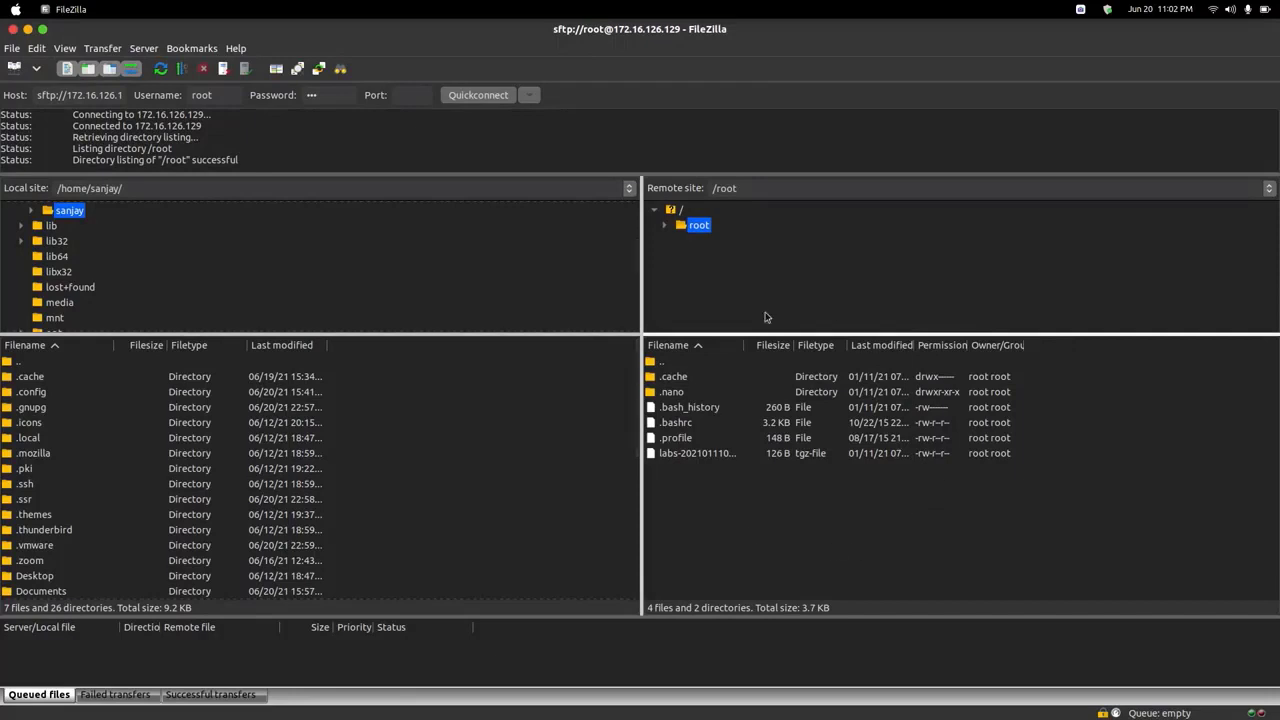
mouse_move(792, 568)
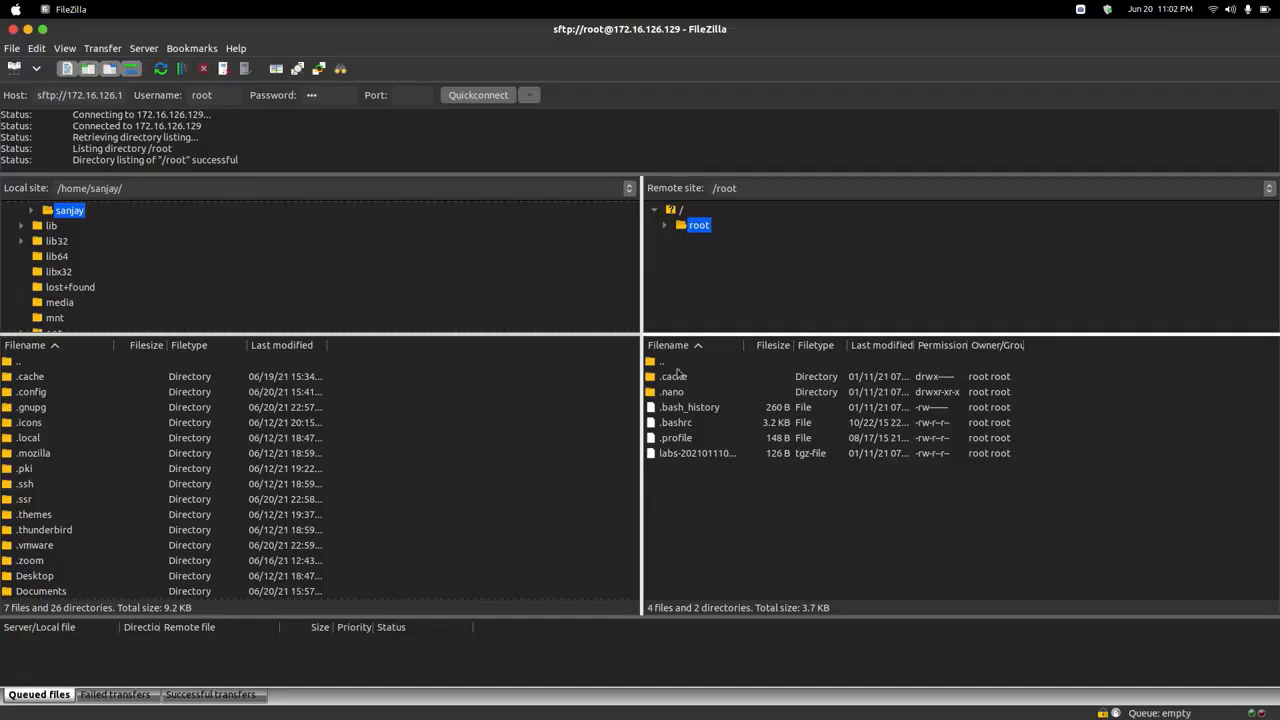
- Browse the server from / into the opt and unetlab folders
click(700, 361)
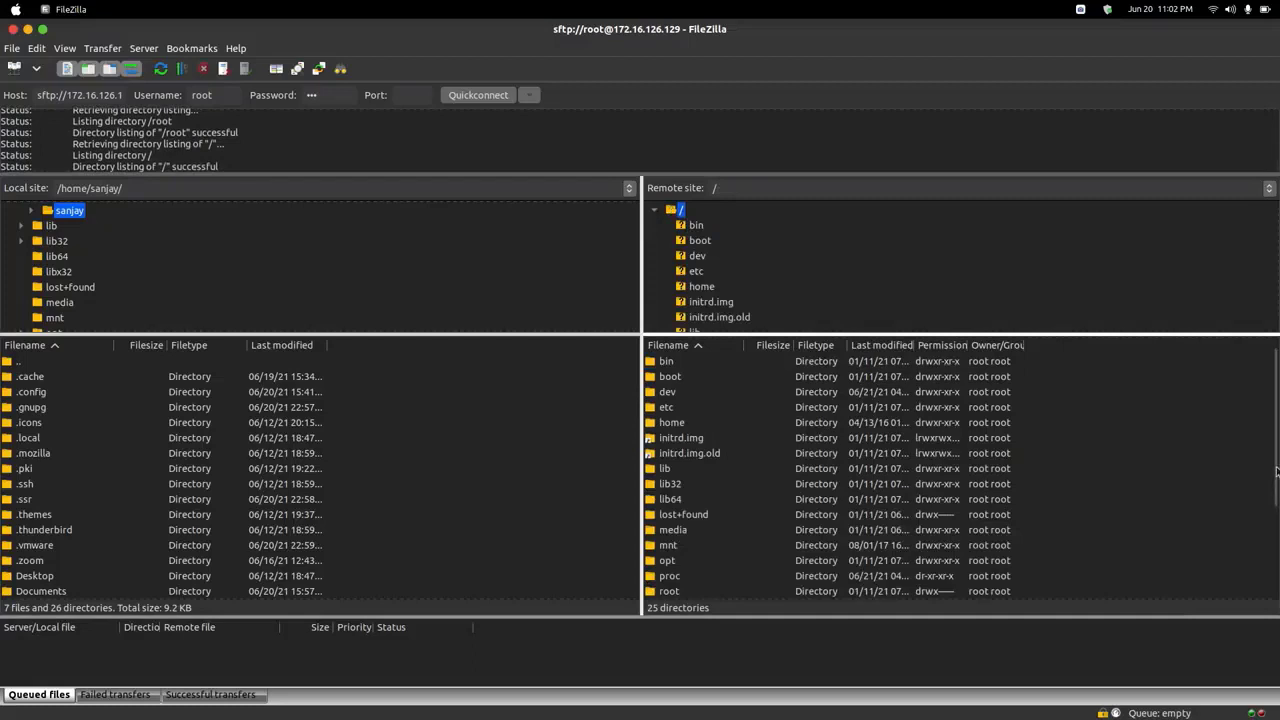
scroll(down, 3)
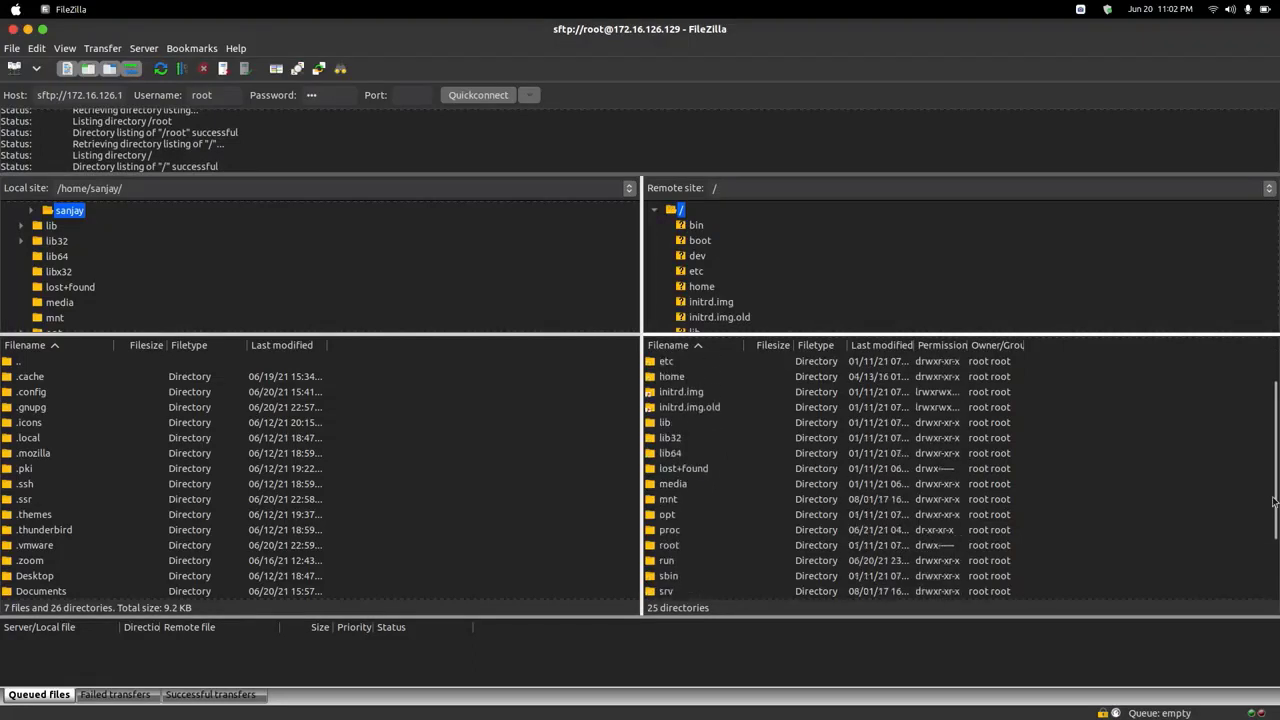
scroll(up, 3)
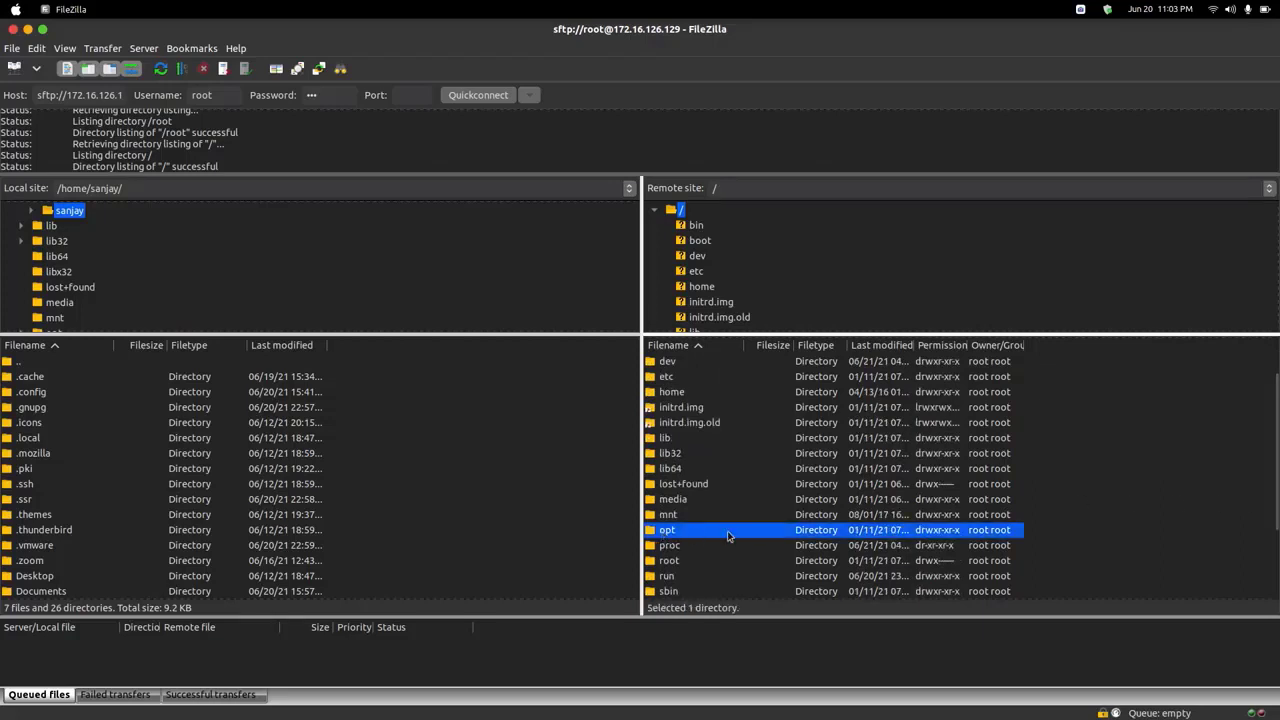
double_click(667, 529)
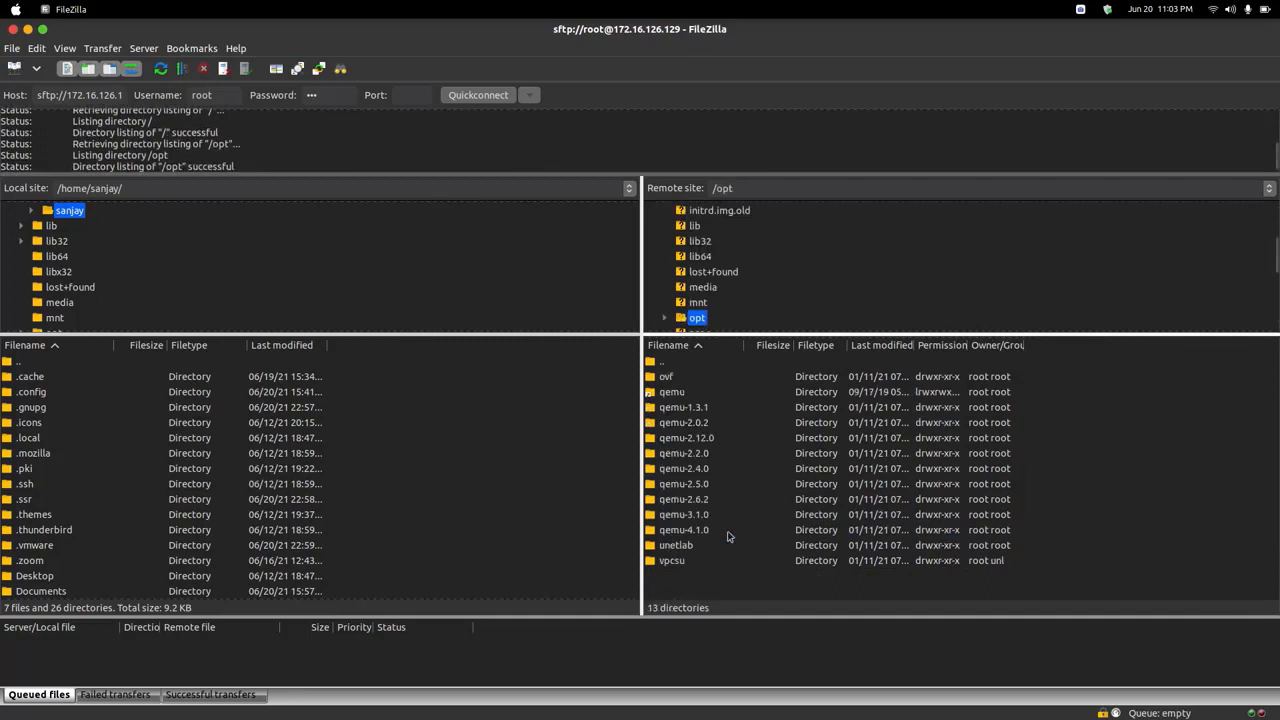
mouse_move(684, 550)
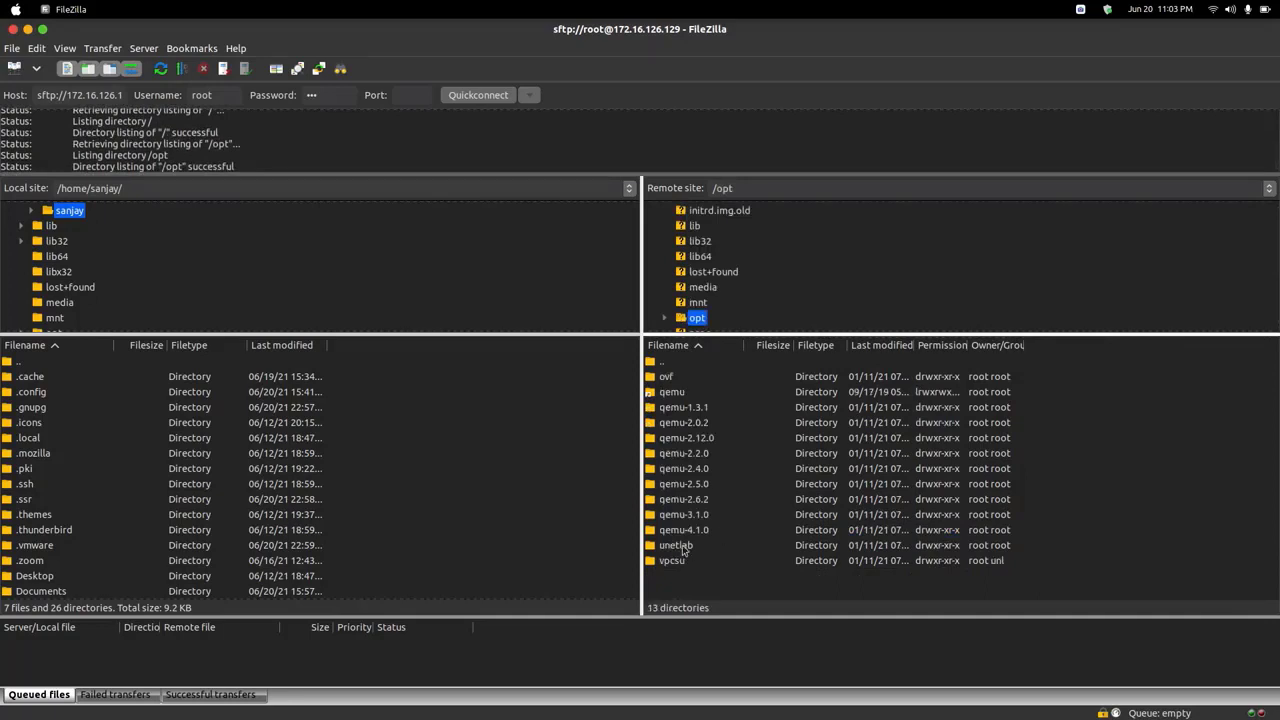
double_click(675, 544)
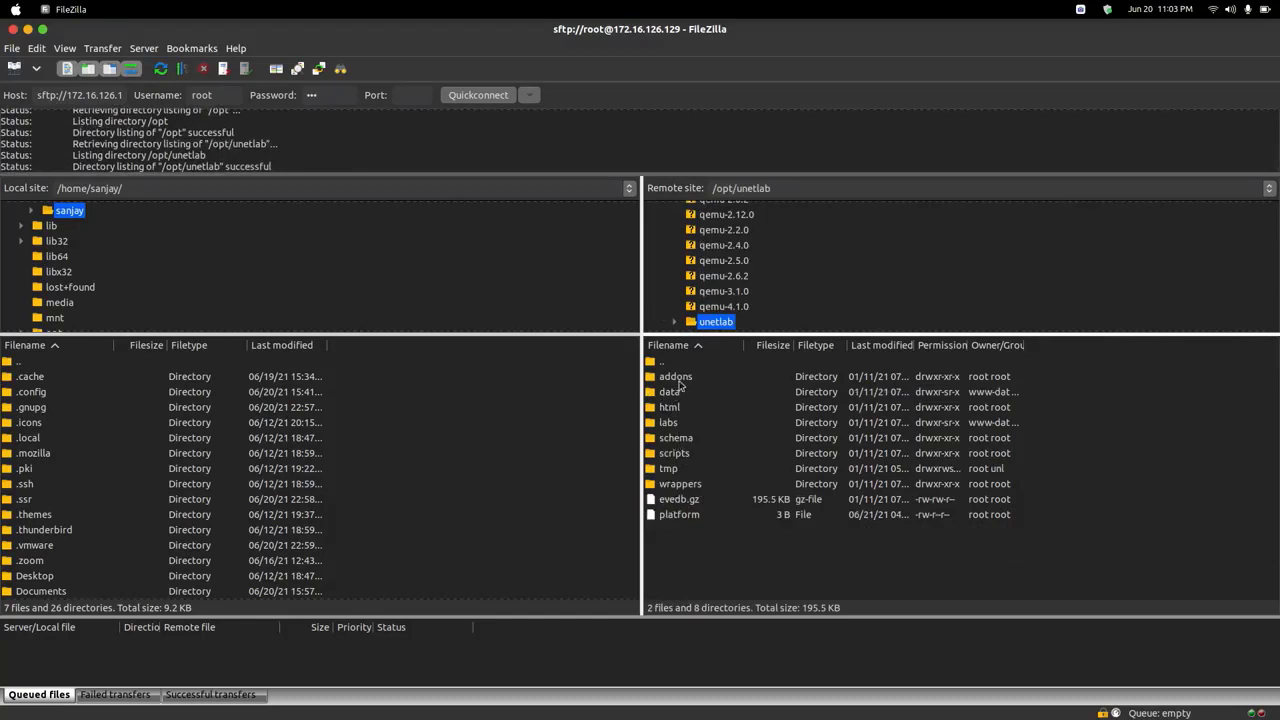
- Open addons/dynamips on the server and select the local Downloads folder
double_click(675, 376)
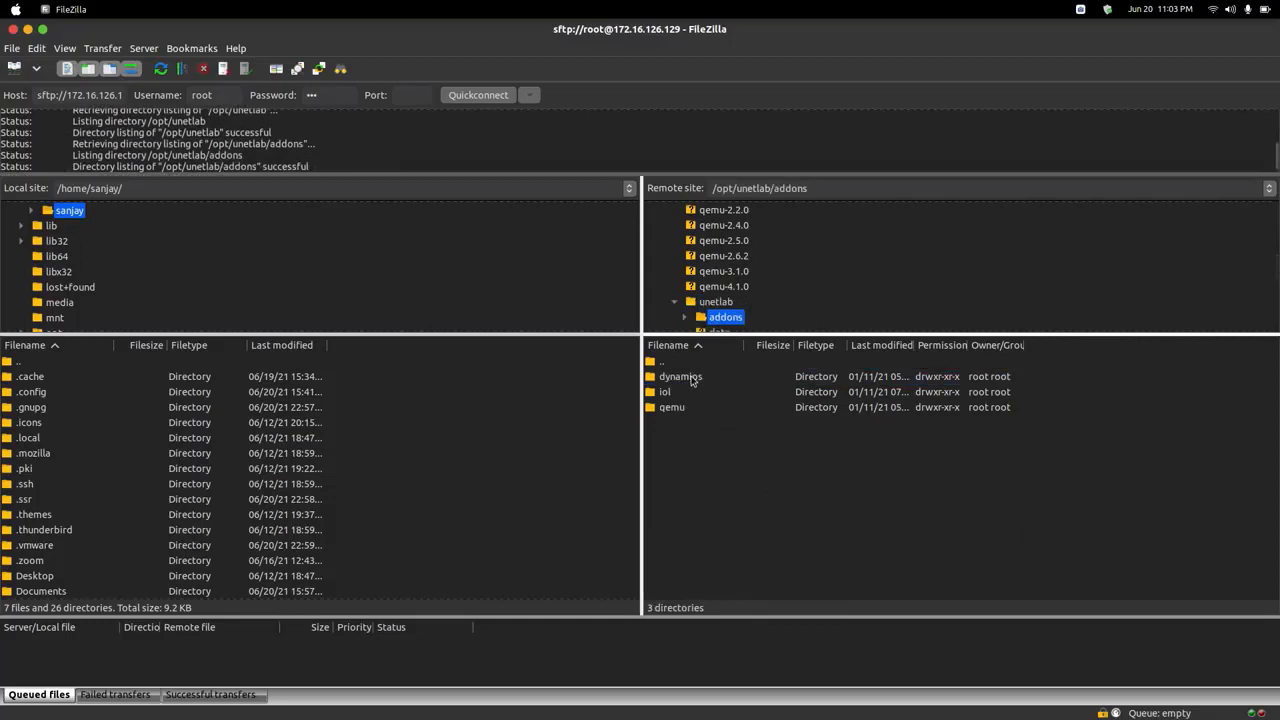
click(681, 376)
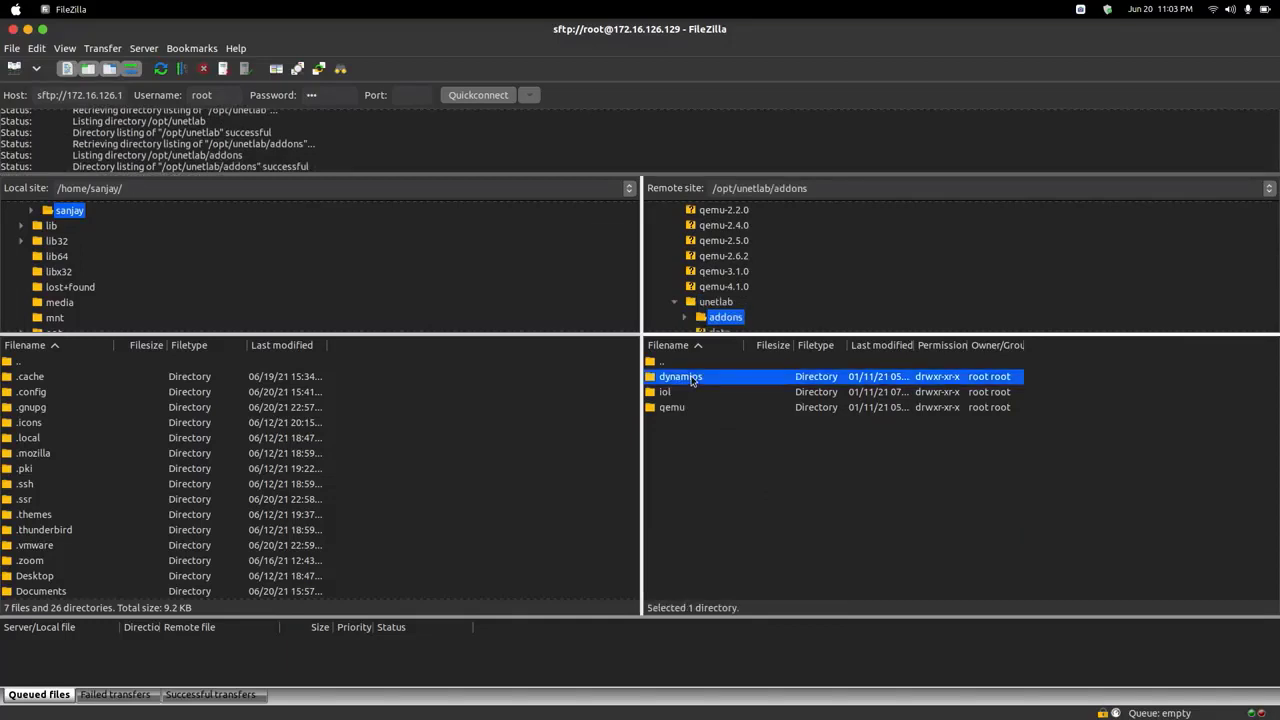
double_click(680, 376)
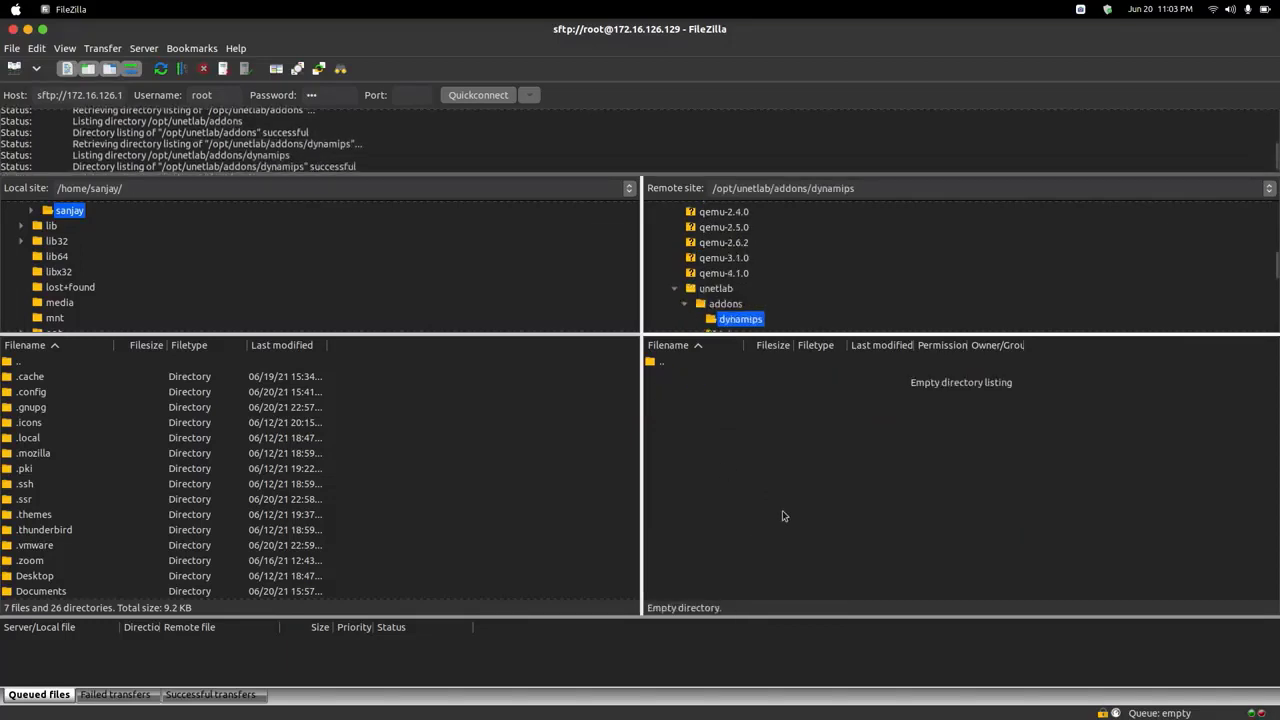
mouse_move(766, 496)
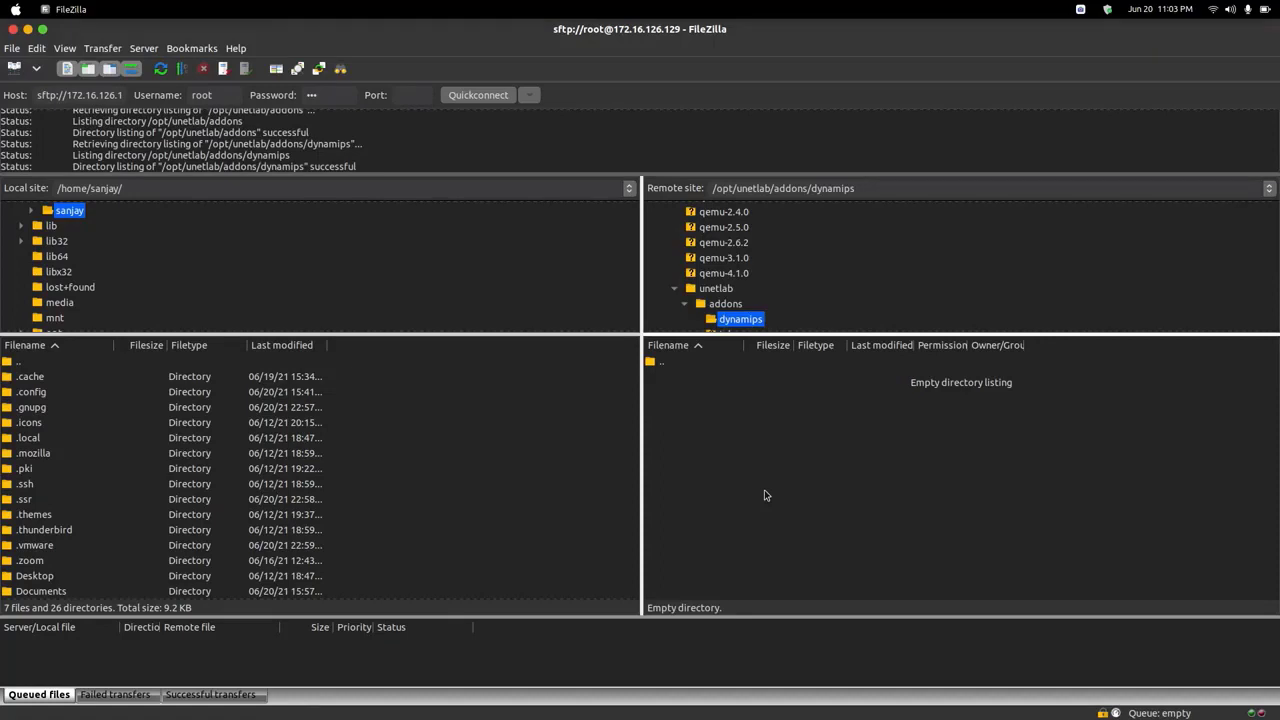
scroll(down, 3)
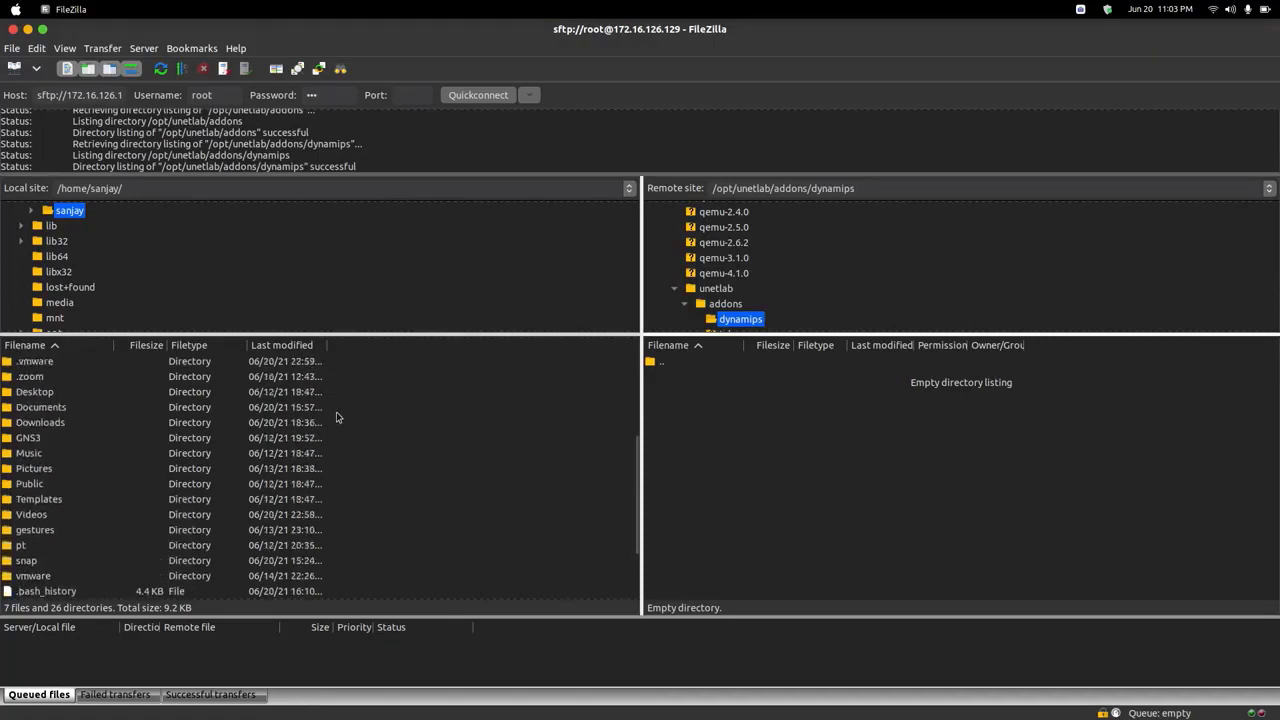
scroll(up, 3)
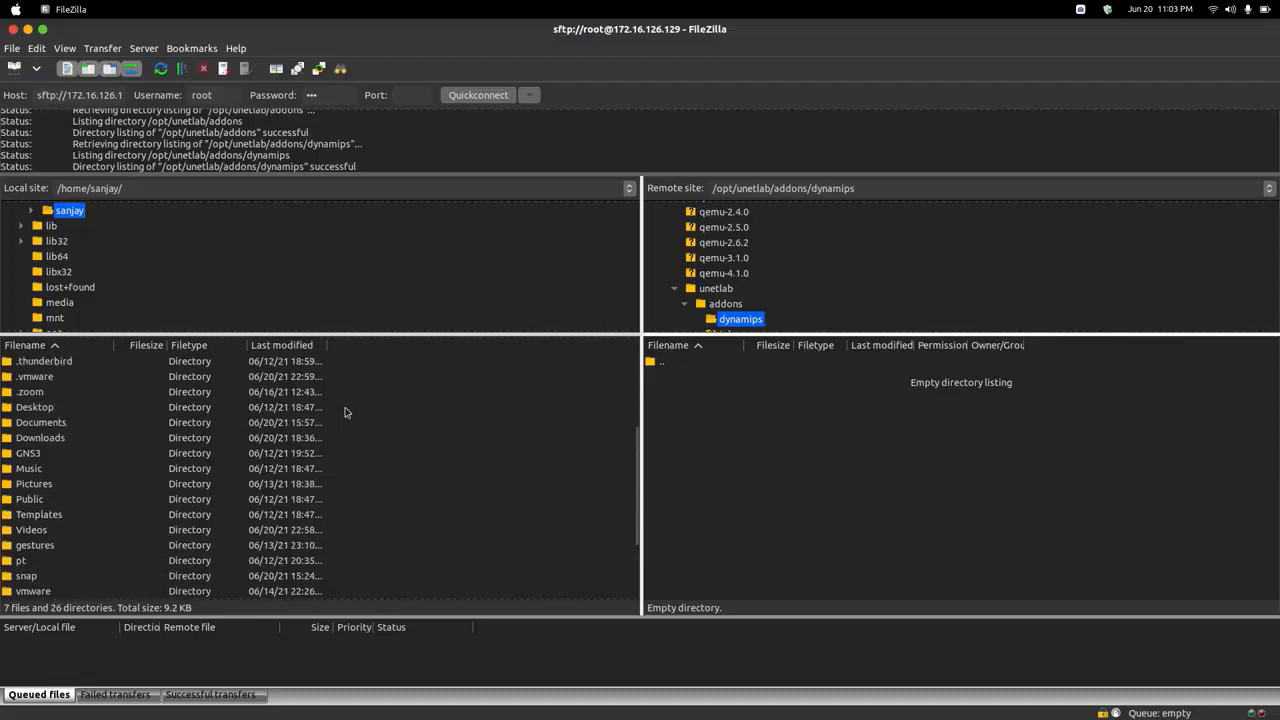
click(40, 438)
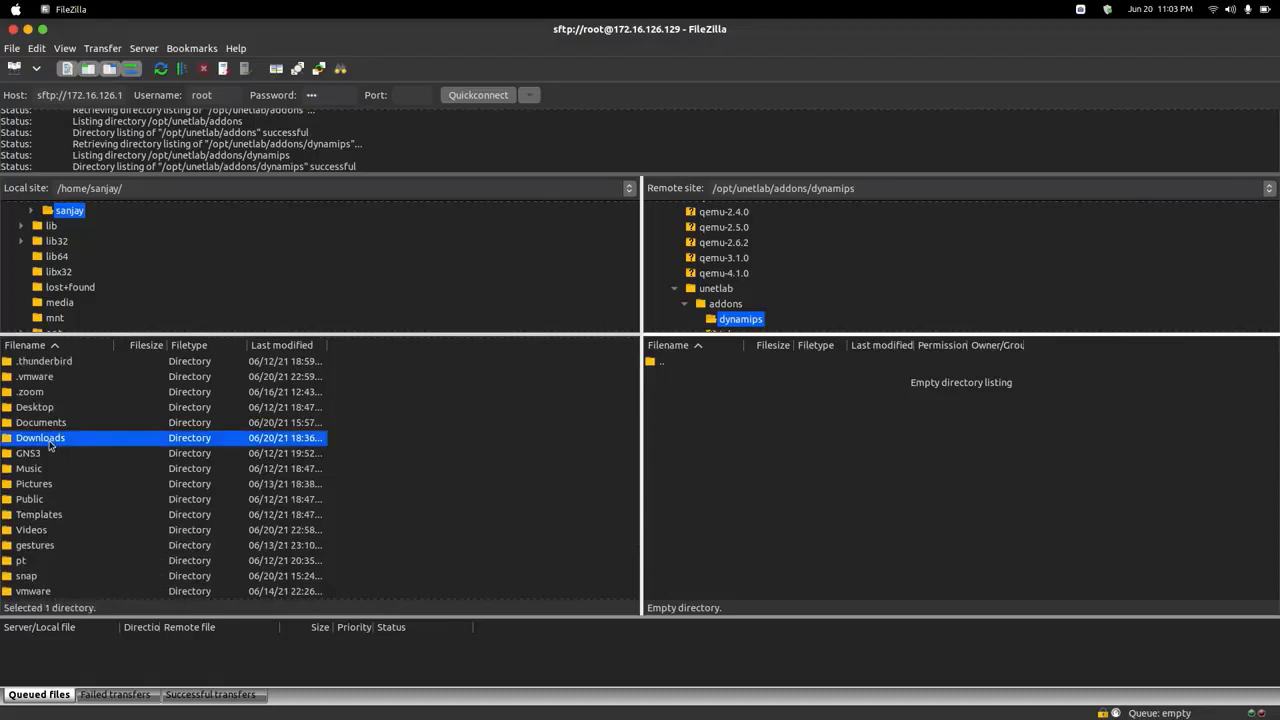
- Upload the c3725 and c7200 images from Downloads to the dynamips folder
double_click(40, 437)
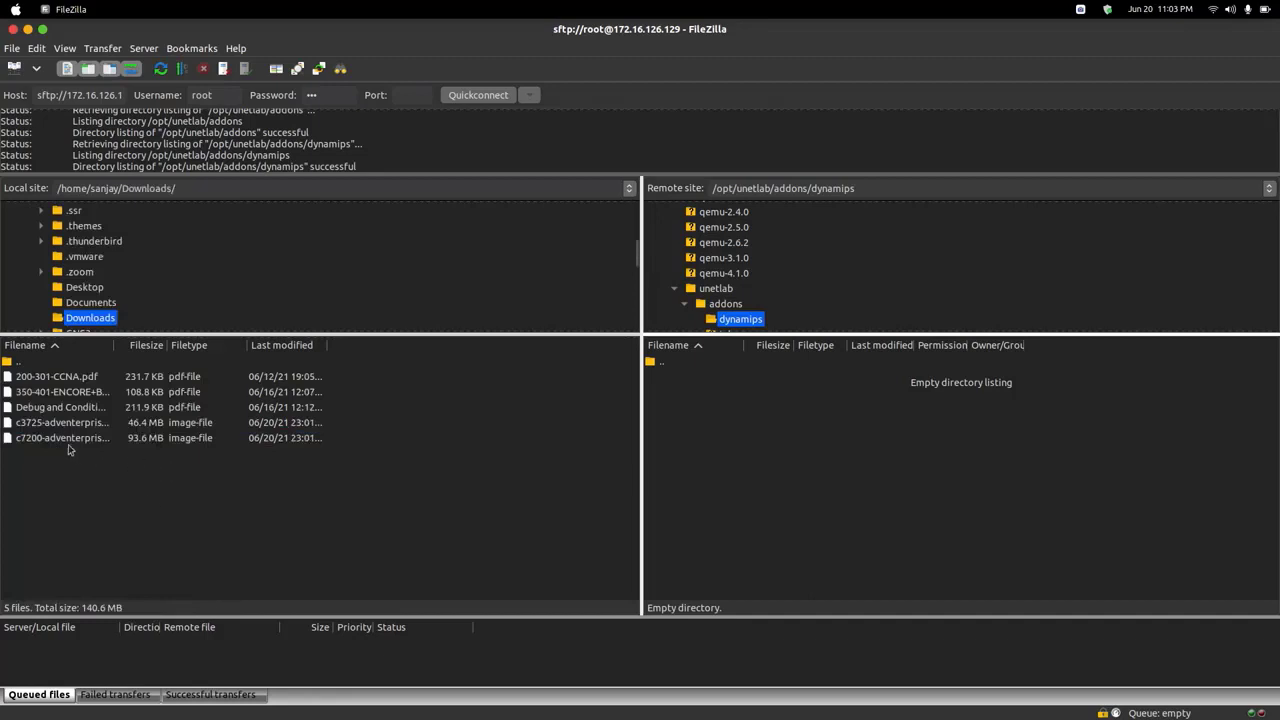
click(62, 422)
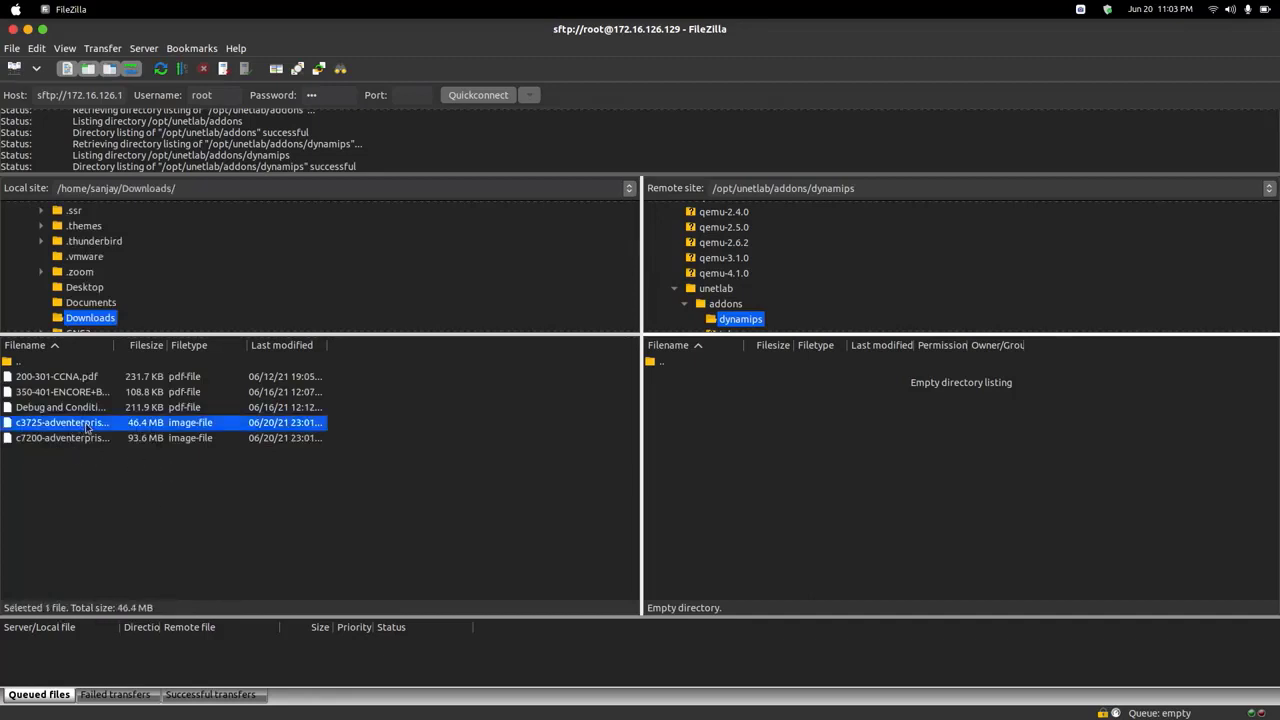
click(62, 437)
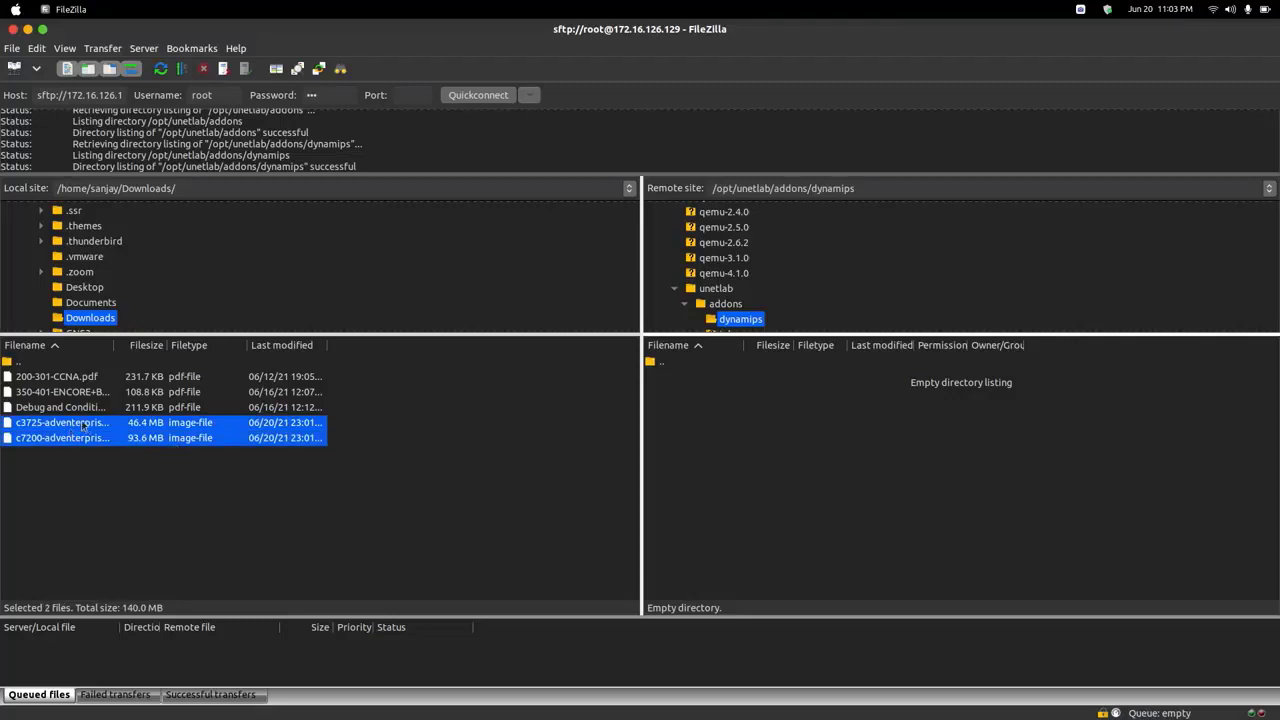
right_click(62, 422)
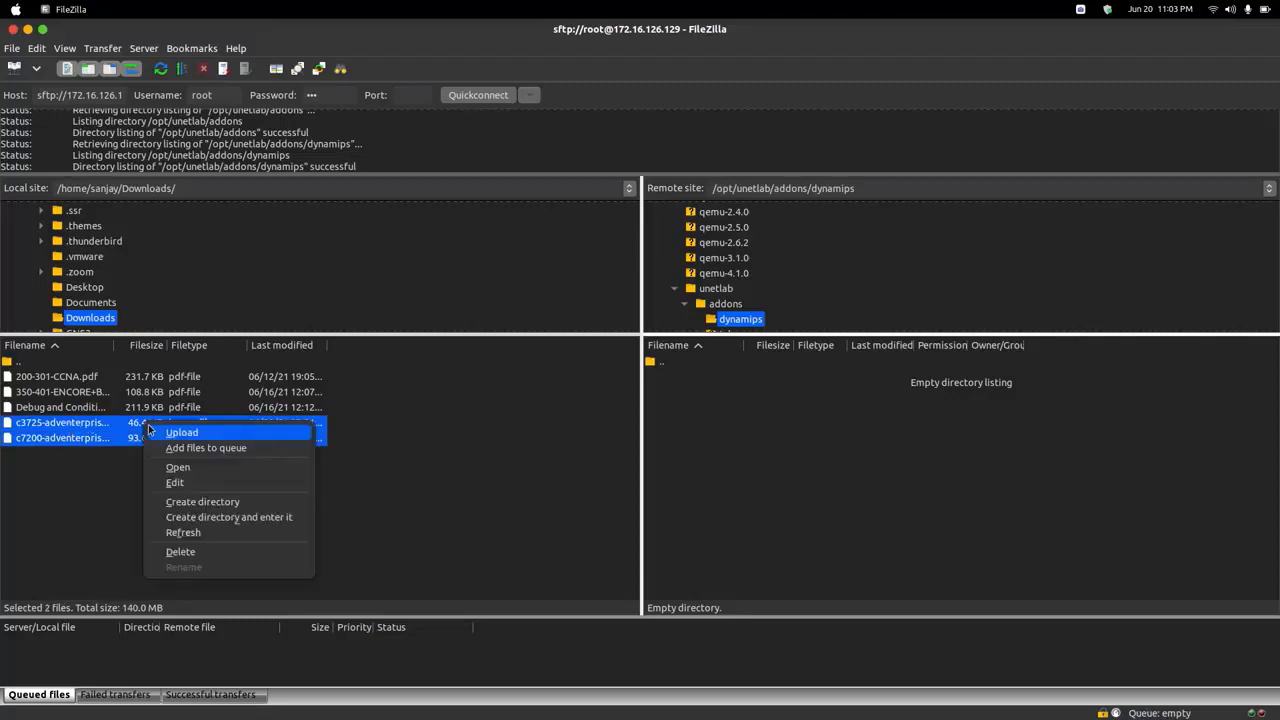
mouse_move(190, 433)
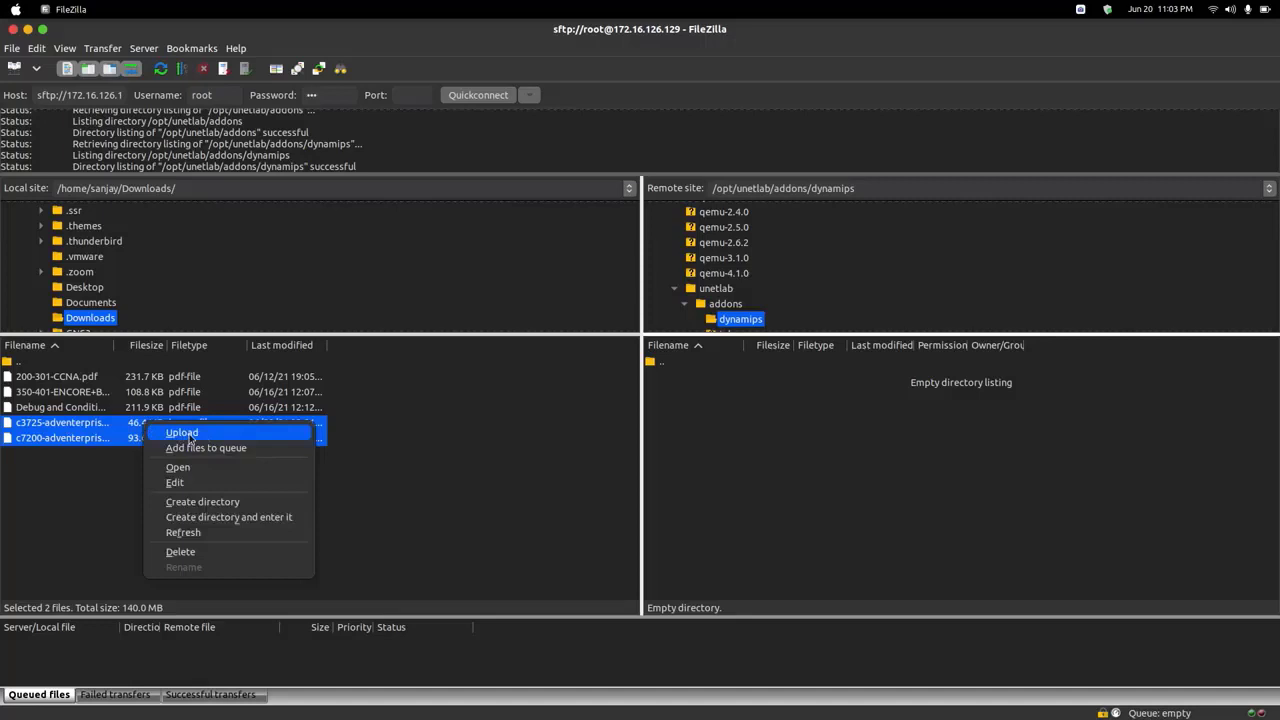
click(182, 432)
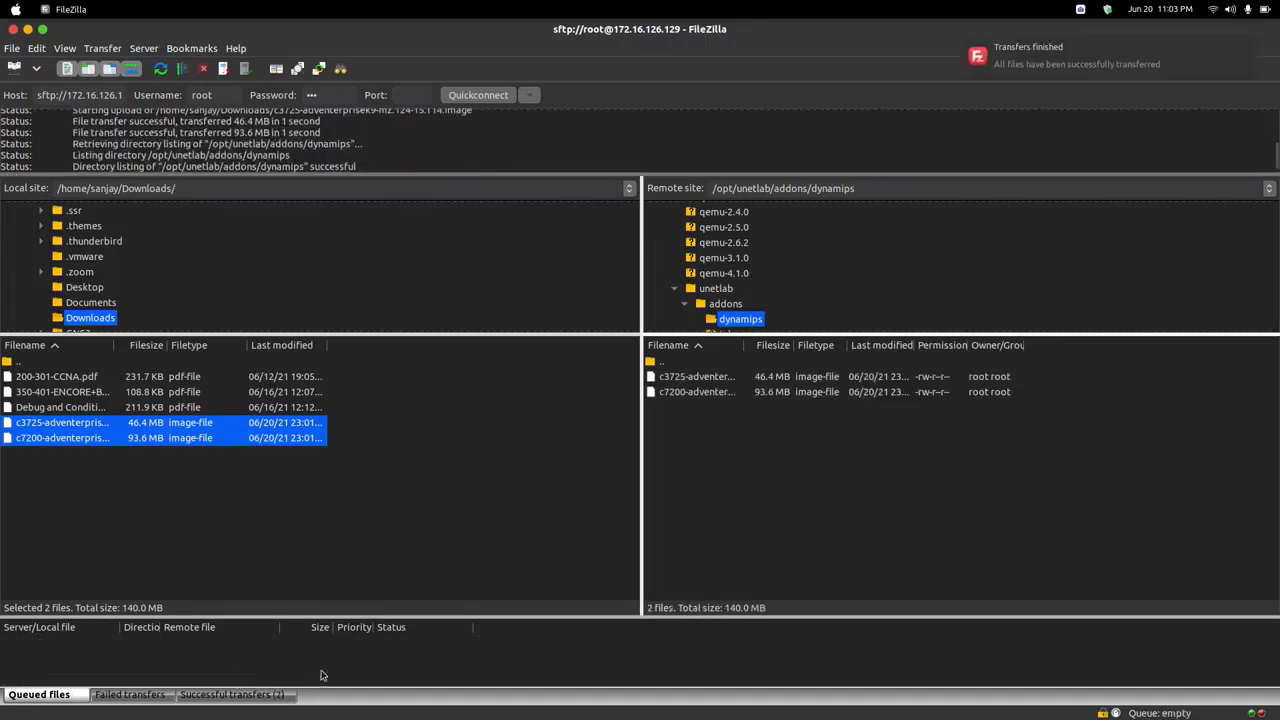
mouse_move(913, 340)
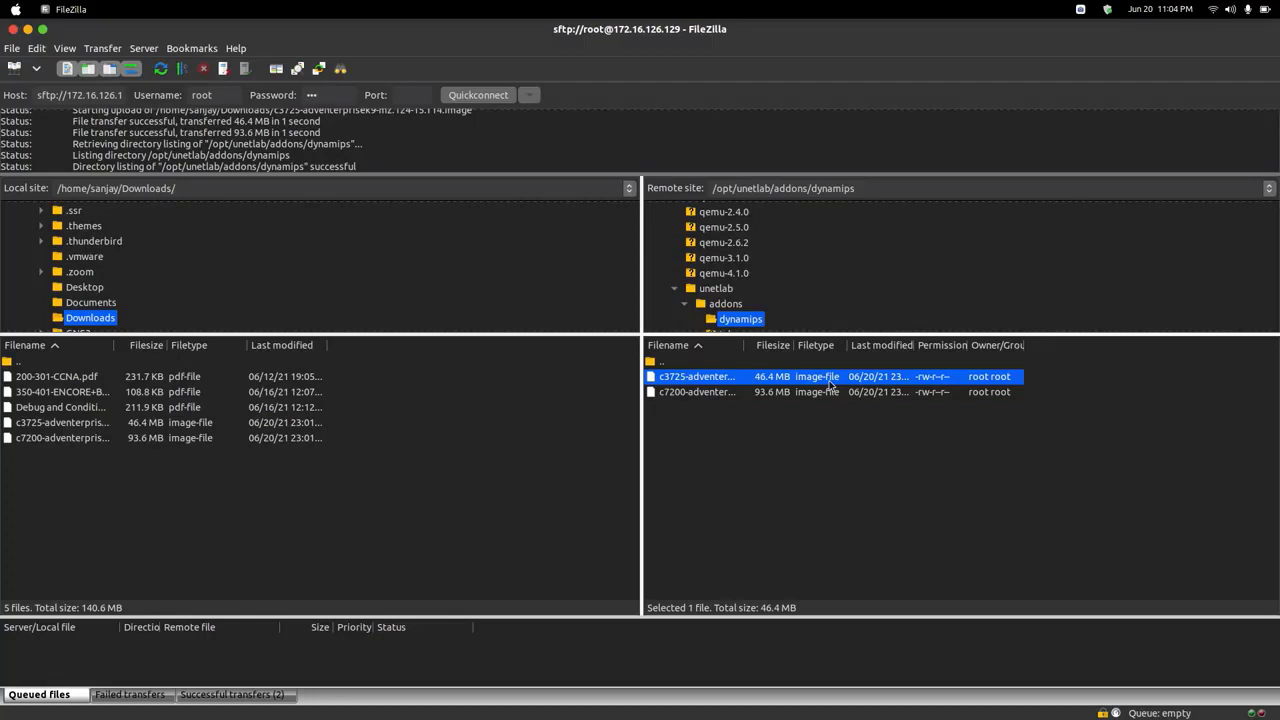
- Grant execute permission for owner, group and public on both router images
click(697, 391)
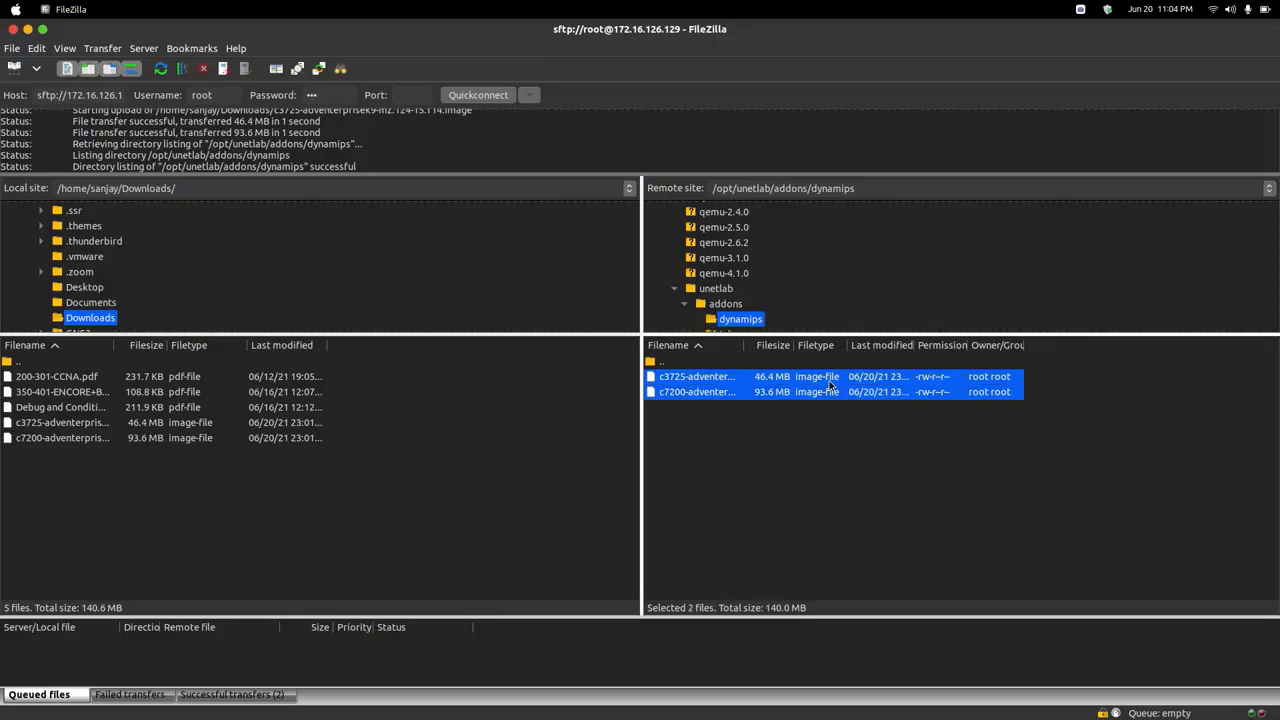
right_click(695, 391)
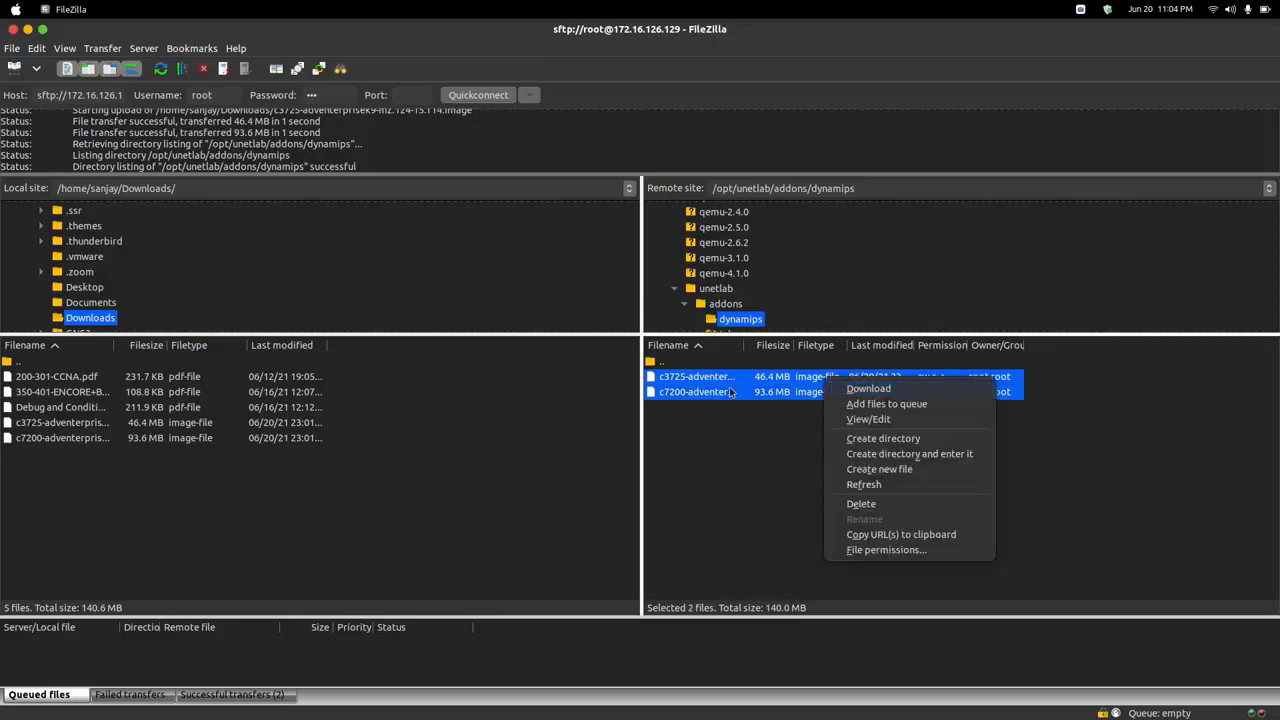
click(885, 550)
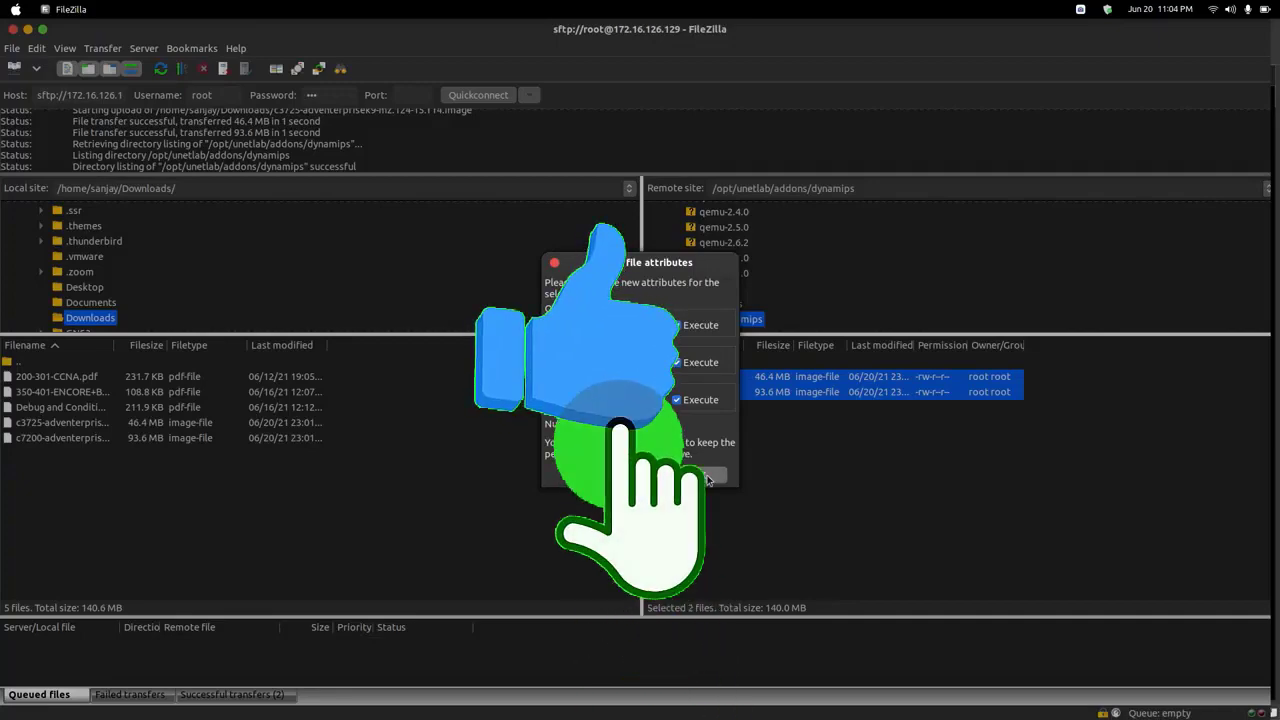
click(700, 475)
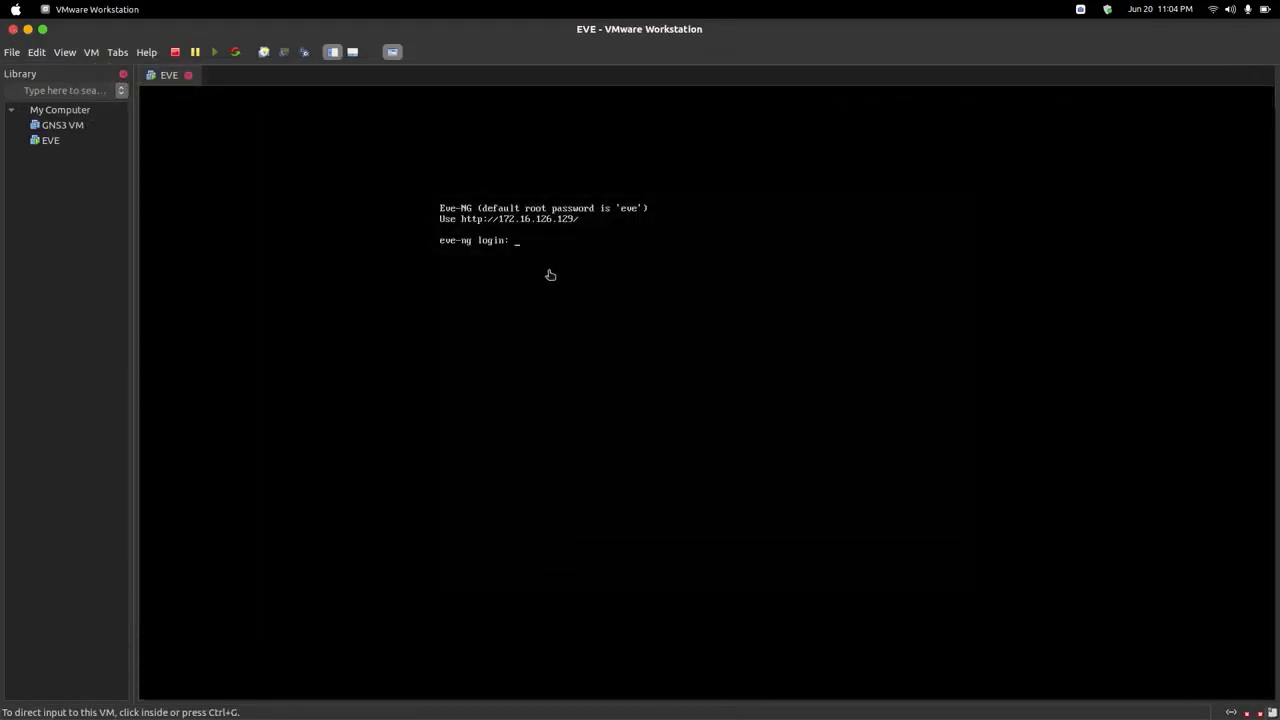
- Enter username root at the EVE VM console login prompt
click(550, 275)
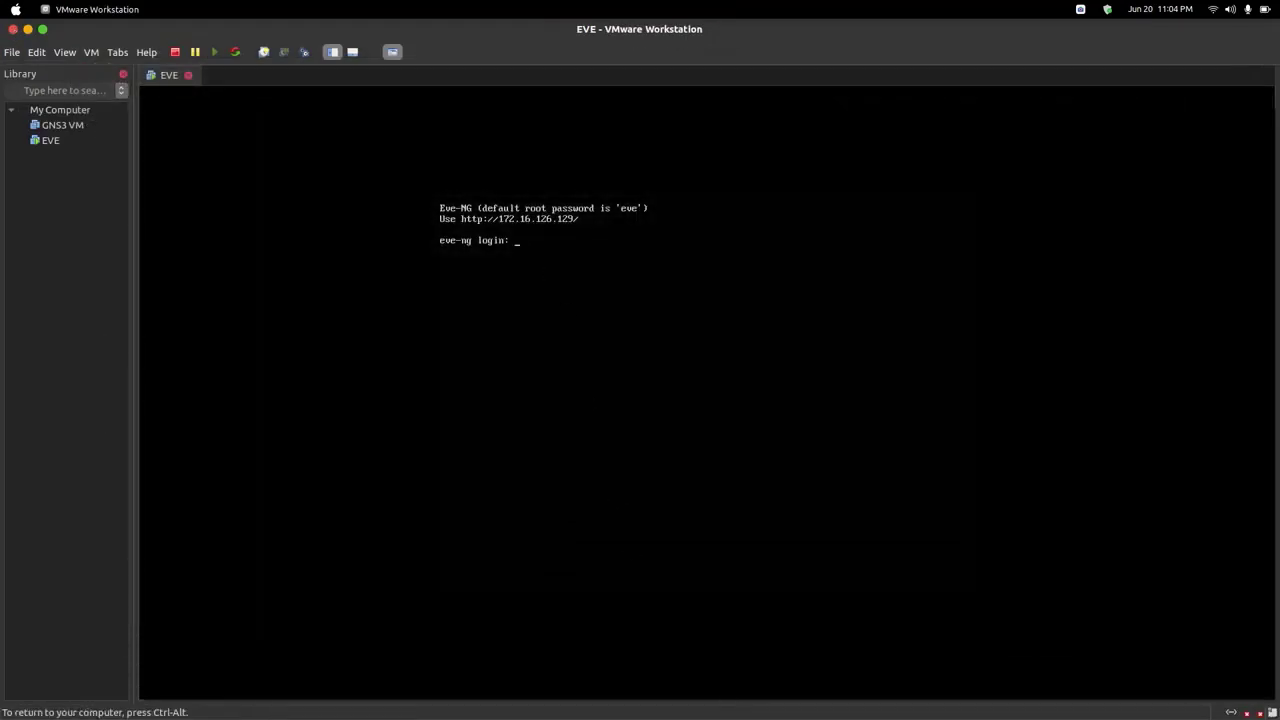
text(root)
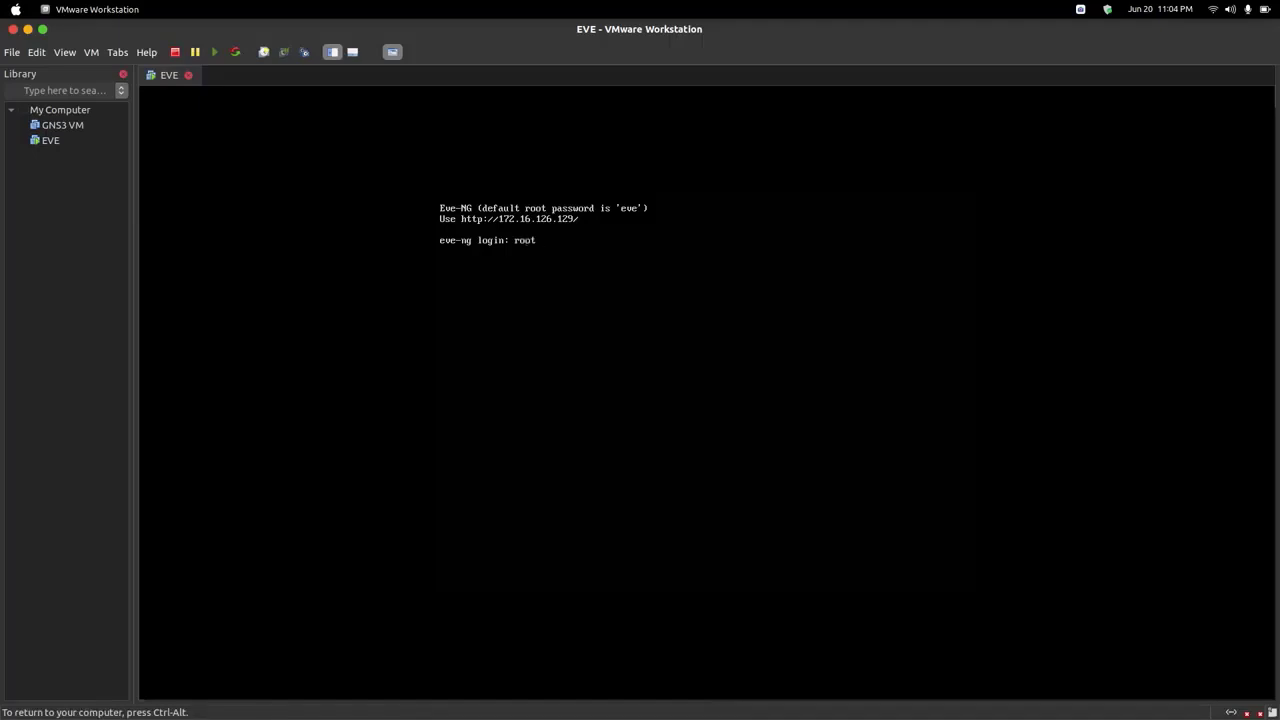
key(Return)
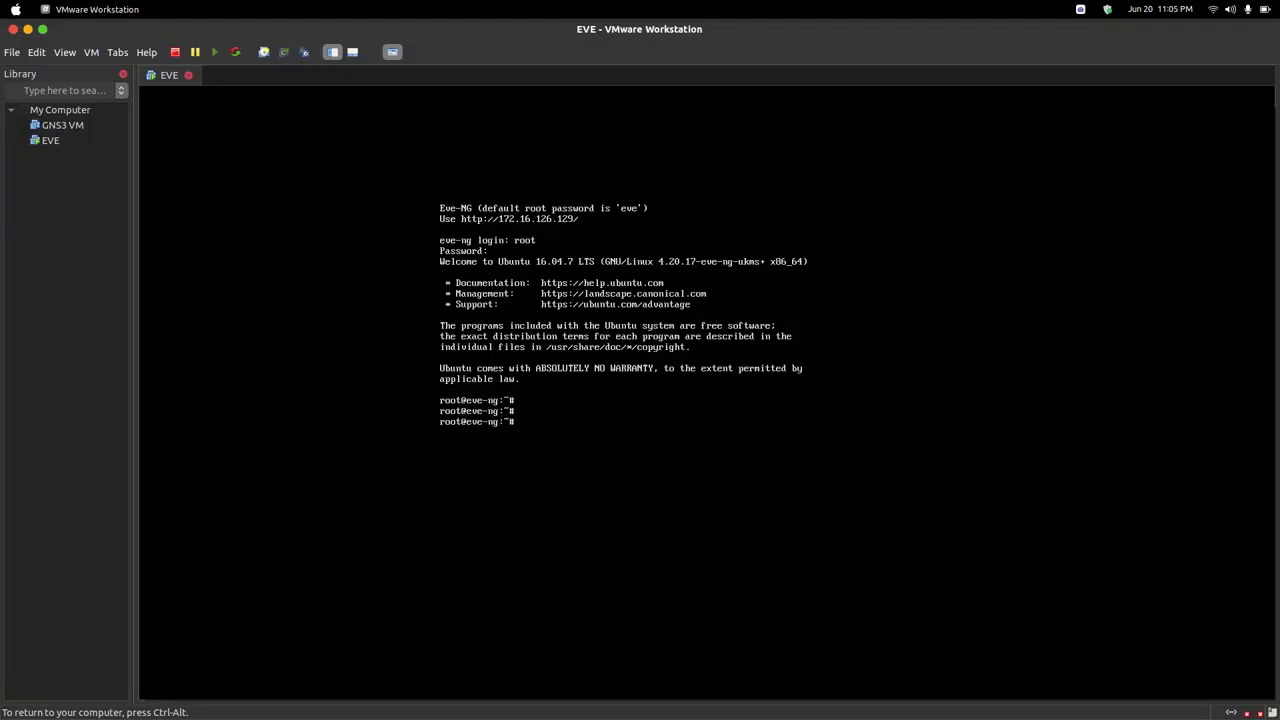
- Run /opt/unetlab/wrappers/unl_wrapper -a fixpermissions on the EVE VM console, then release input
text(/opt/unetlab/wrappers/)
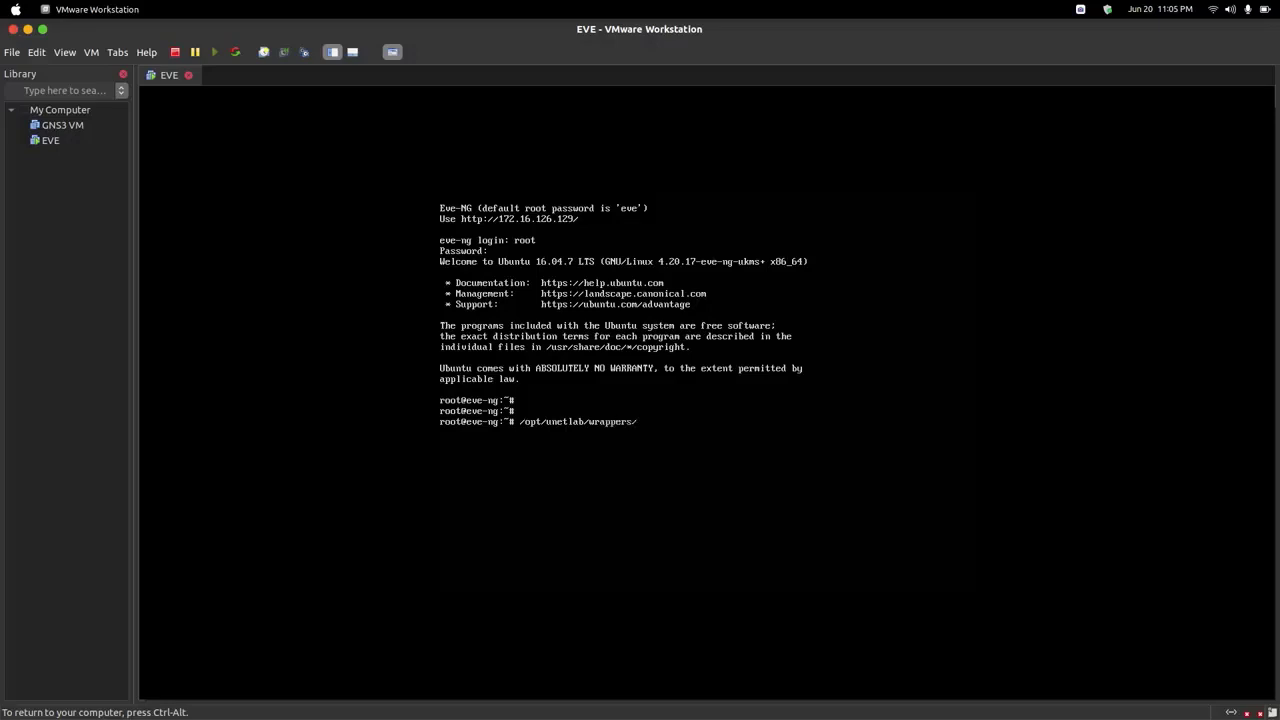
text(unl_wrapper)
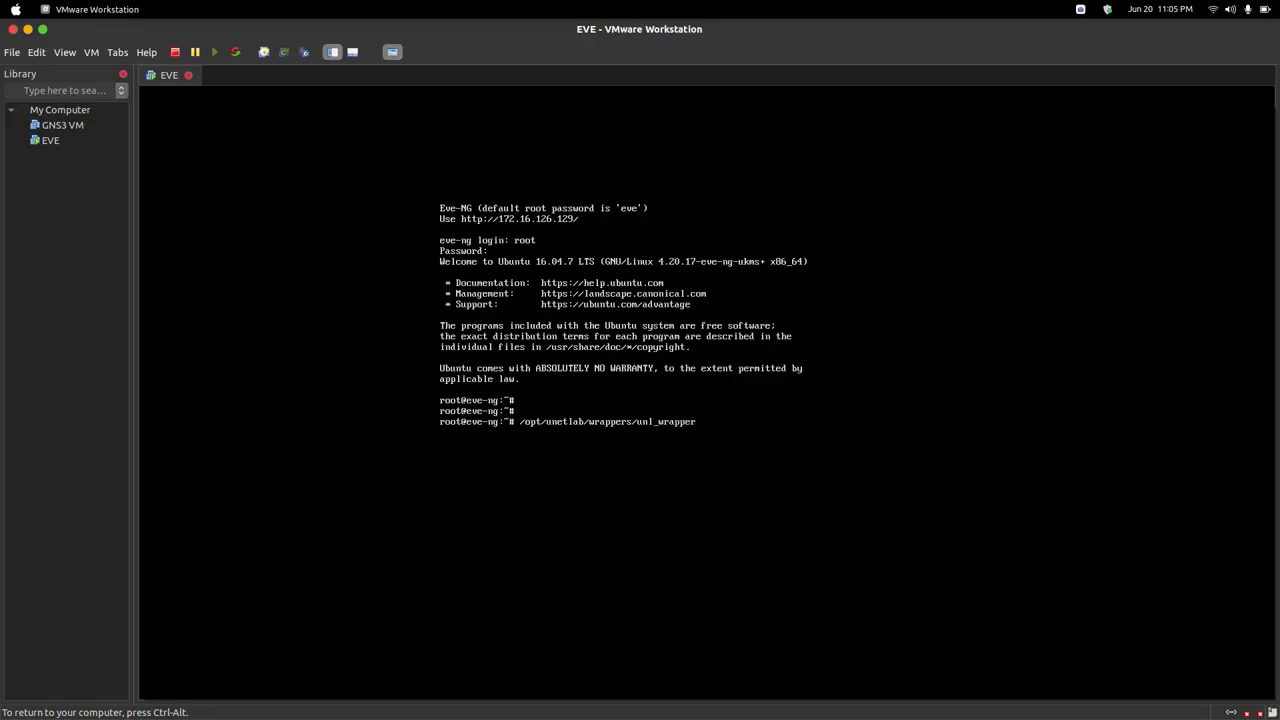
text(-a)
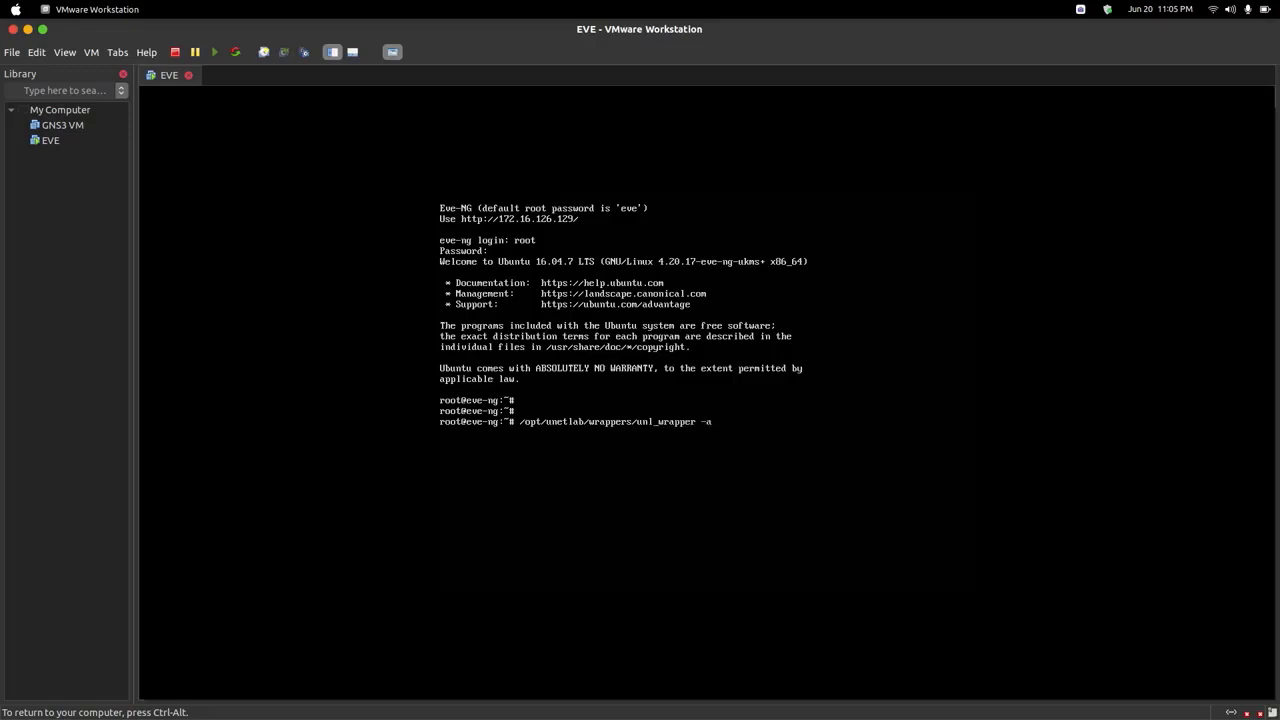
text(fixpermi)
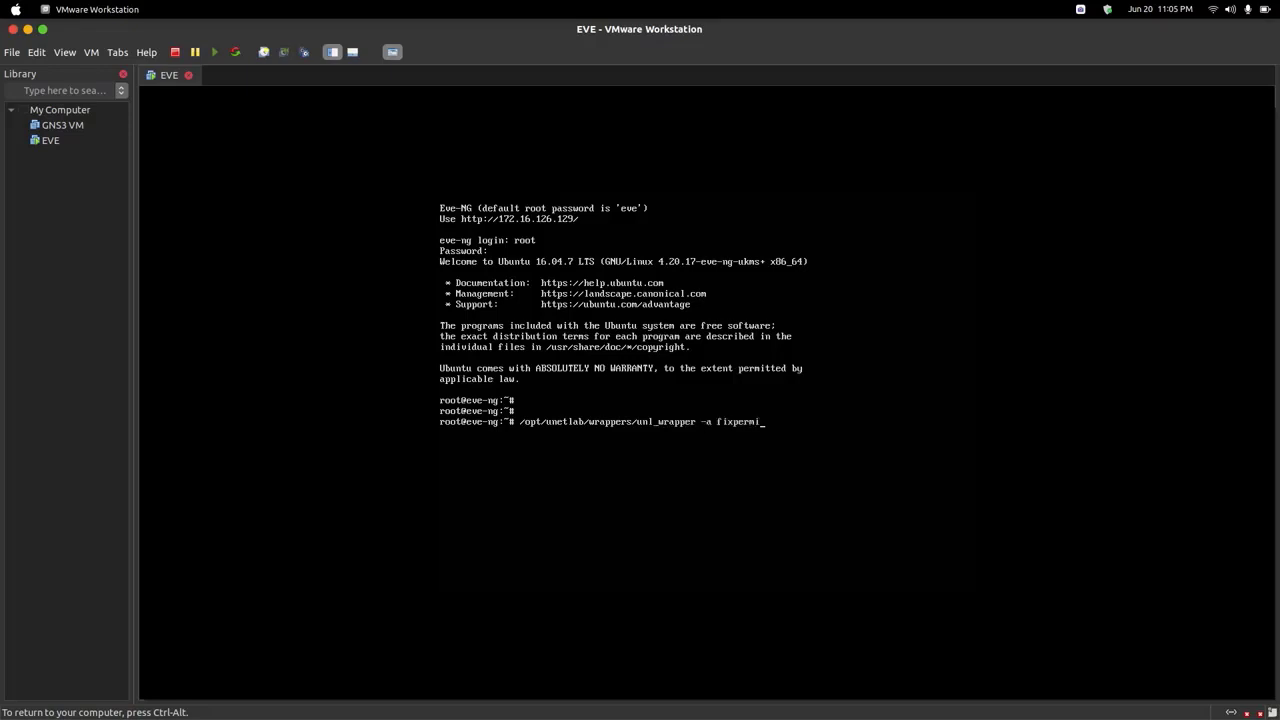
text(ssions)
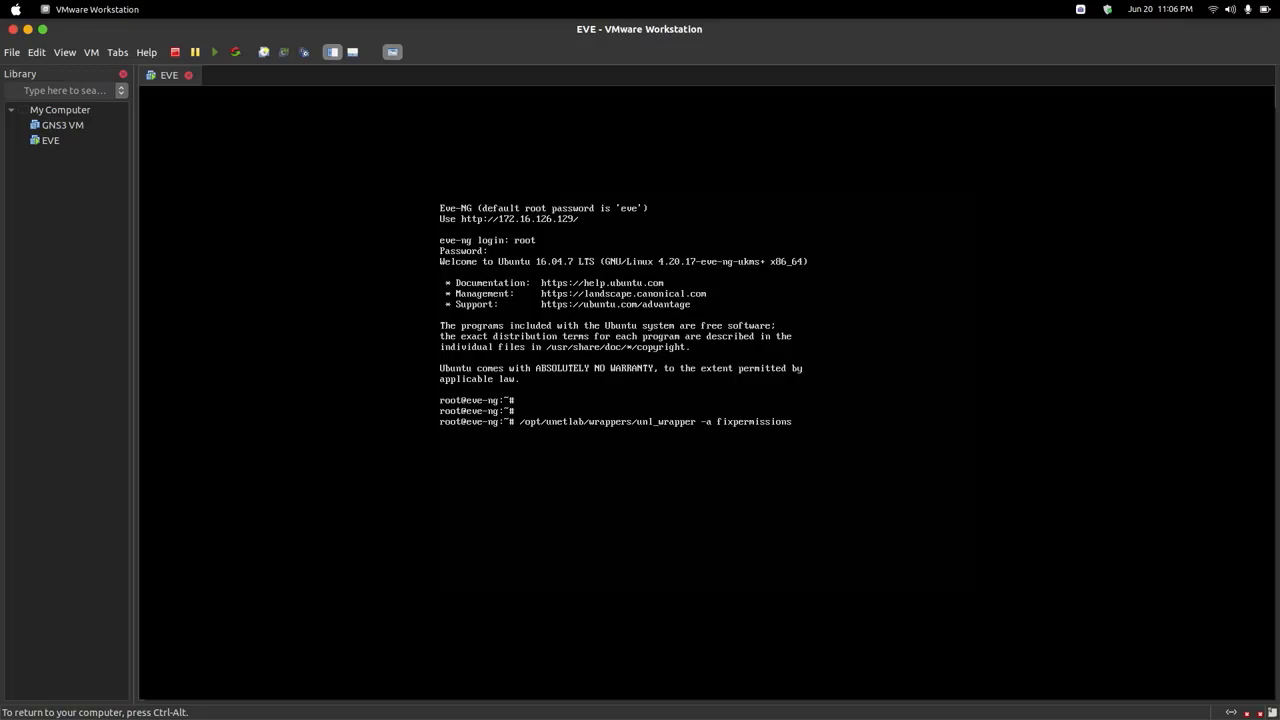
key(Return)
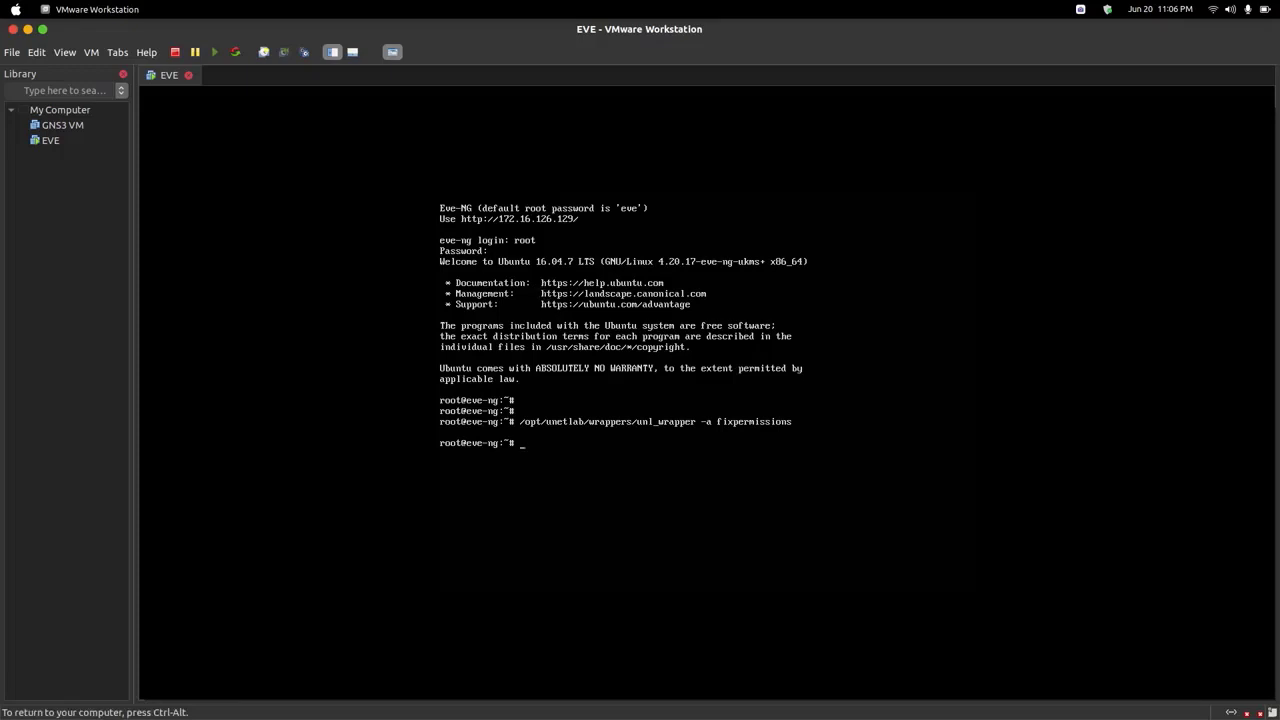
key(ctrl+alt)
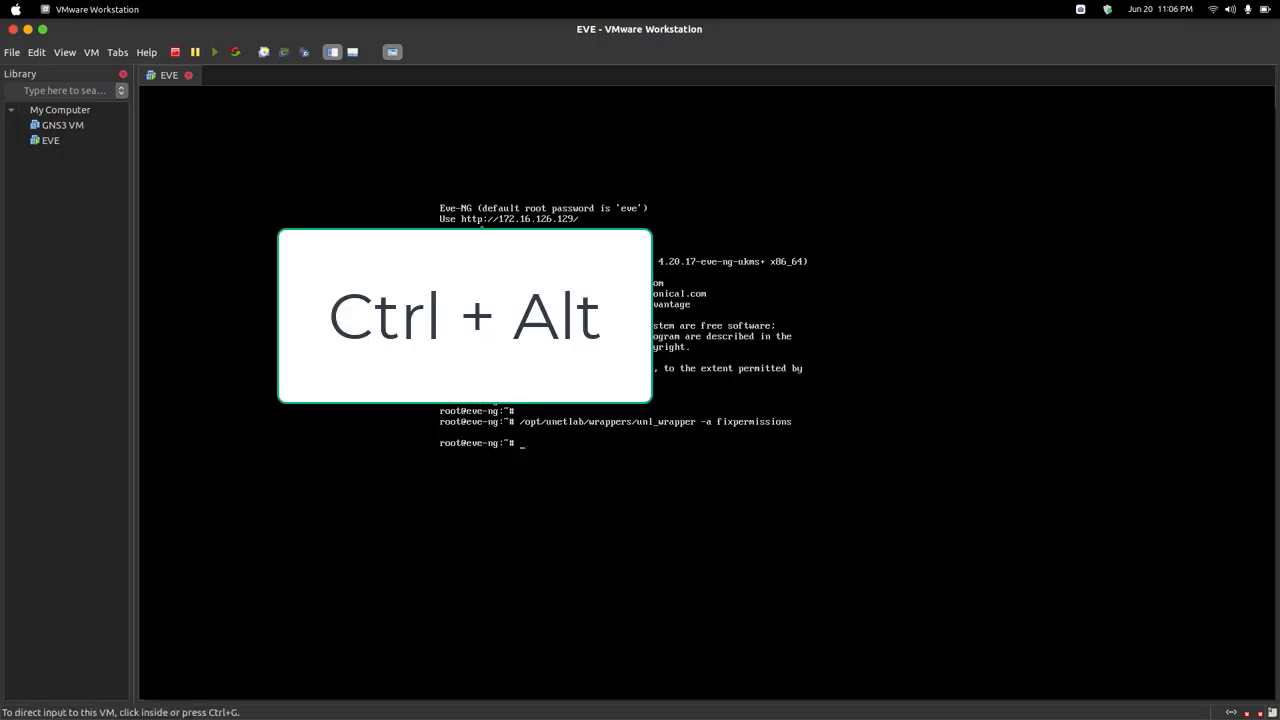
key(ctrl+alt)
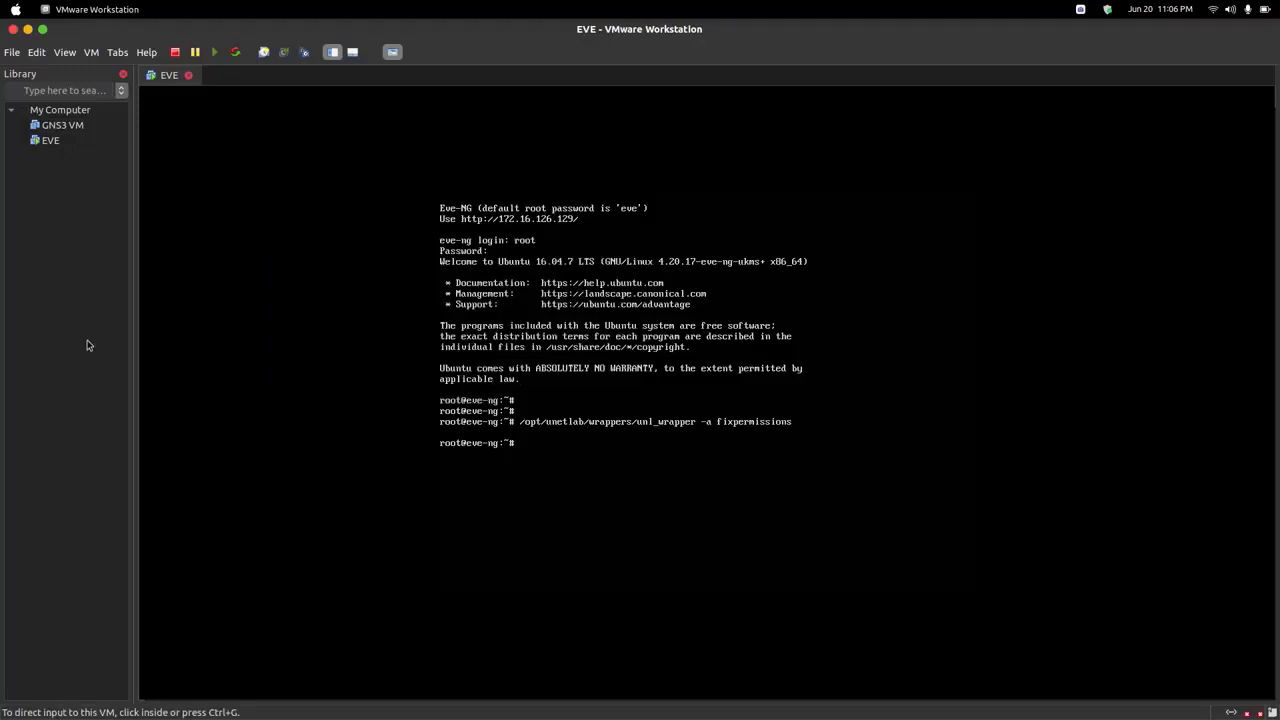
mouse_move(538, 692)
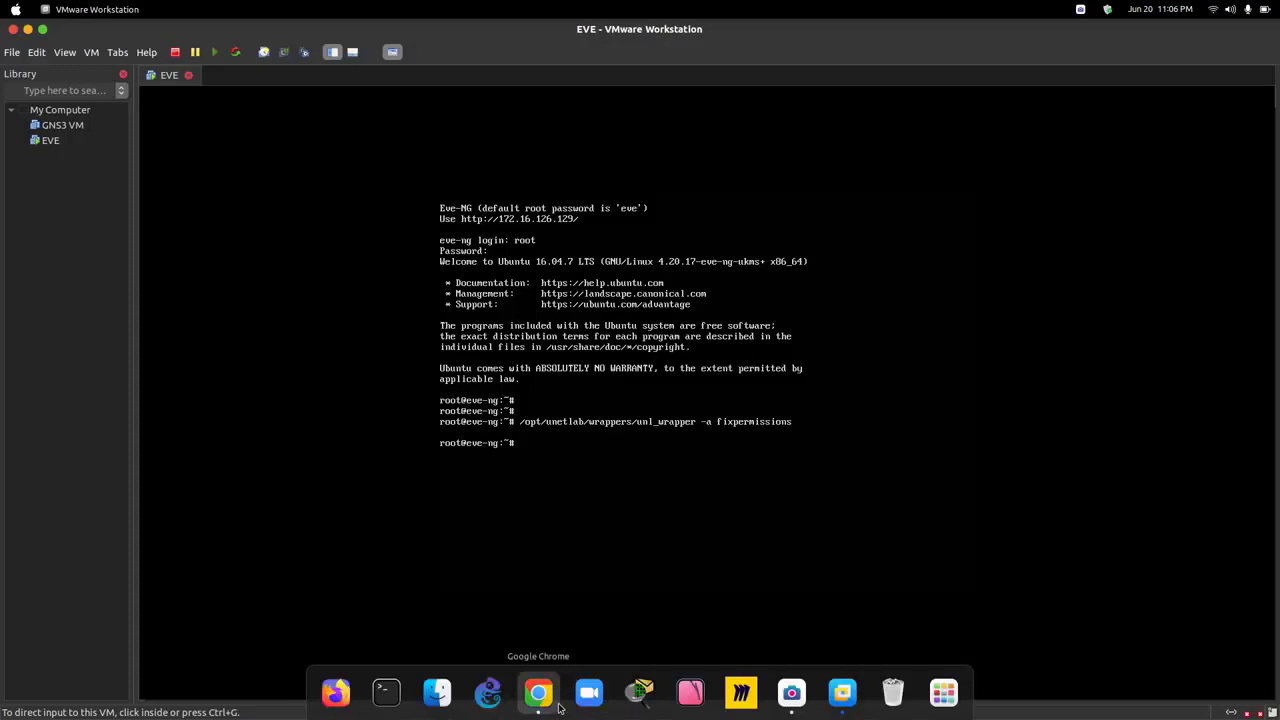
- Sign in as admin to the EVE-NG web interface at 172.16.126.129 in Chrome
click(538, 692)
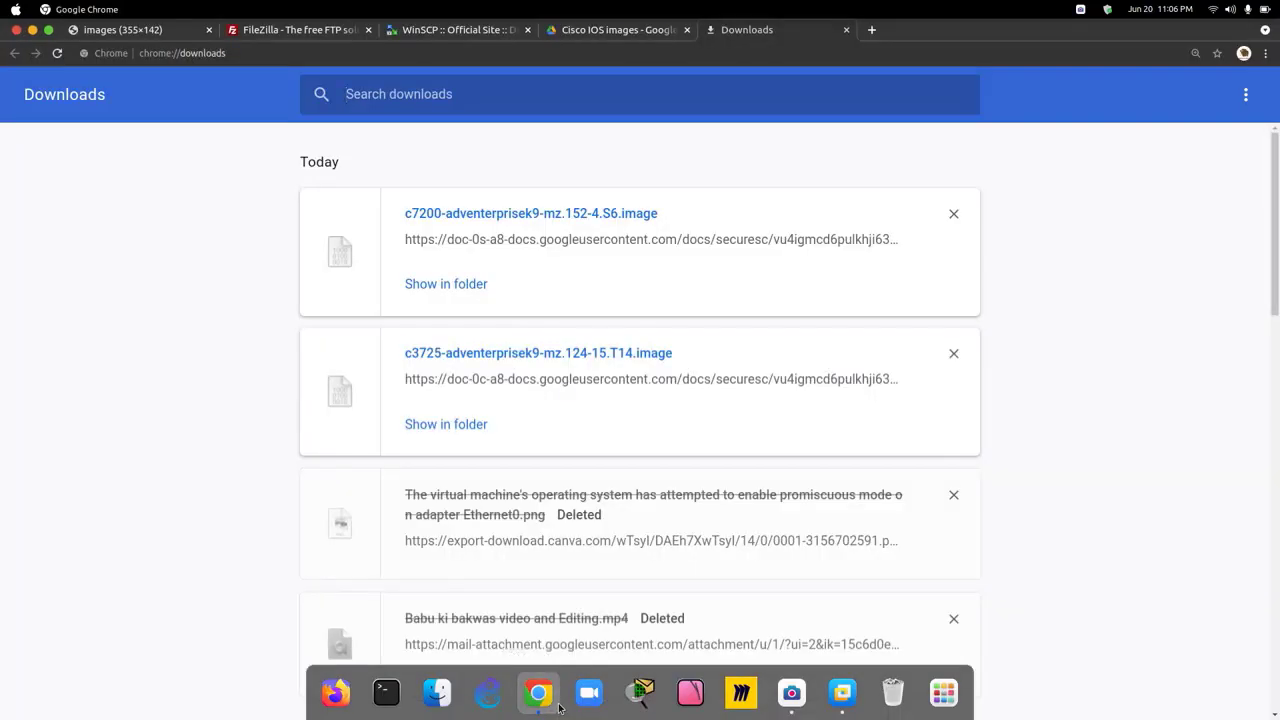
click(1031, 29)
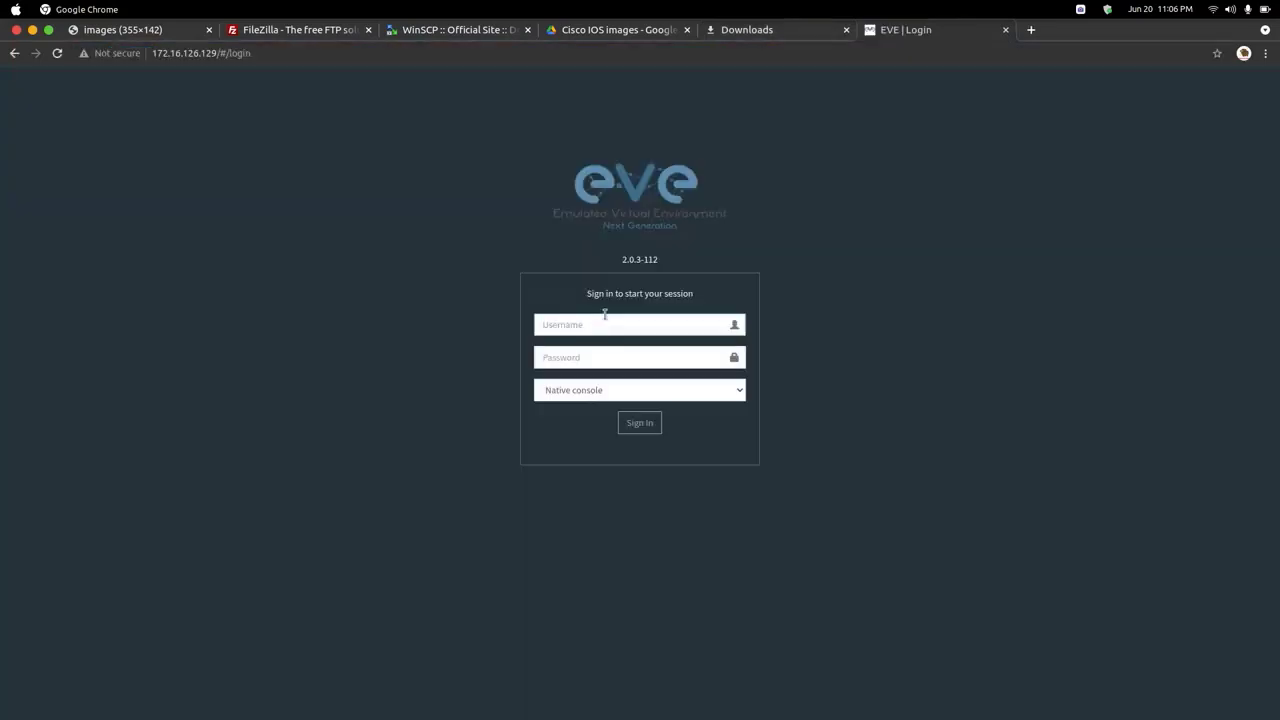
mouse_move(414, 276)
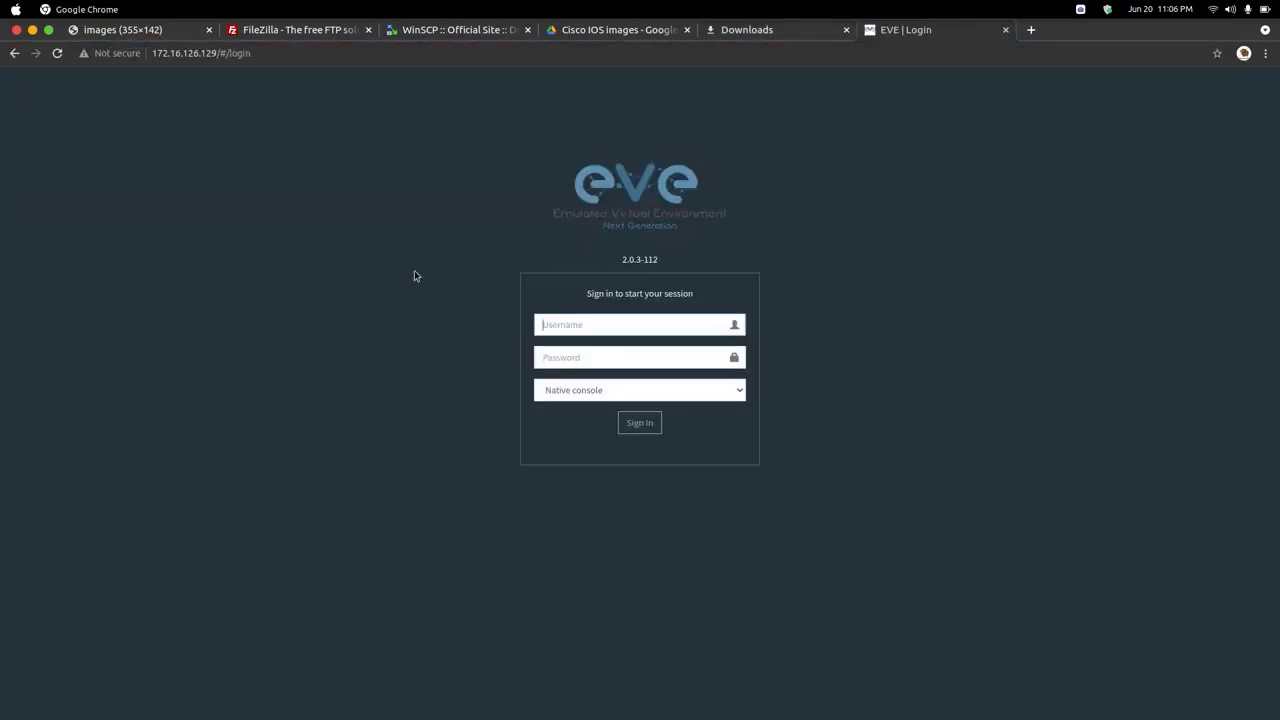
text(admin)
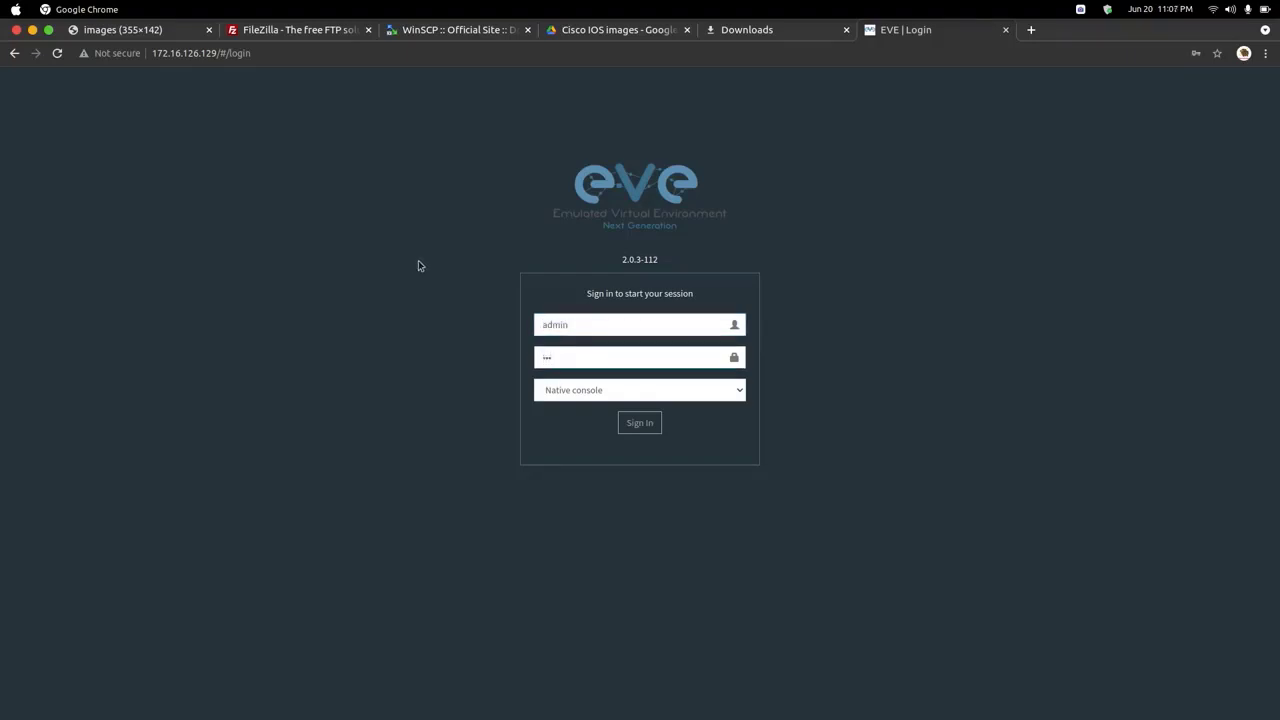
click(639, 422)
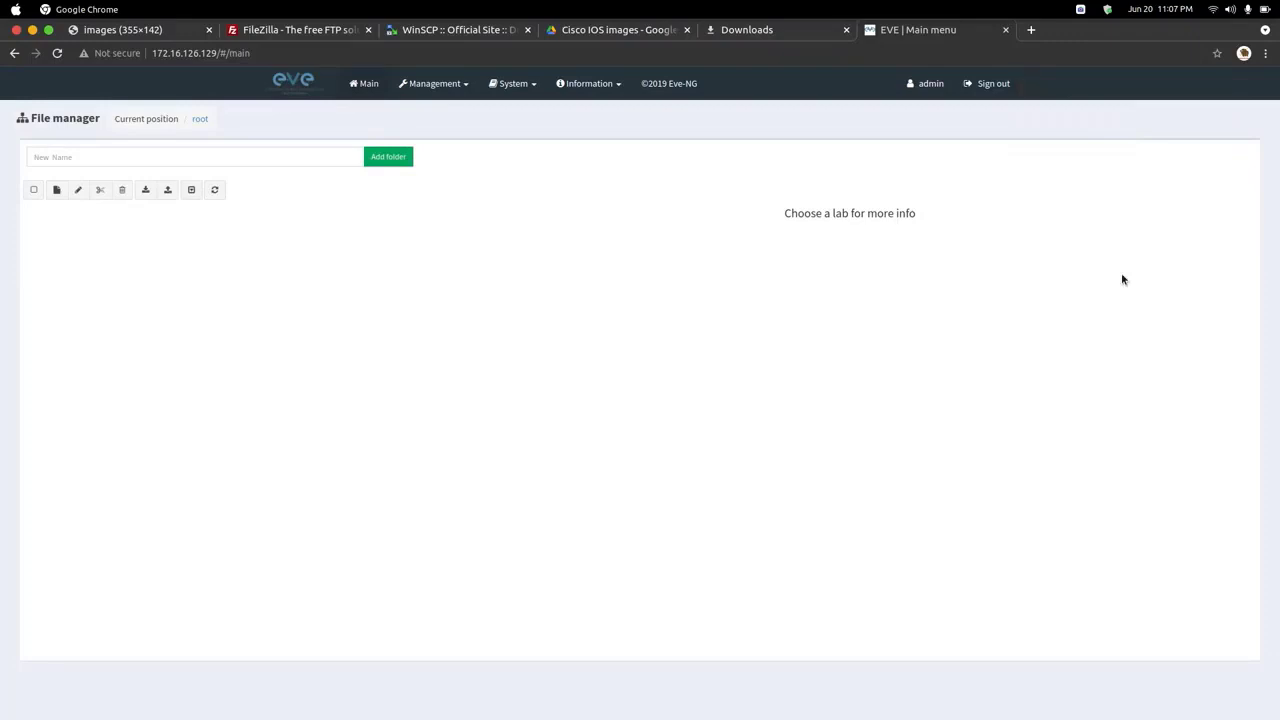
mouse_move(85, 207)
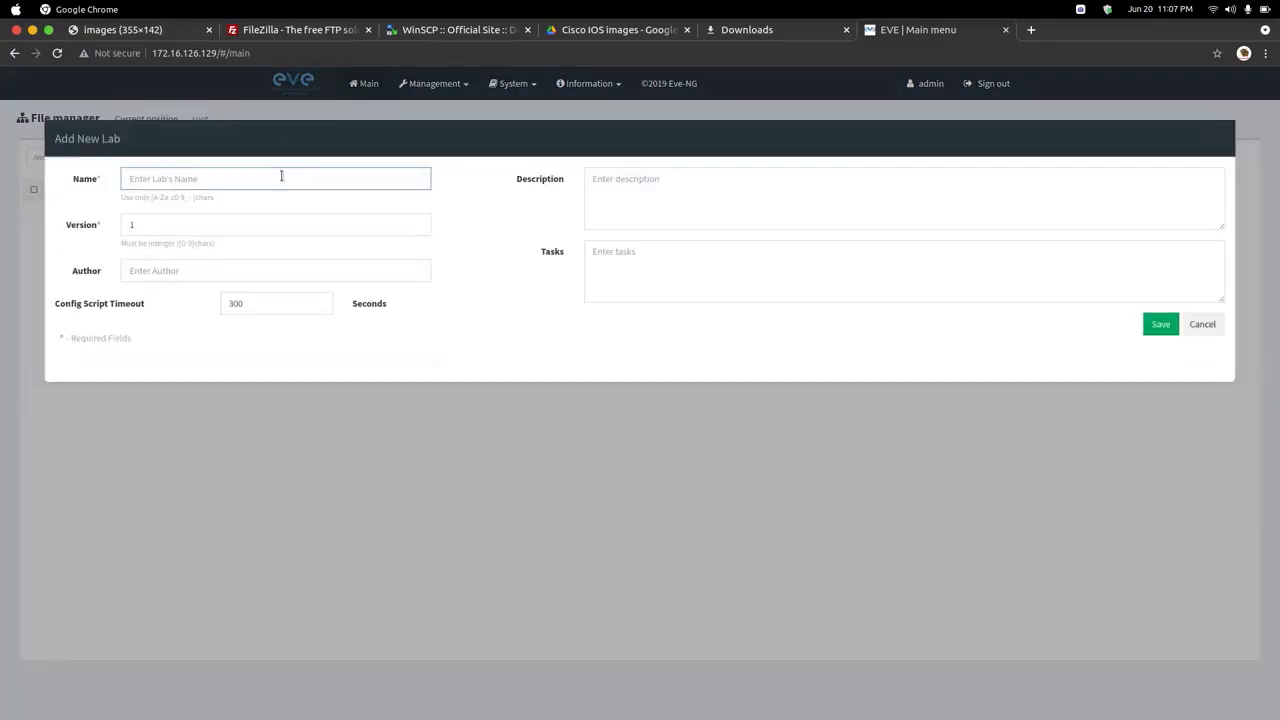
- Name the new lab ABC and save it
text(ABC)
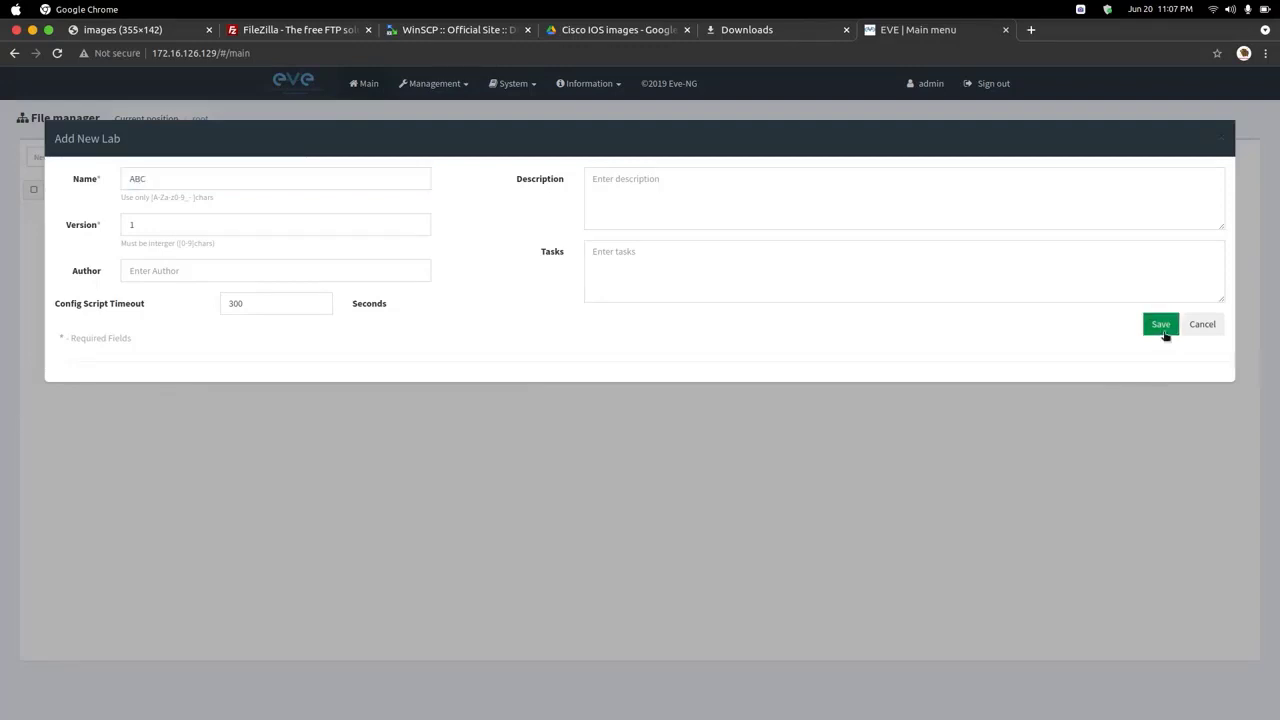
click(1160, 324)
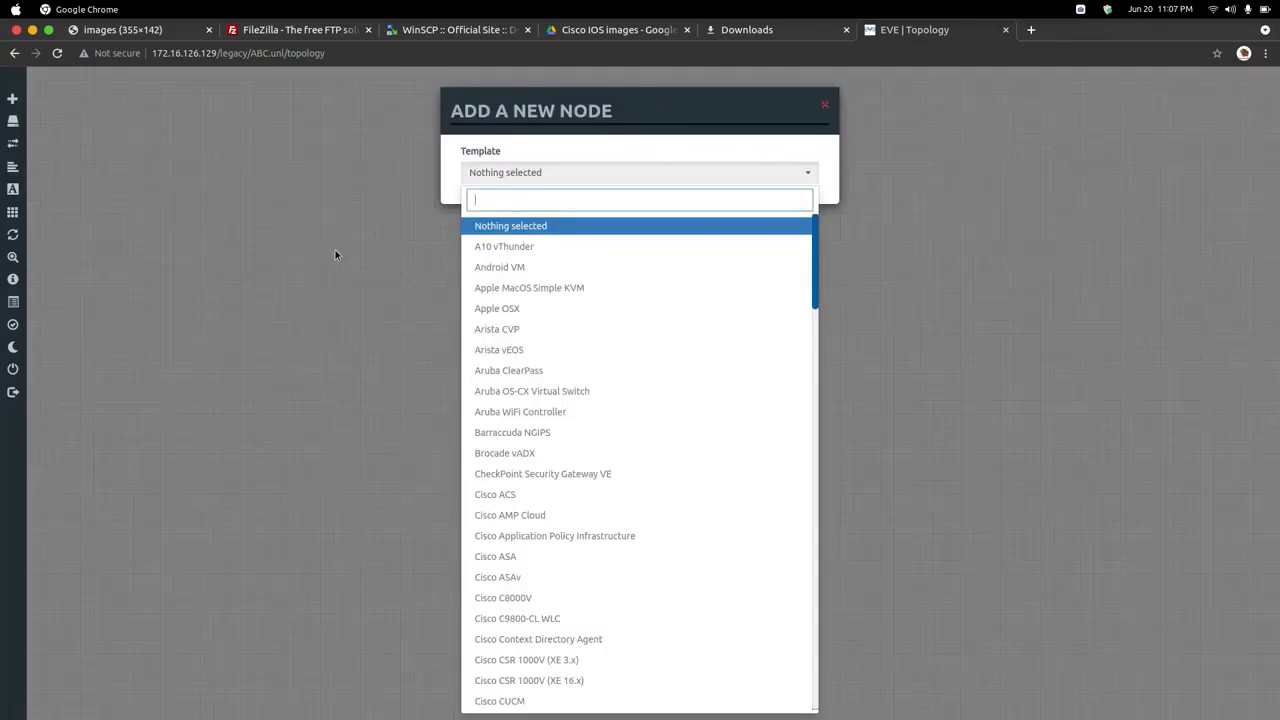
- Add five Cisco IOS 3725 routers with NM-1FE-TX modules in slots 1 and 2
text(3)
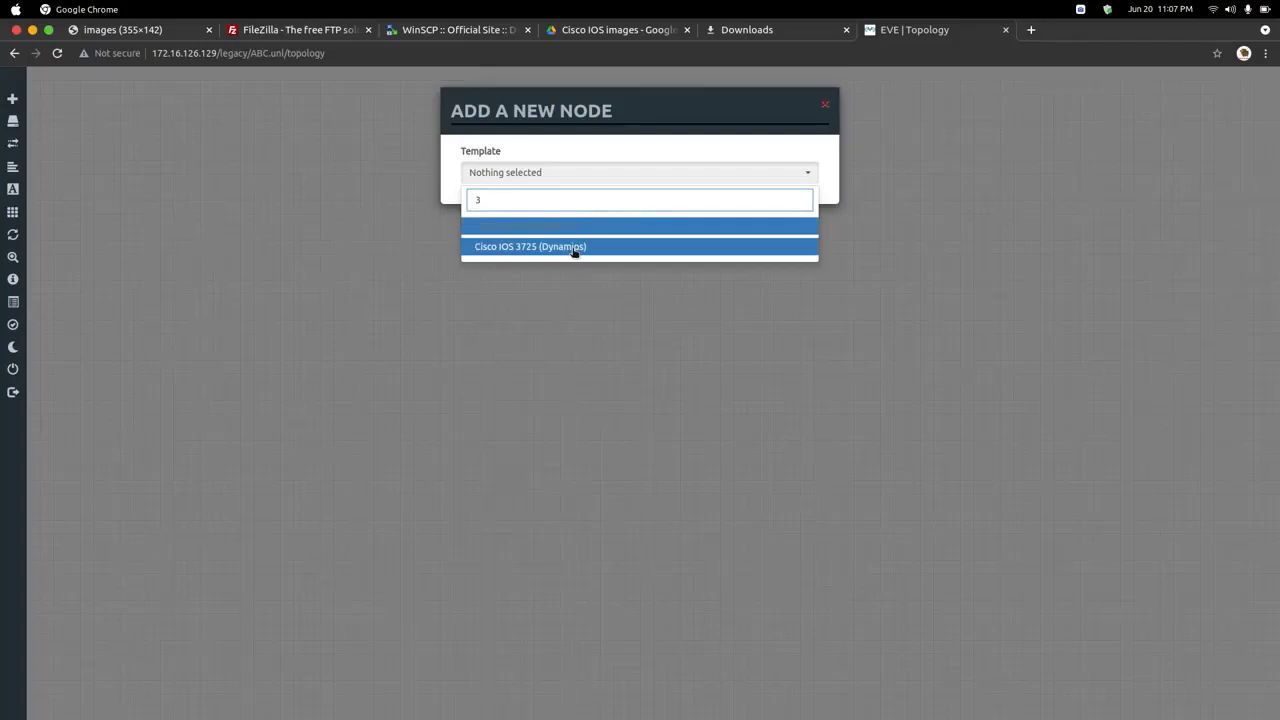
click(531, 246)
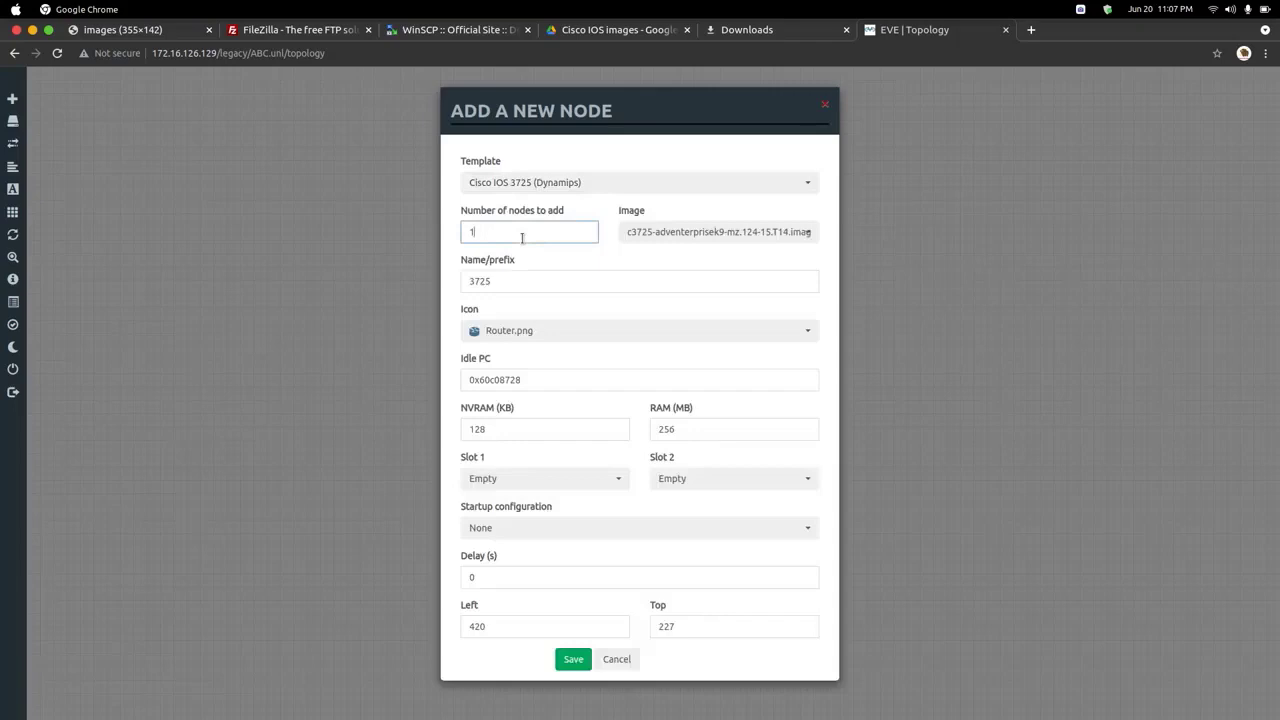
triple_click(530, 232)
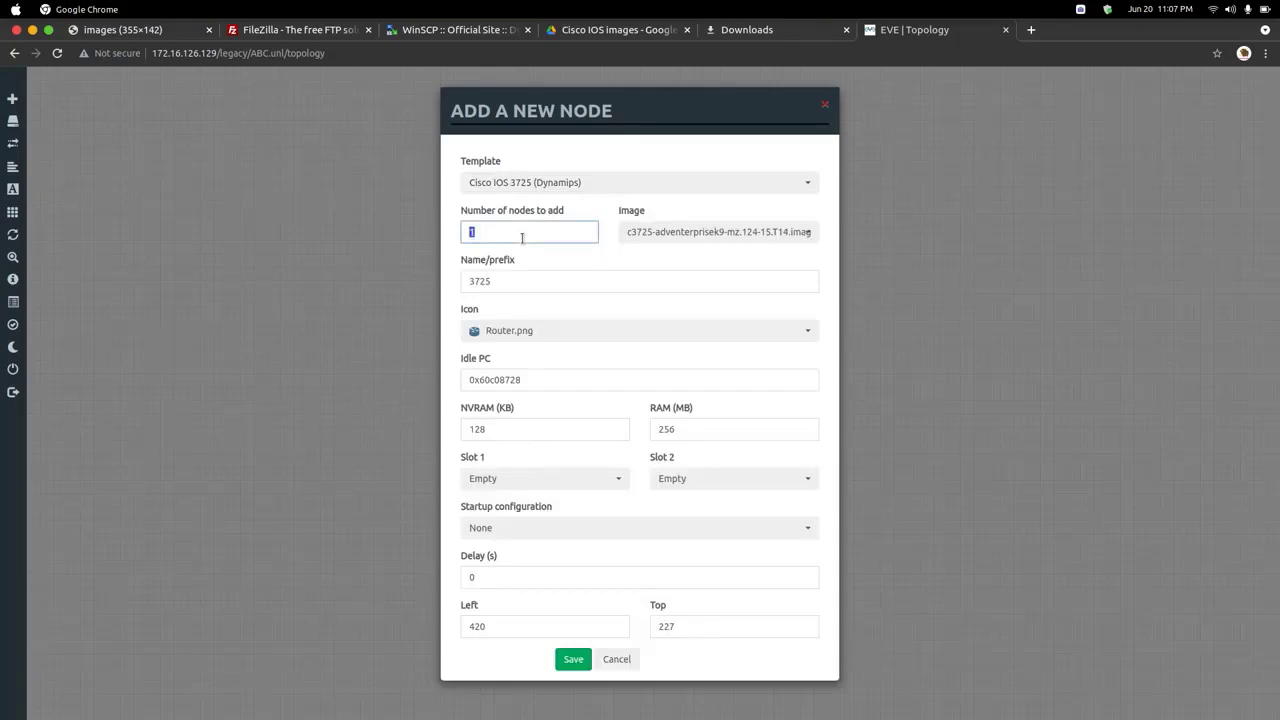
text(15)
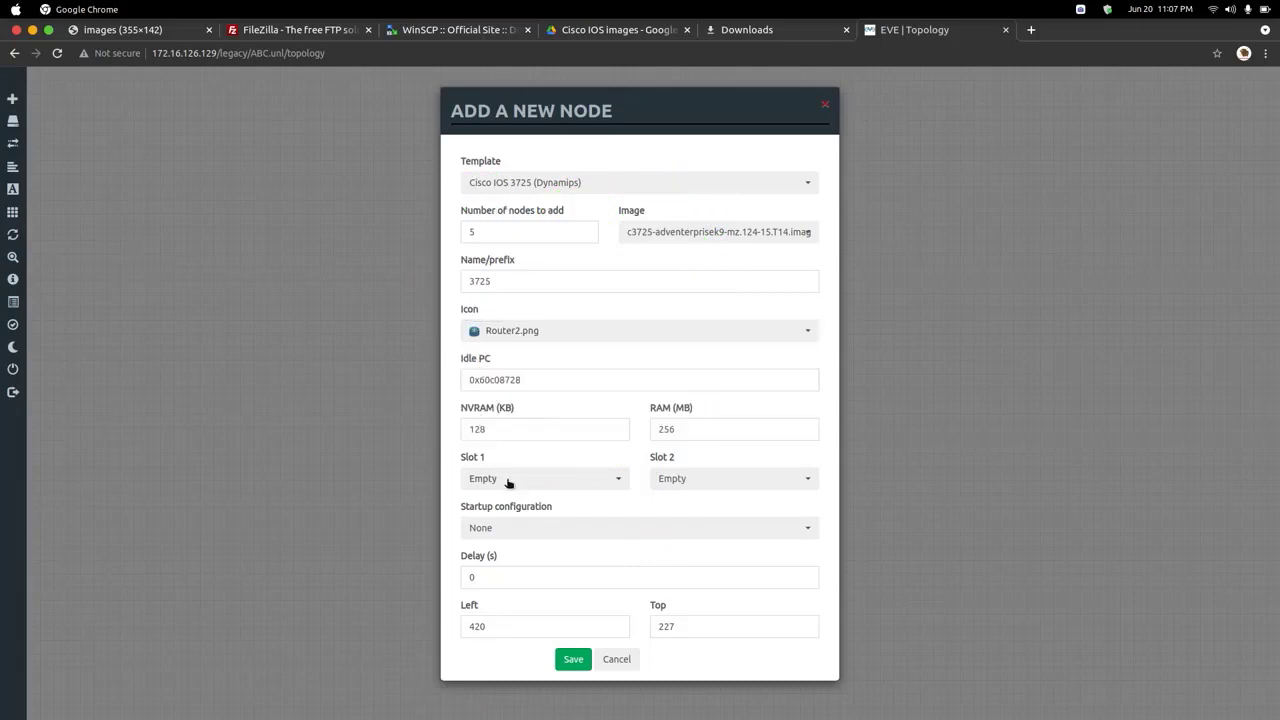
mouse_move(703, 483)
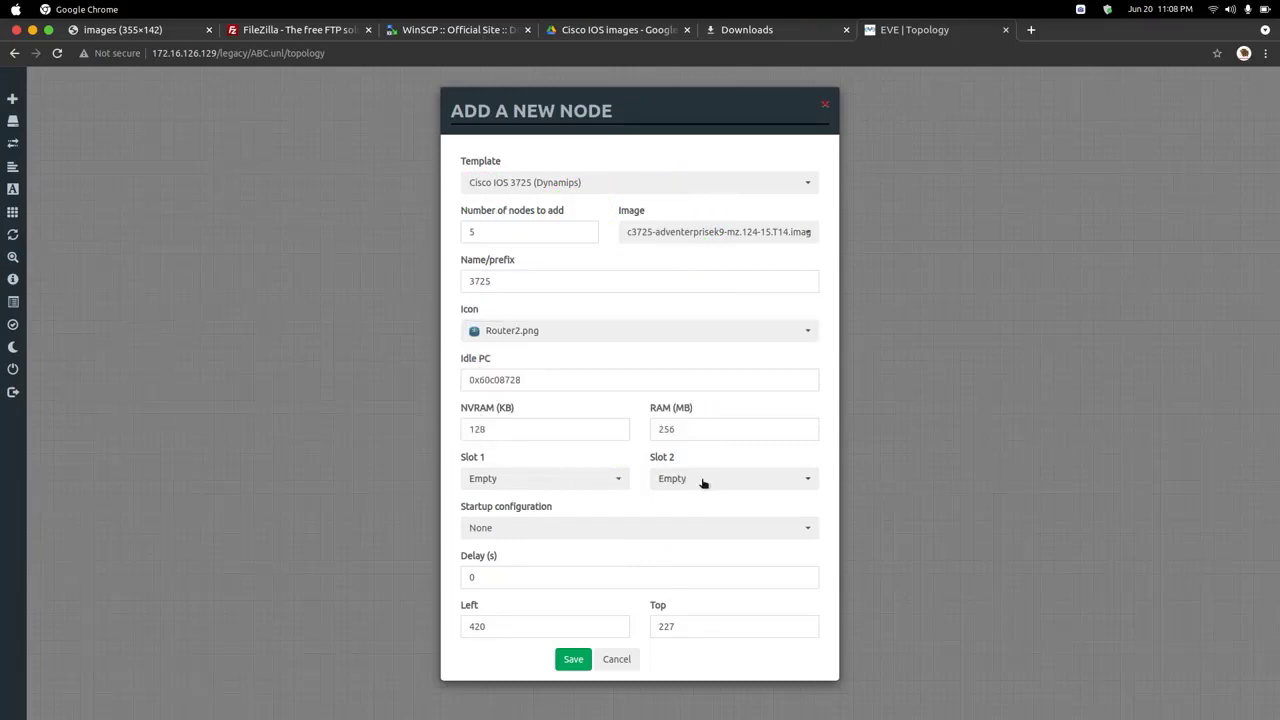
mouse_move(703, 481)
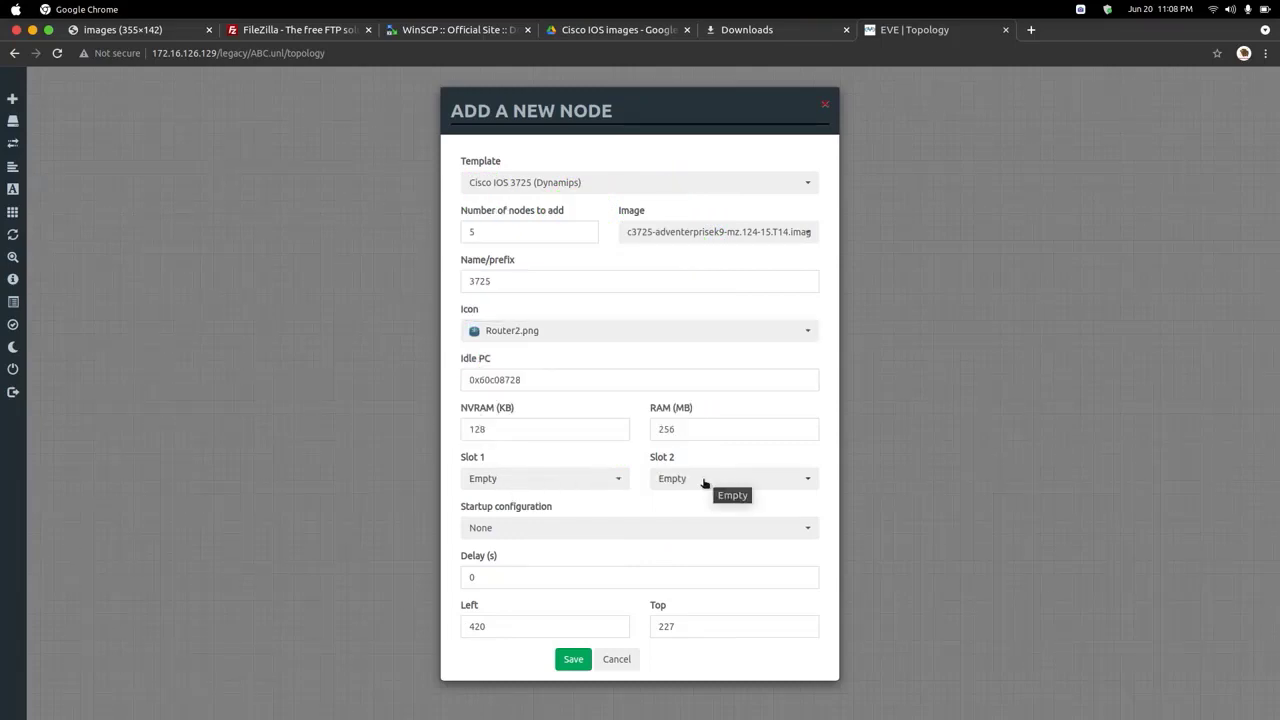
mouse_move(564, 496)
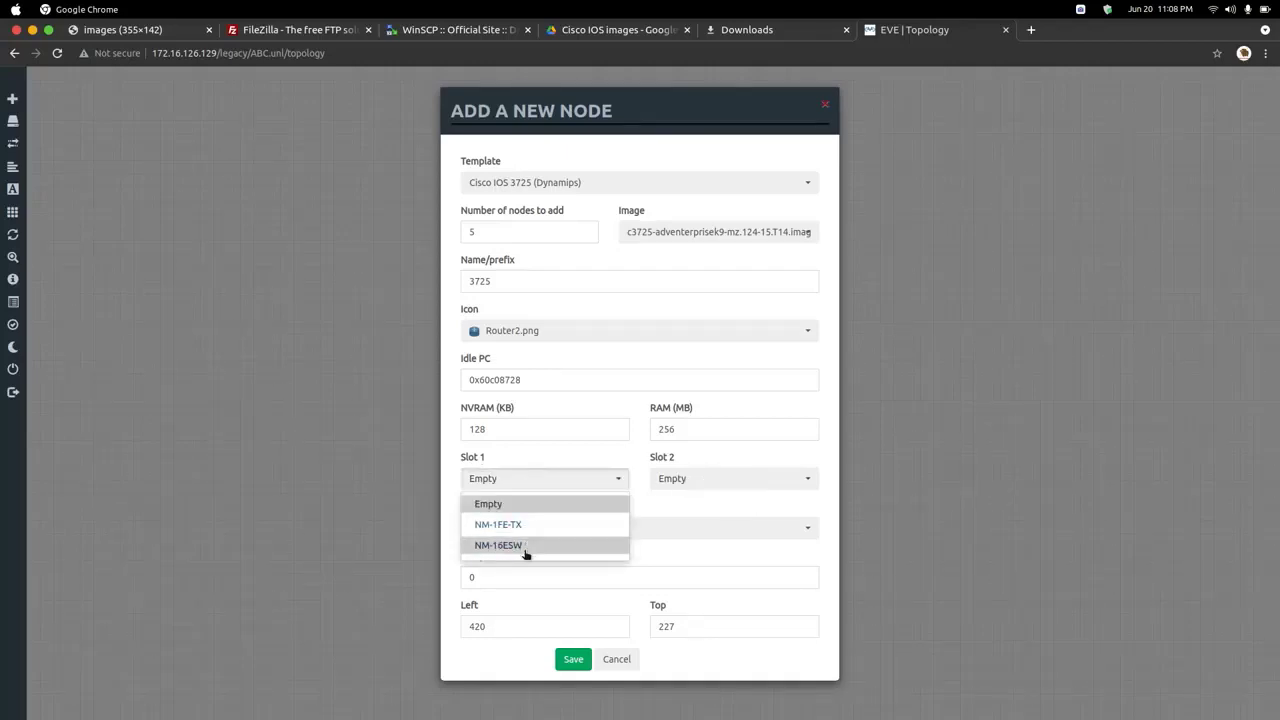
click(497, 524)
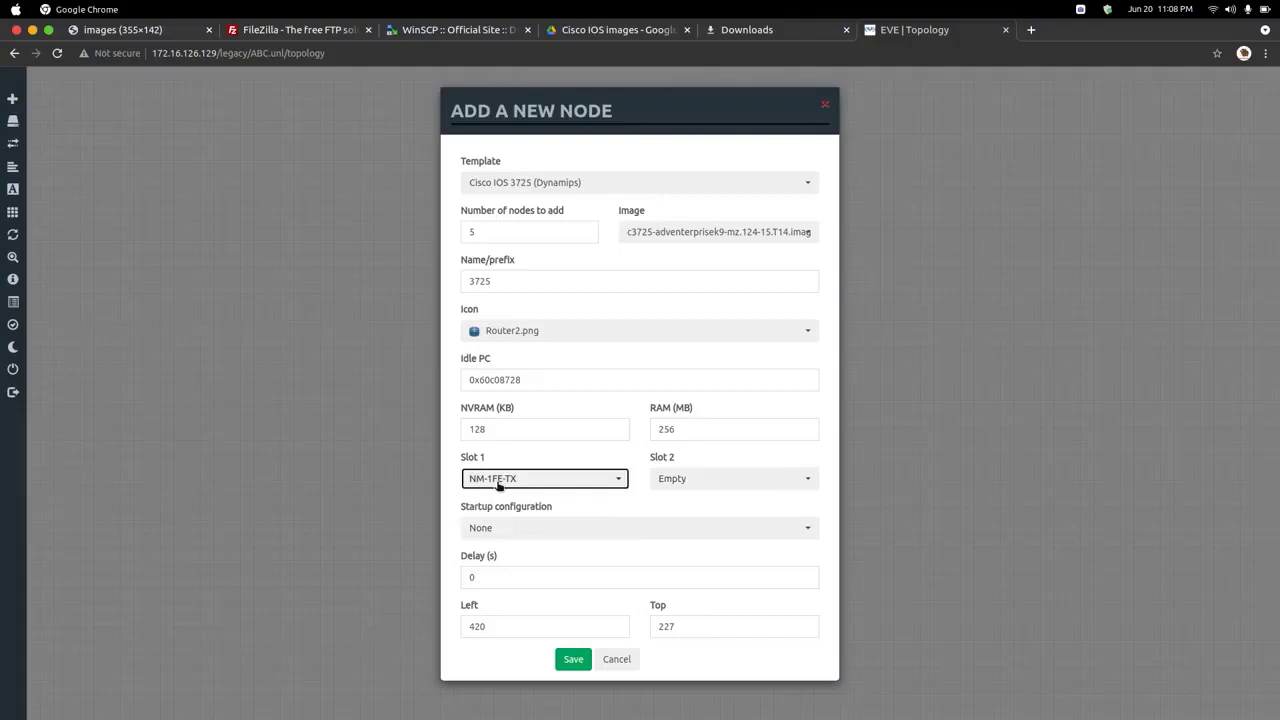
mouse_move(708, 495)
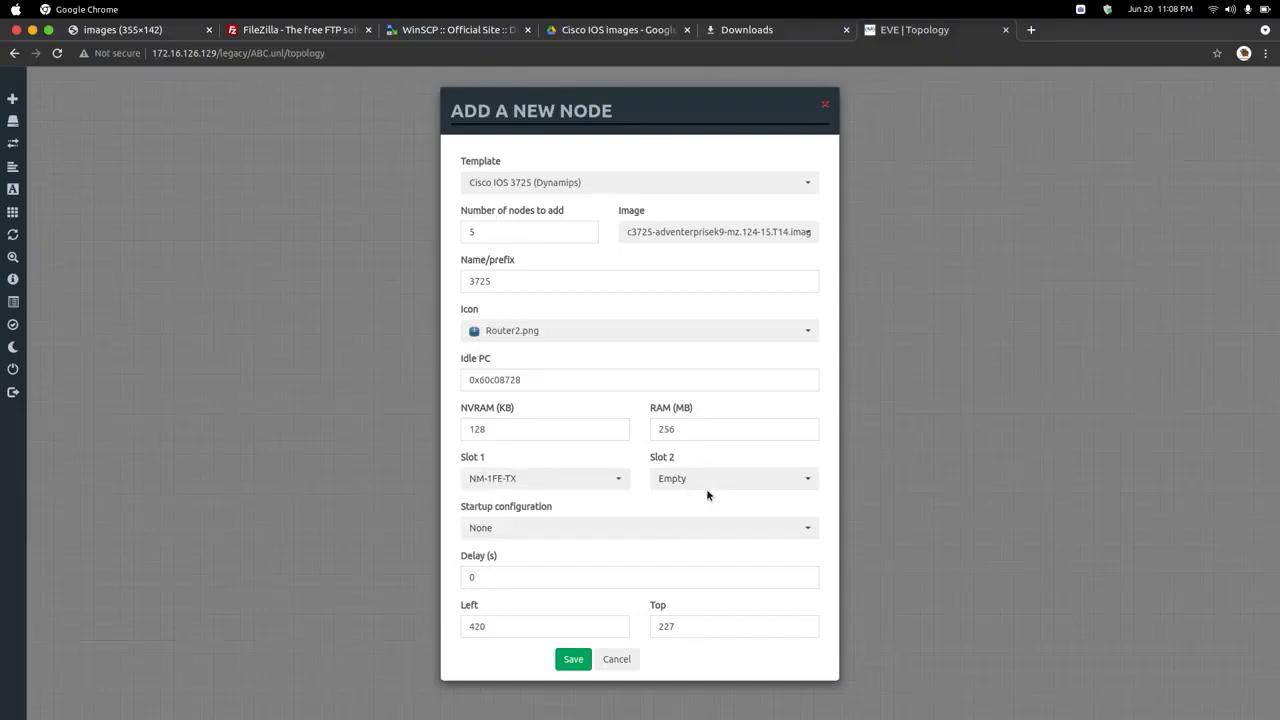
click(733, 478)
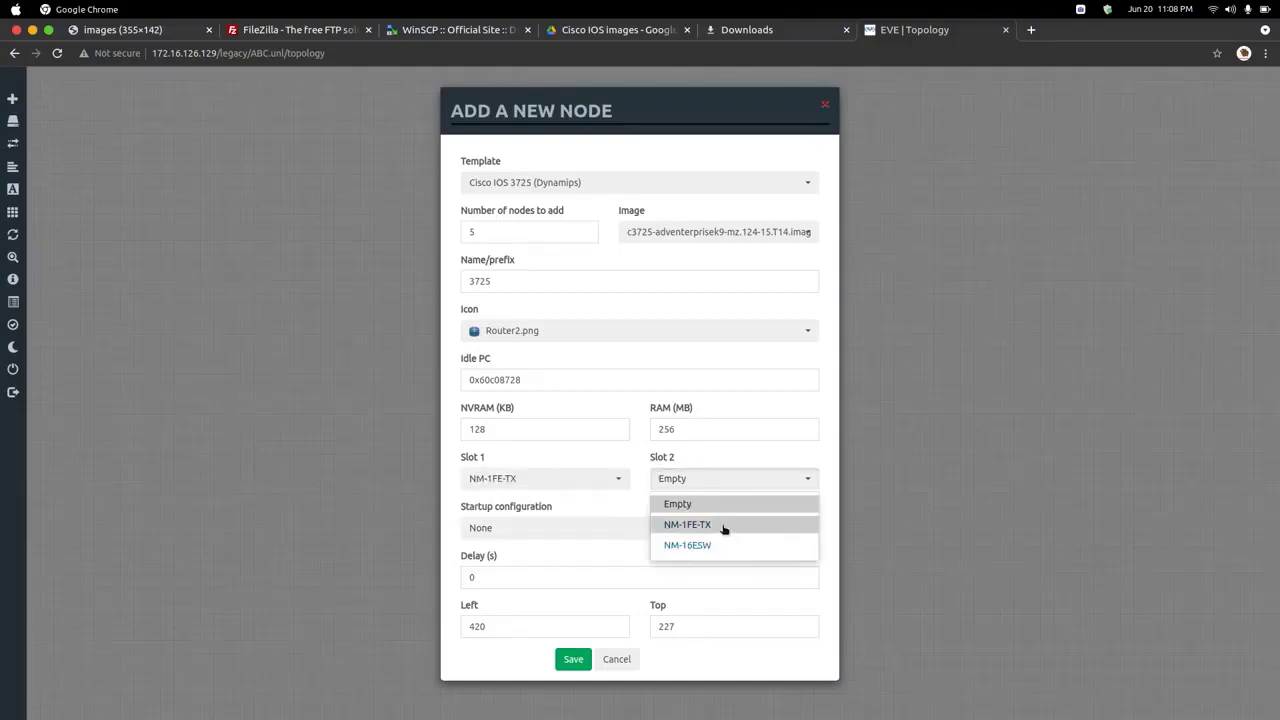
click(687, 524)
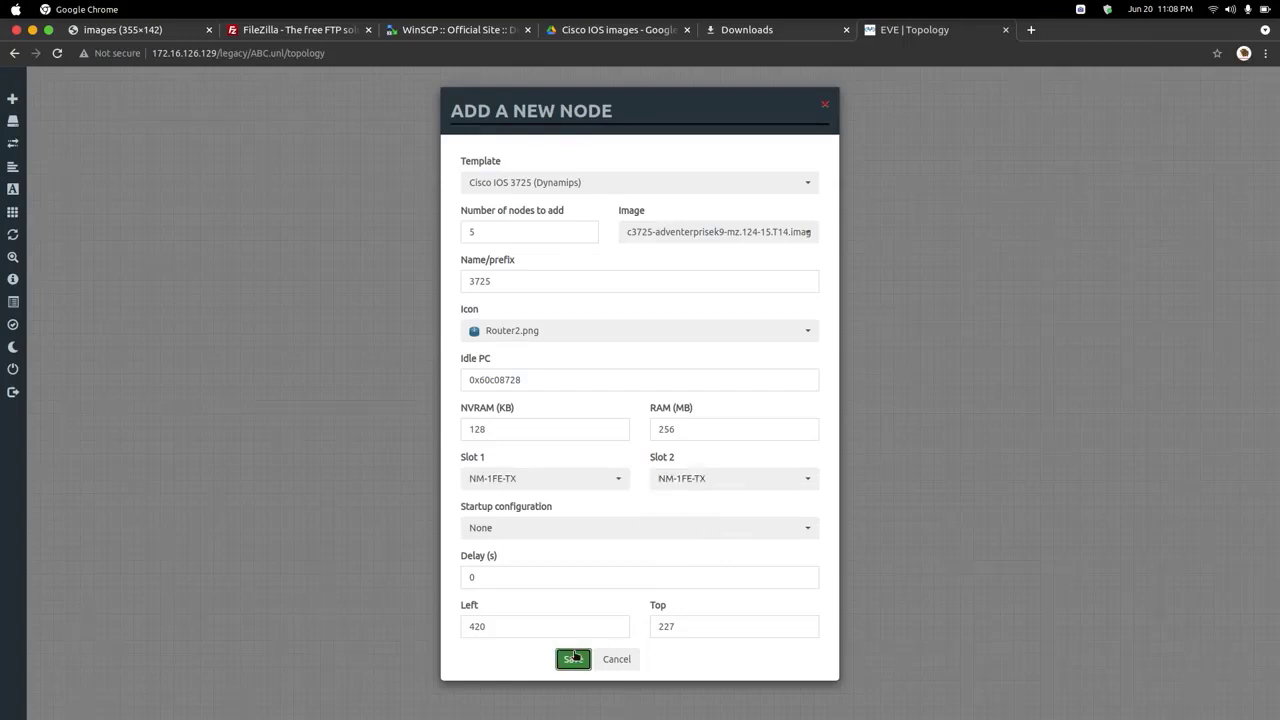
click(573, 659)
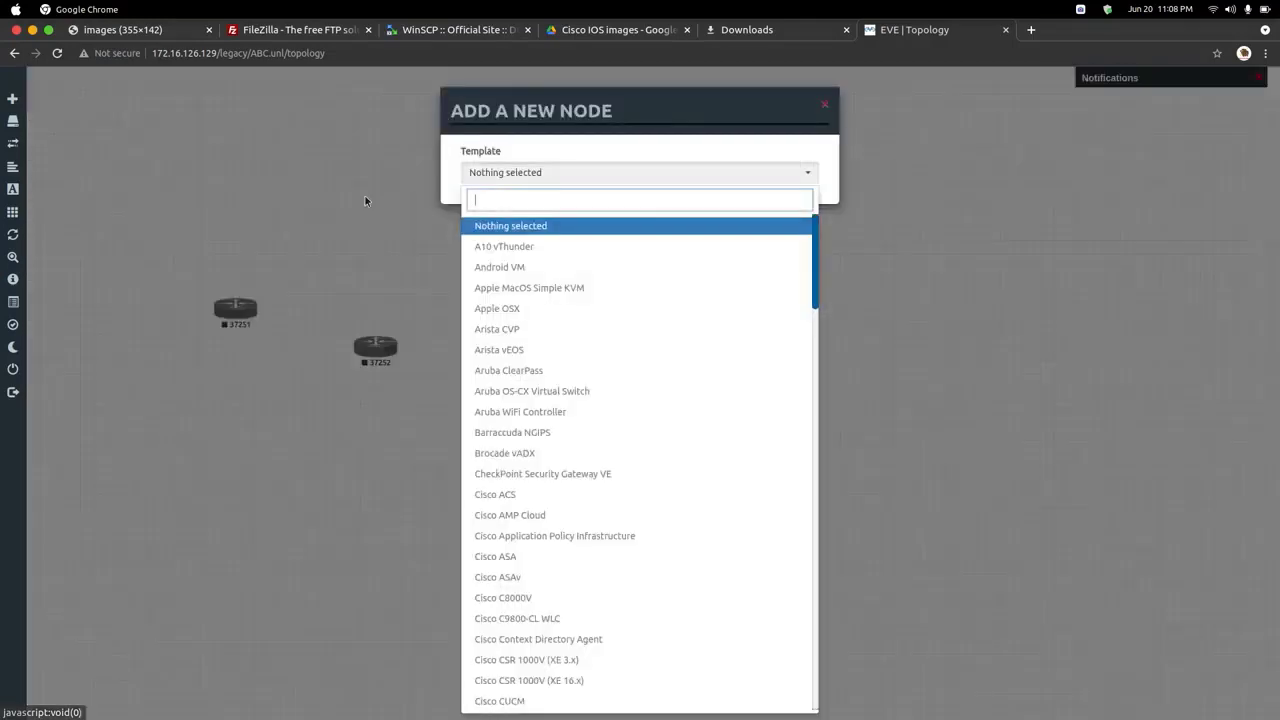
- Select the Cisco IOS 7206VXR (Dynamips) template in the Add a New Node form
text(7)
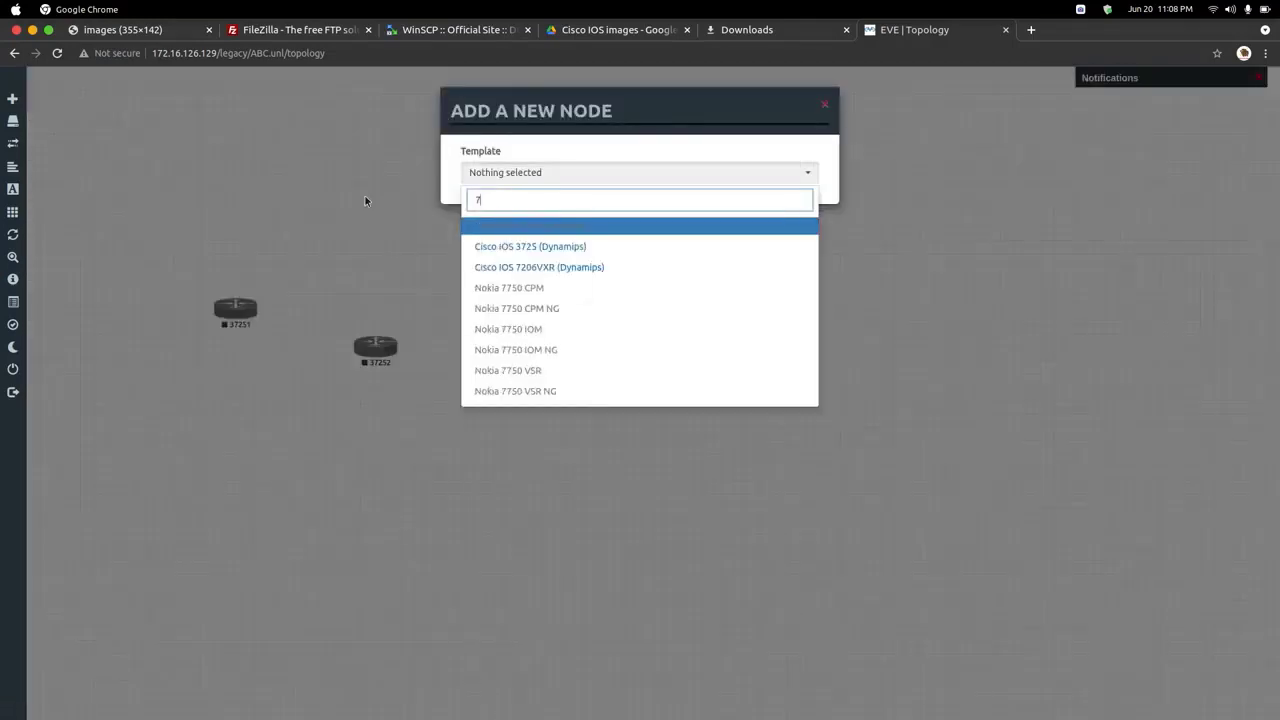
text(2)
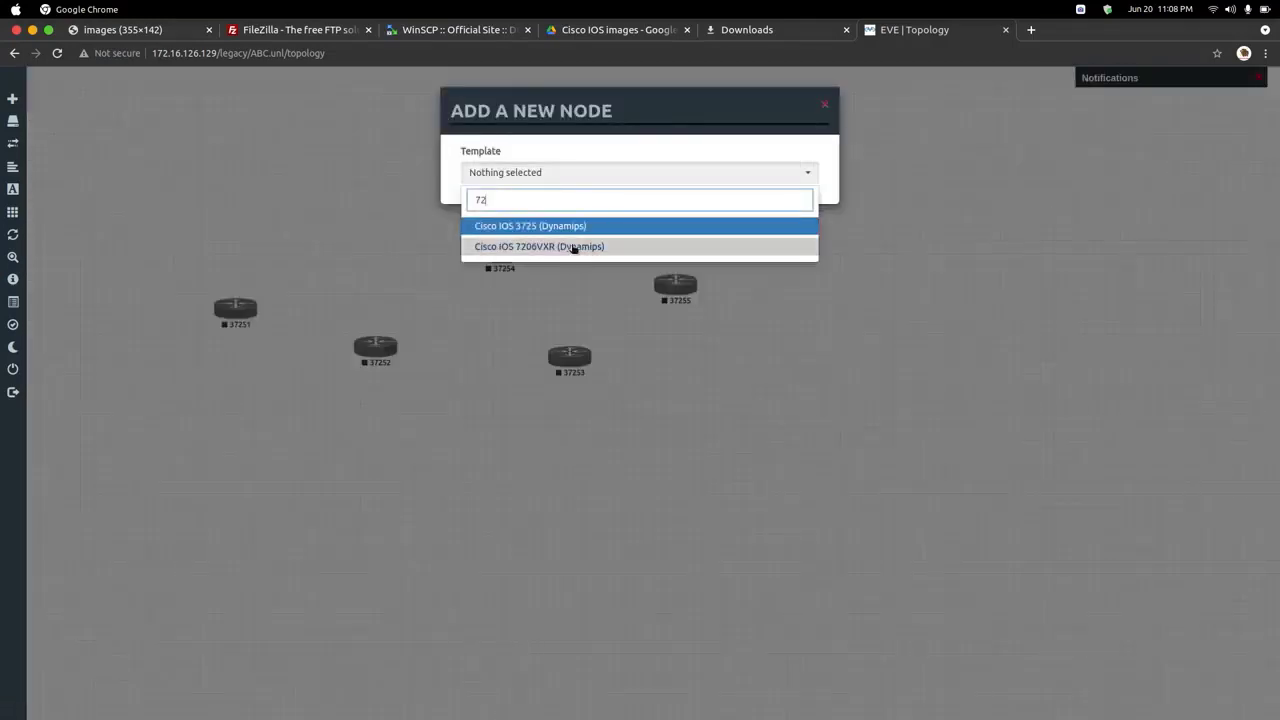
click(539, 246)
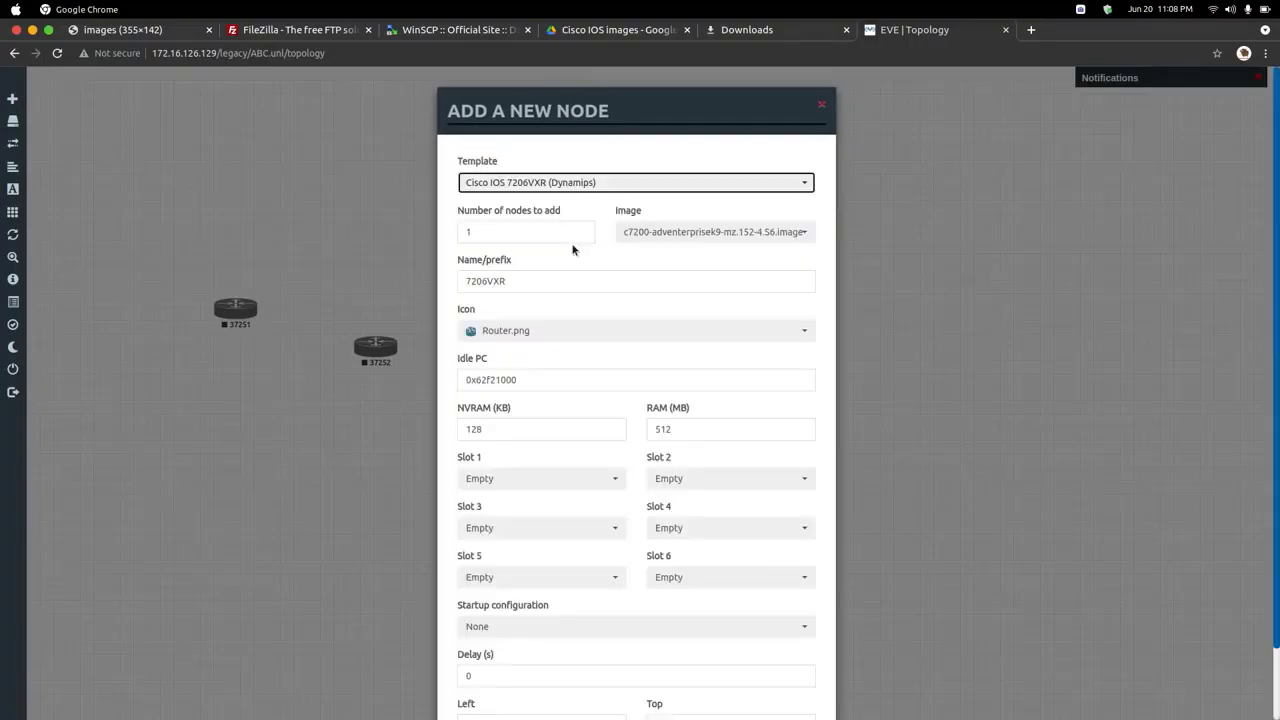
- Create two 7206VXR routers, R6 and R7, with prefix R and a PA-4E adapter in slot 1
click(636, 281)
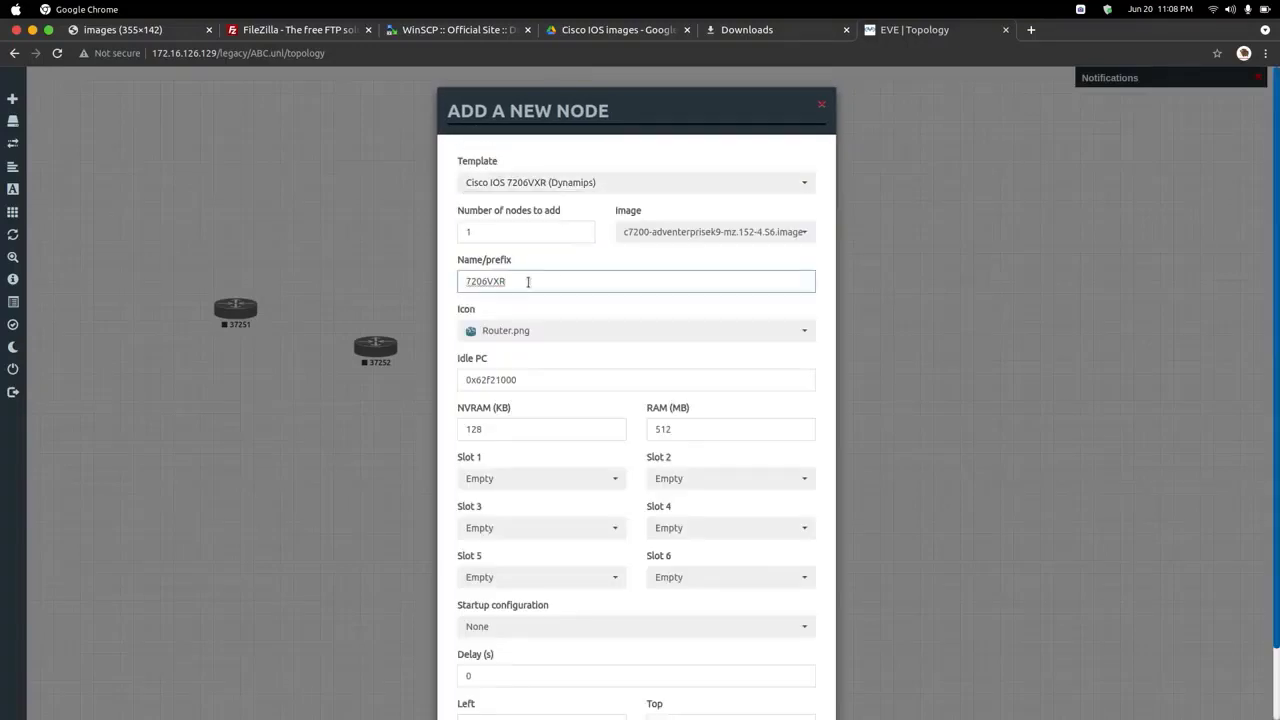
text(R)
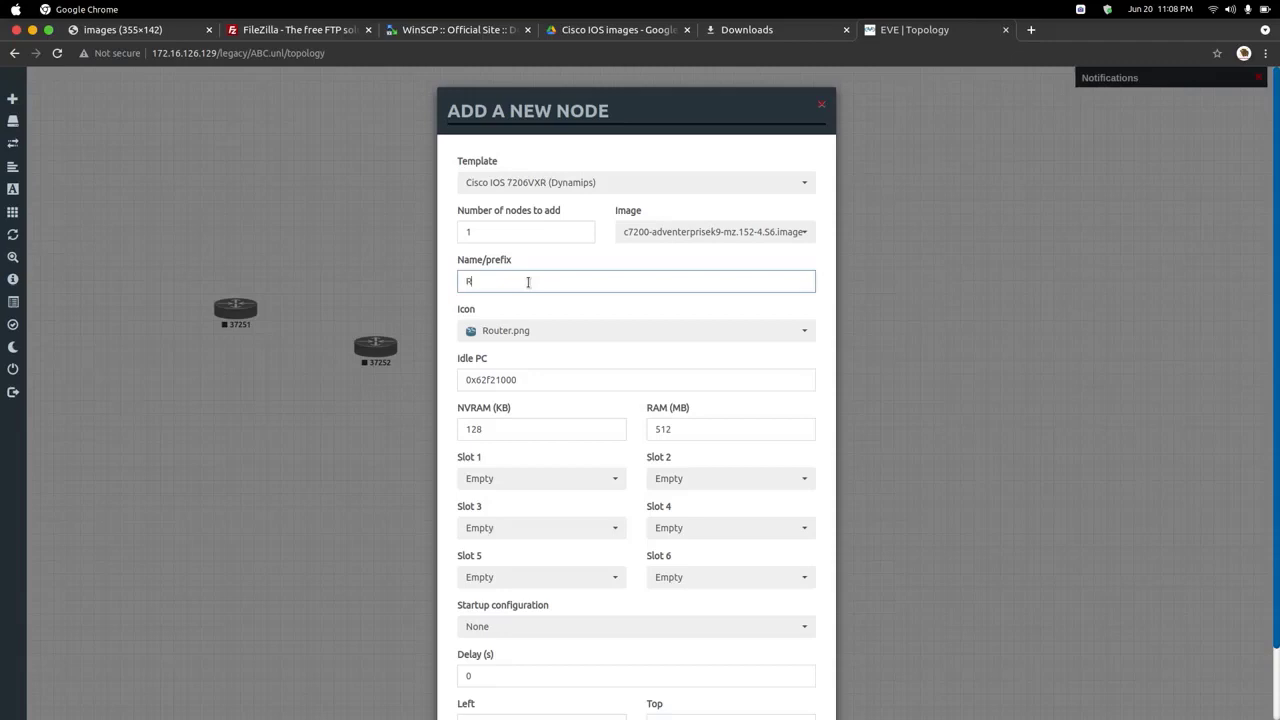
click(526, 231)
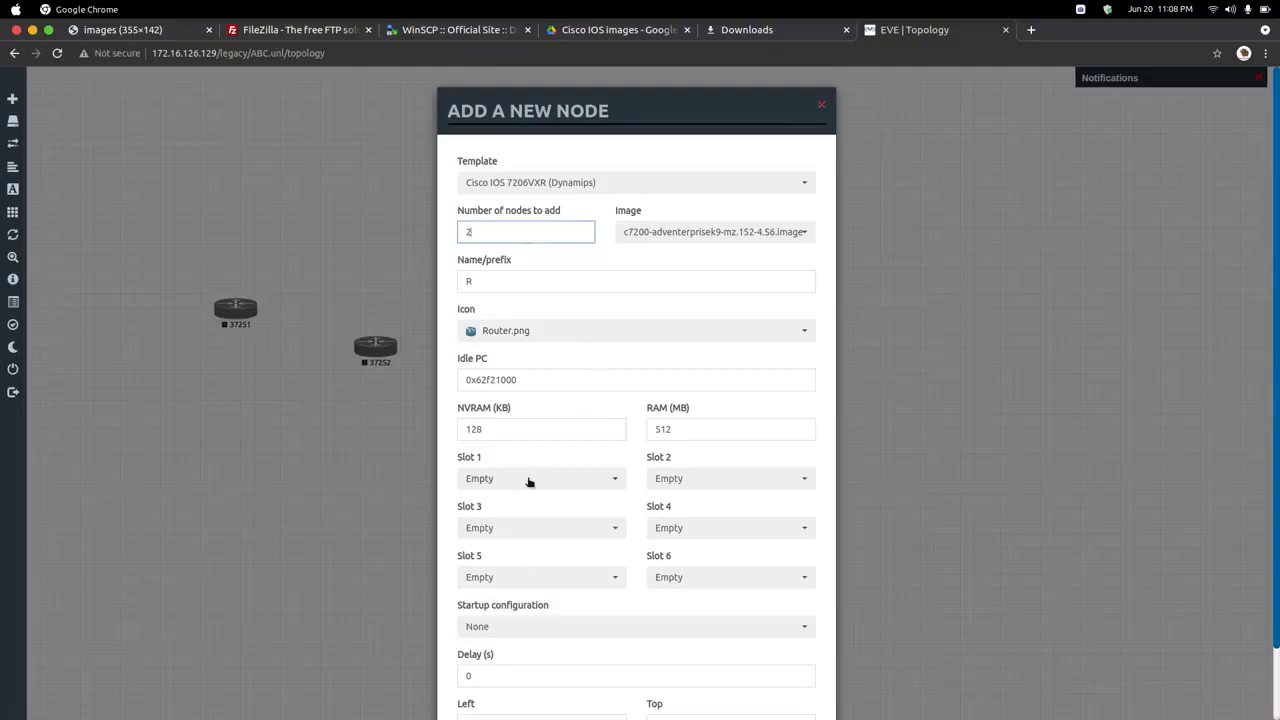
click(540, 478)
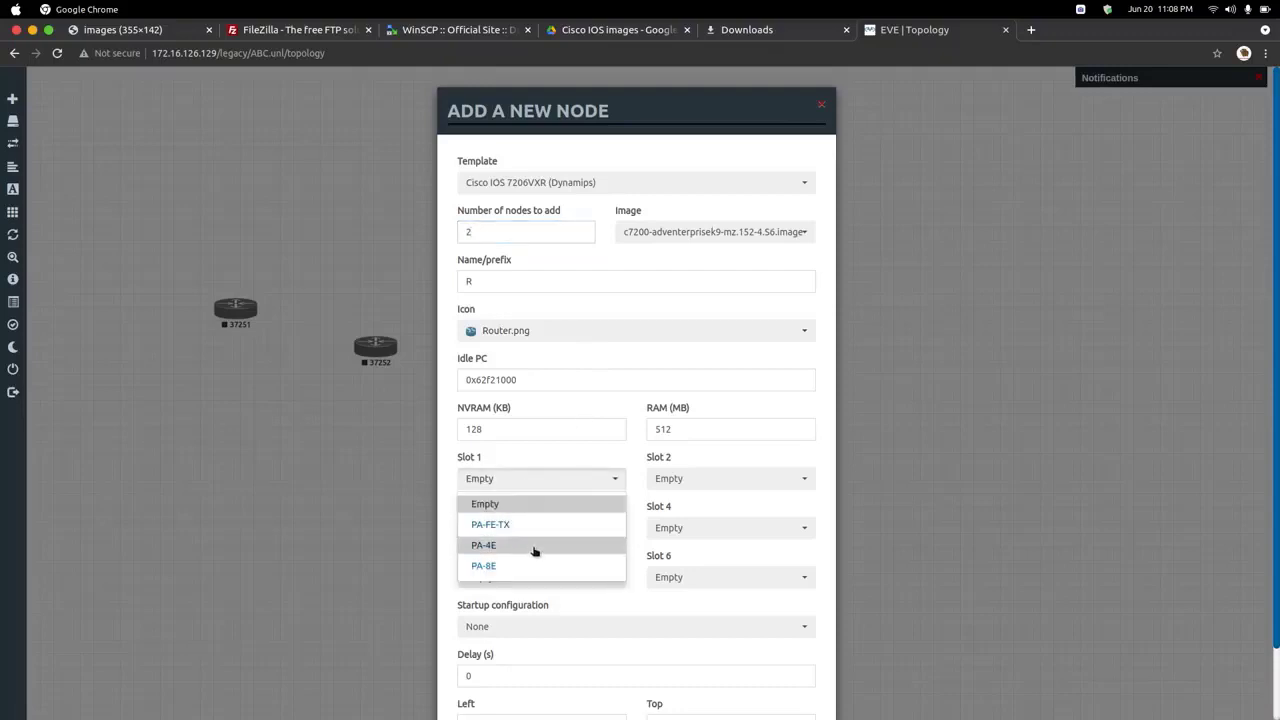
click(483, 545)
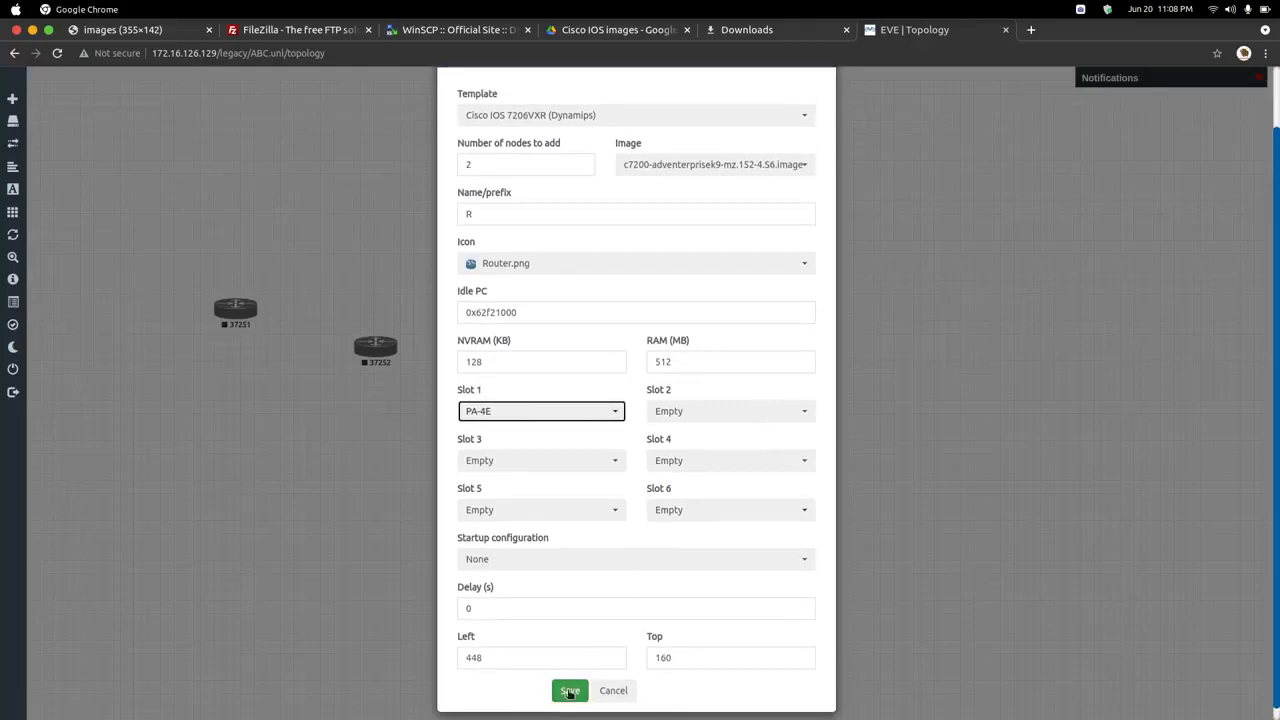
click(570, 690)
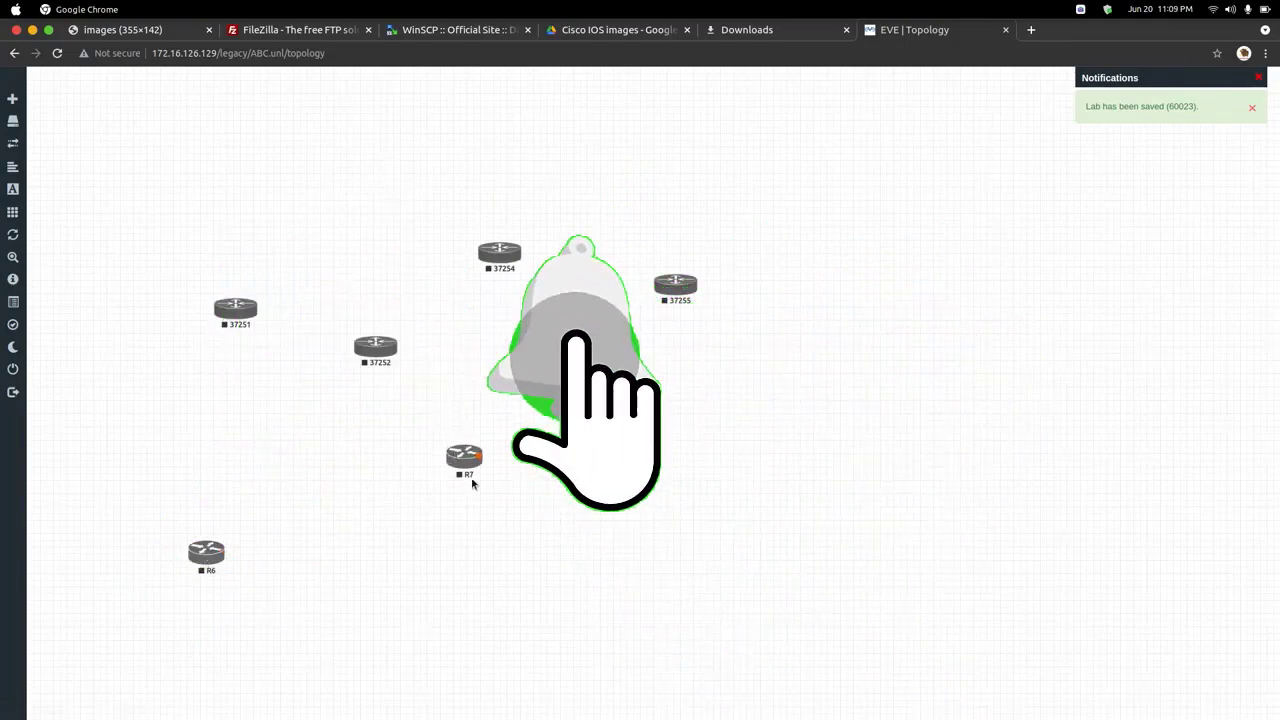
- Draw a connection from router R6 to router R7 on the ABC topology canvas
click(575, 355)
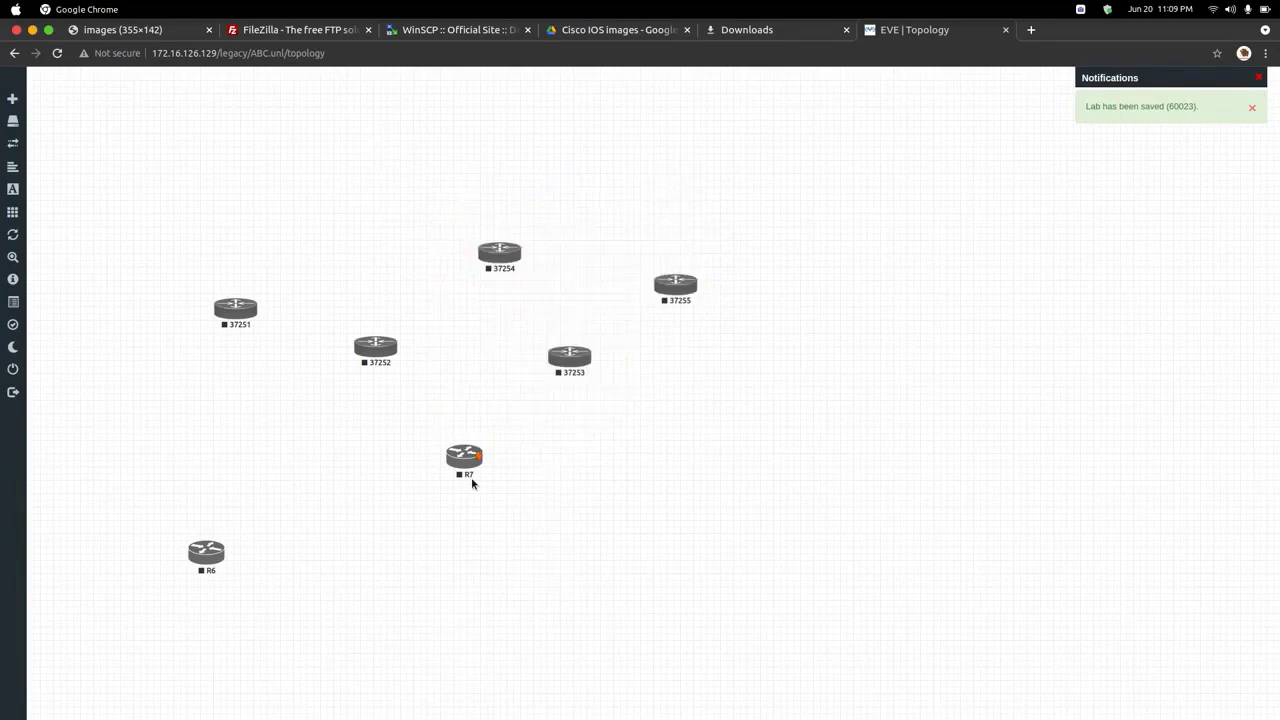
click(1252, 107)
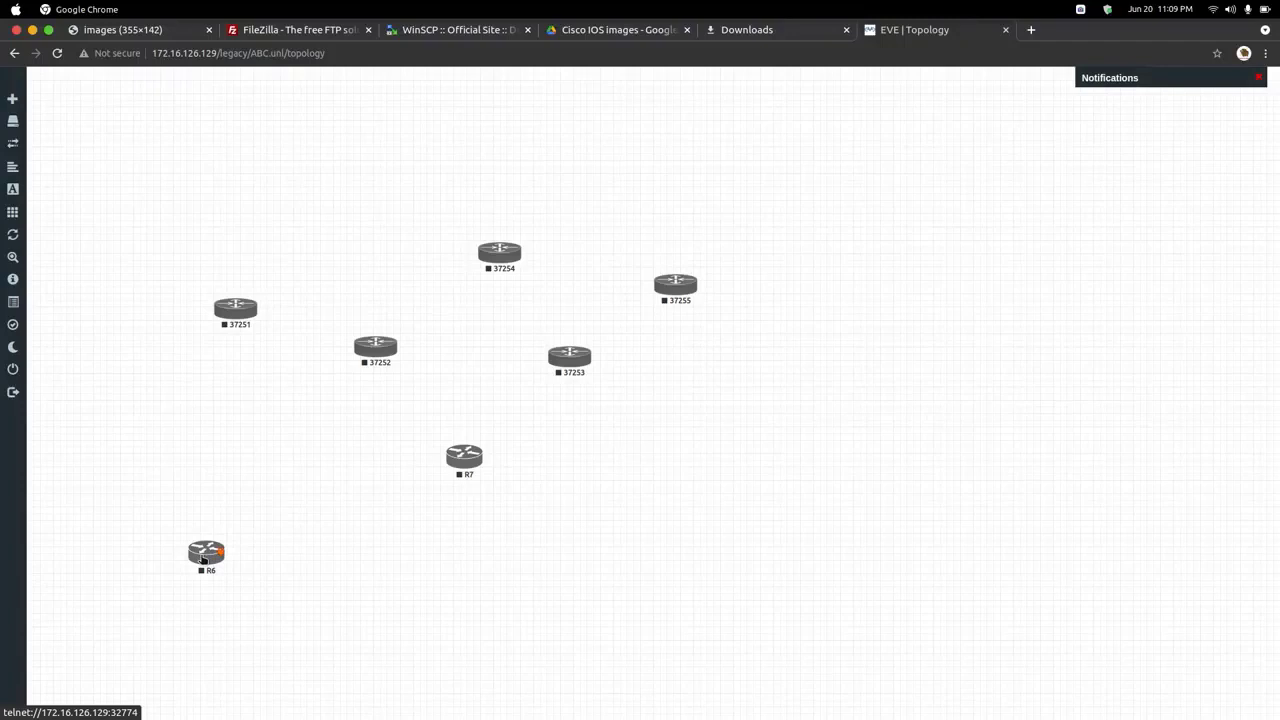
mouse_move(205, 552)
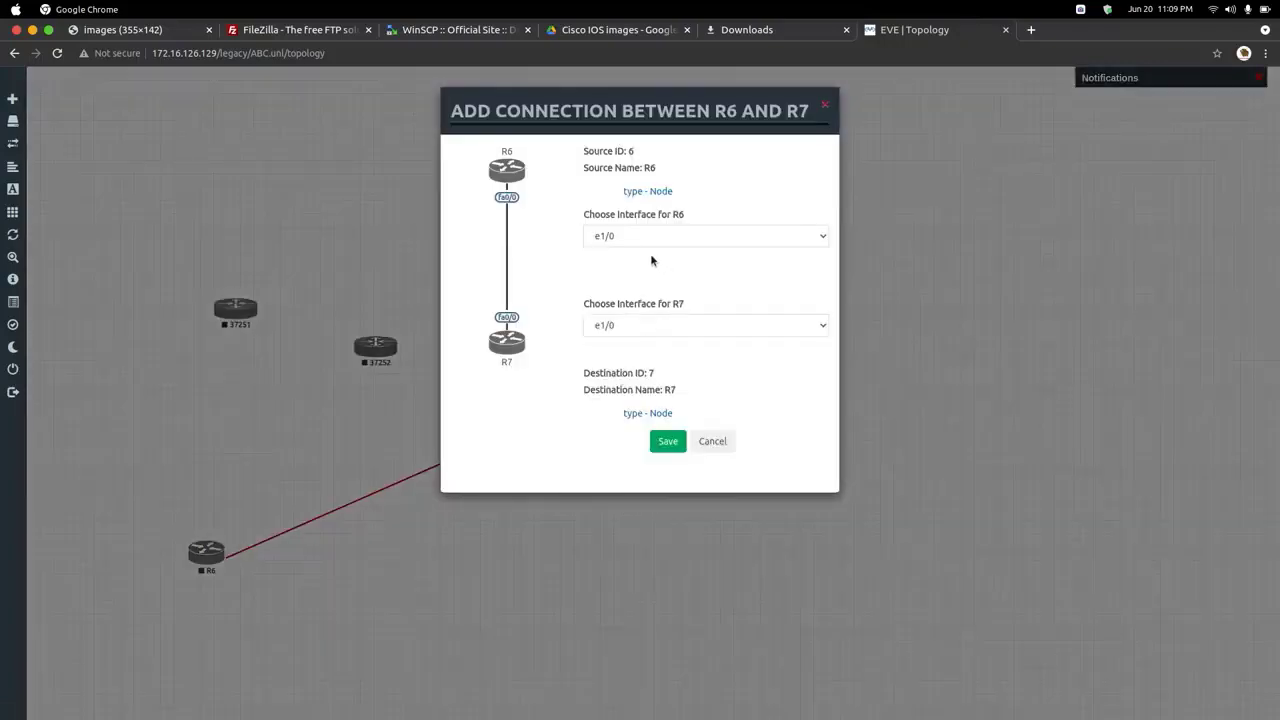
- Link R6 interface e1/1 to R7 interface e1/0 and save the connection
click(705, 235)
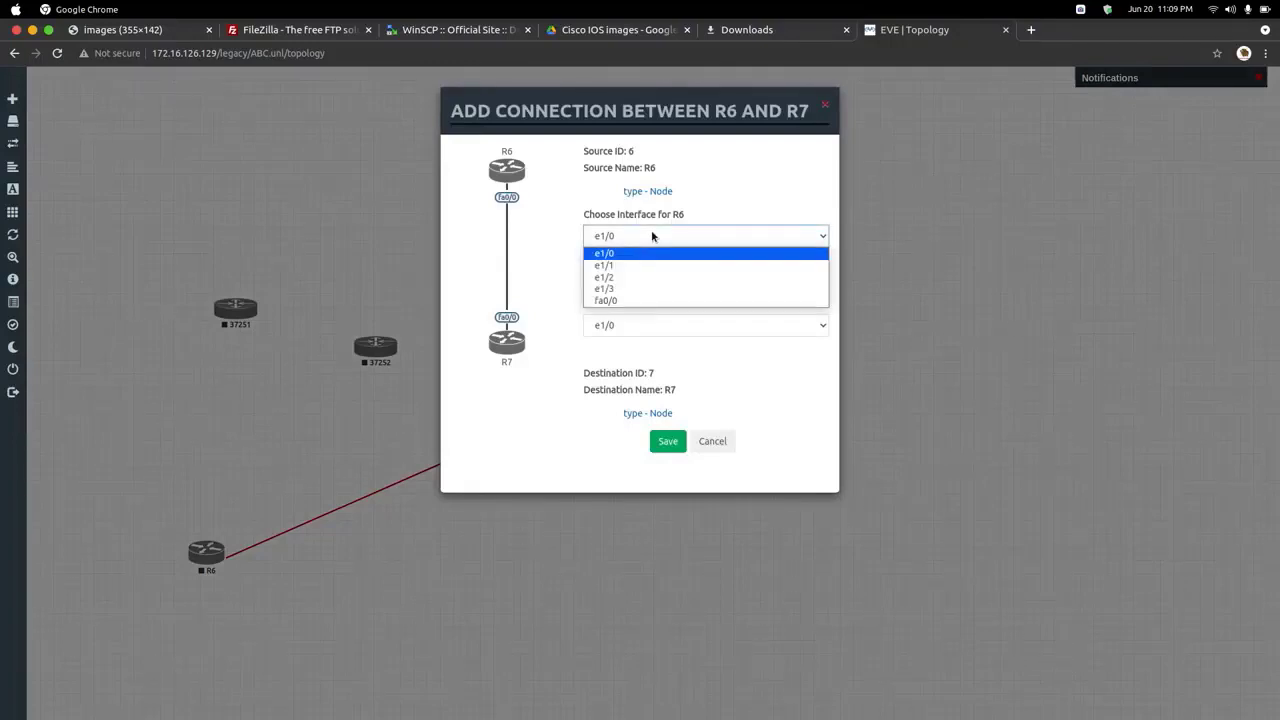
mouse_move(604, 265)
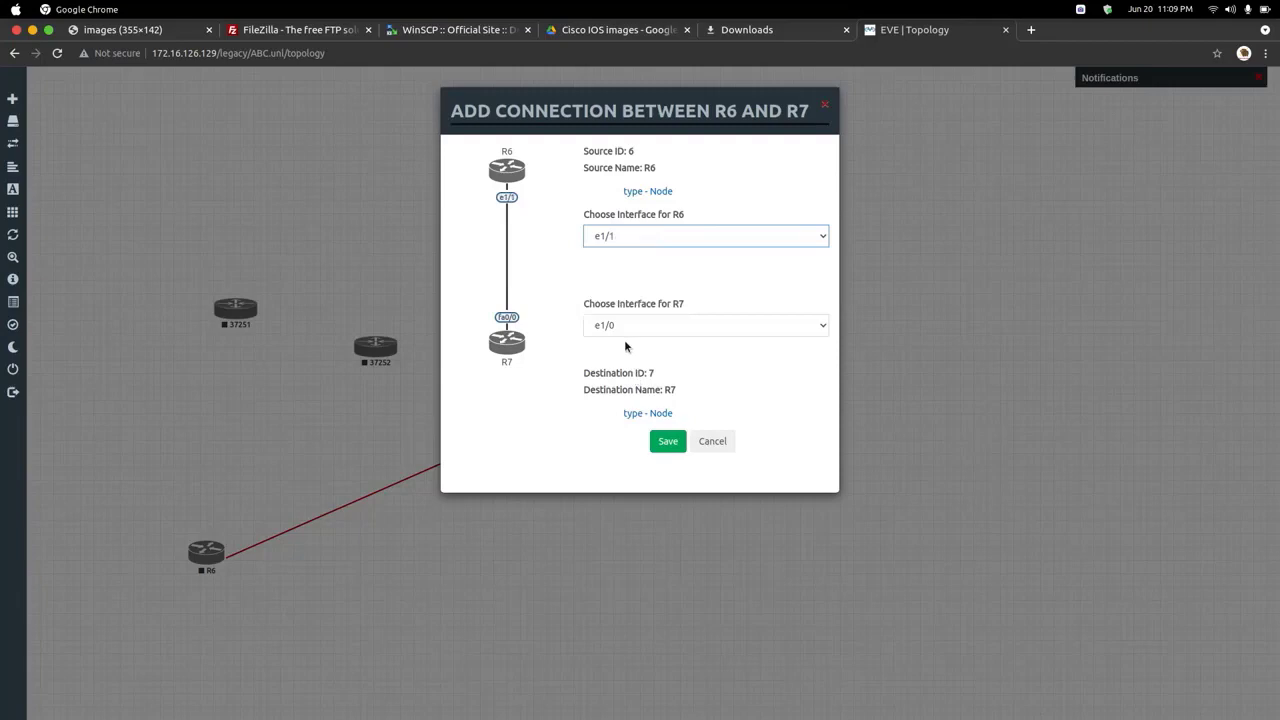
mouse_move(670, 461)
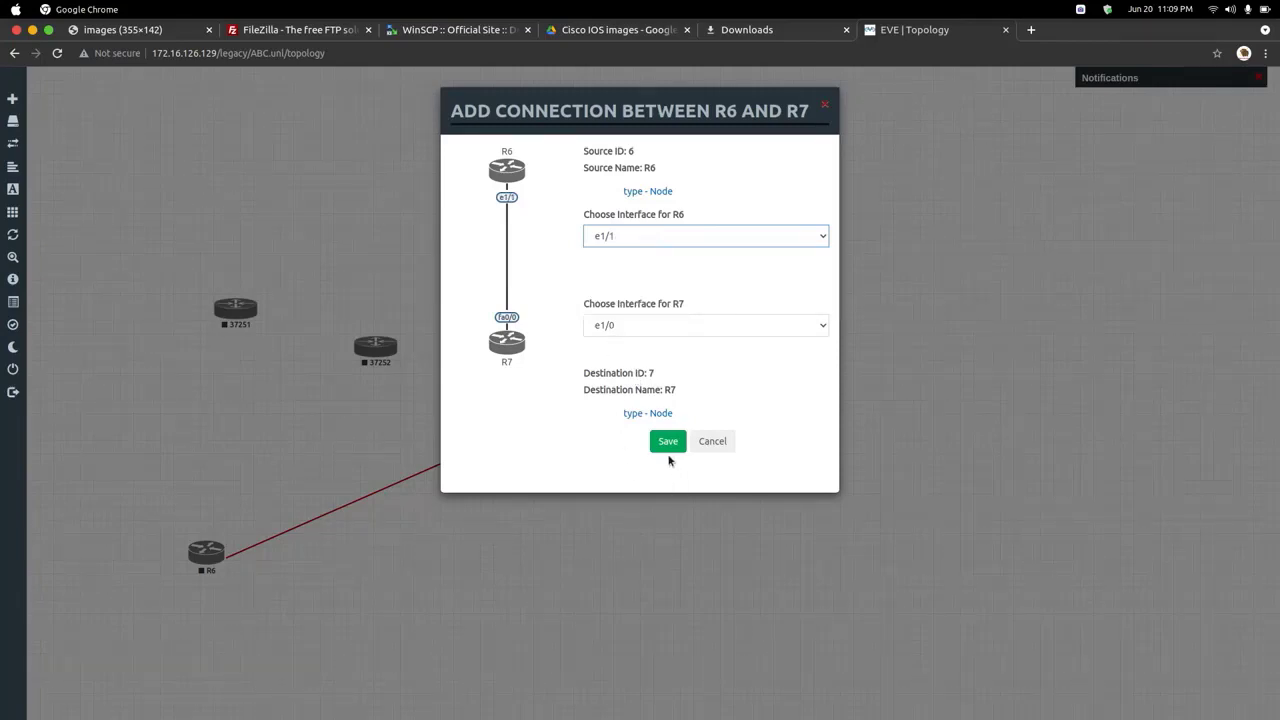
click(668, 441)
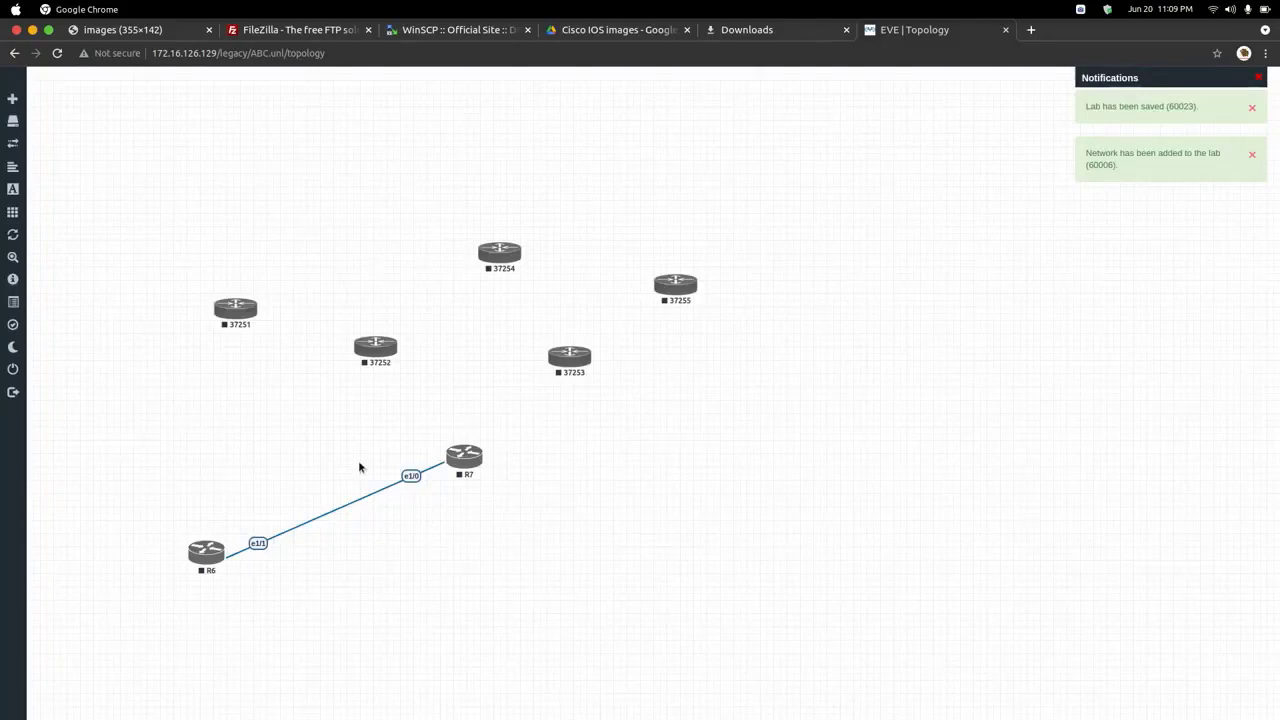
mouse_move(275, 496)
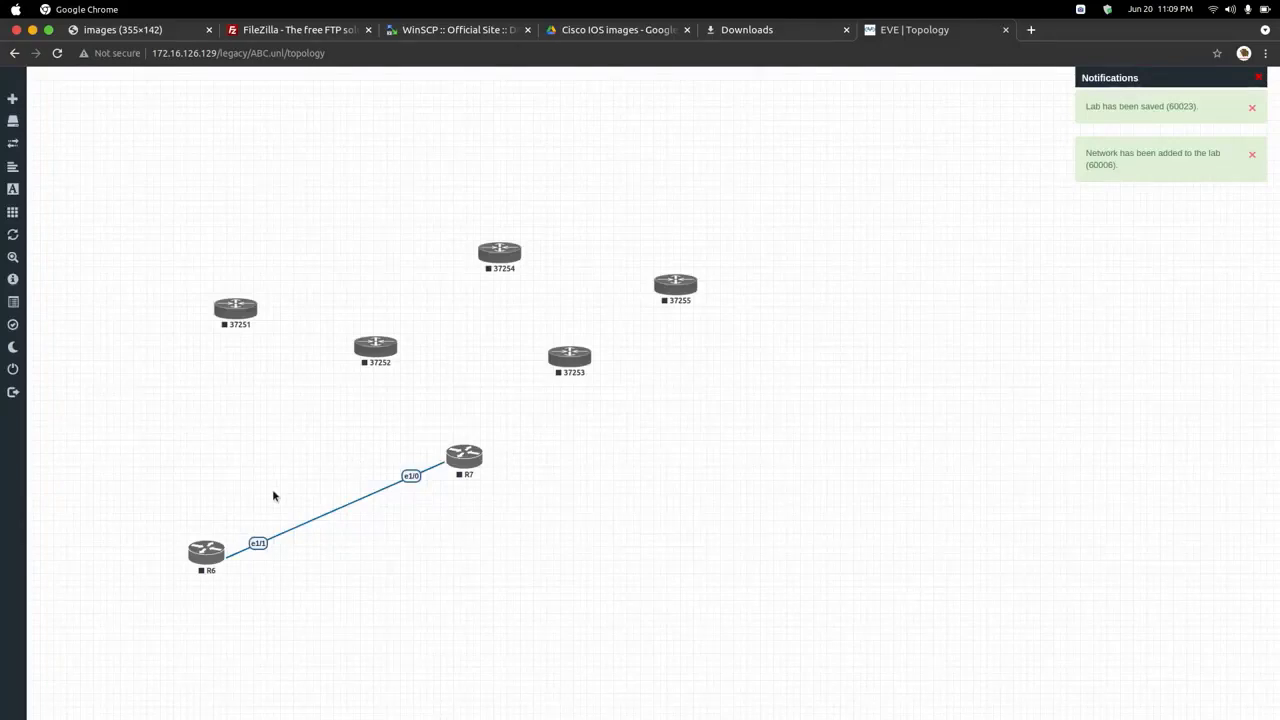
- Start routers R6 and R7 from their right-click menus
click(205, 550)
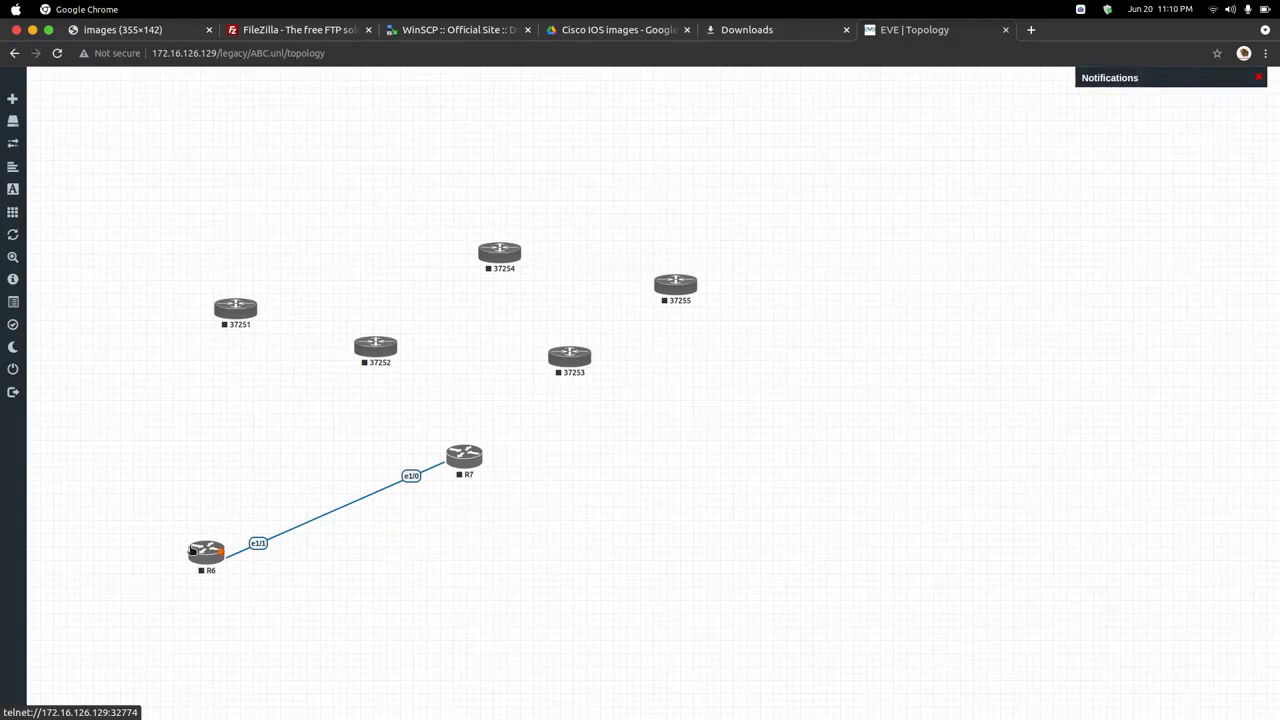
right_click(205, 553)
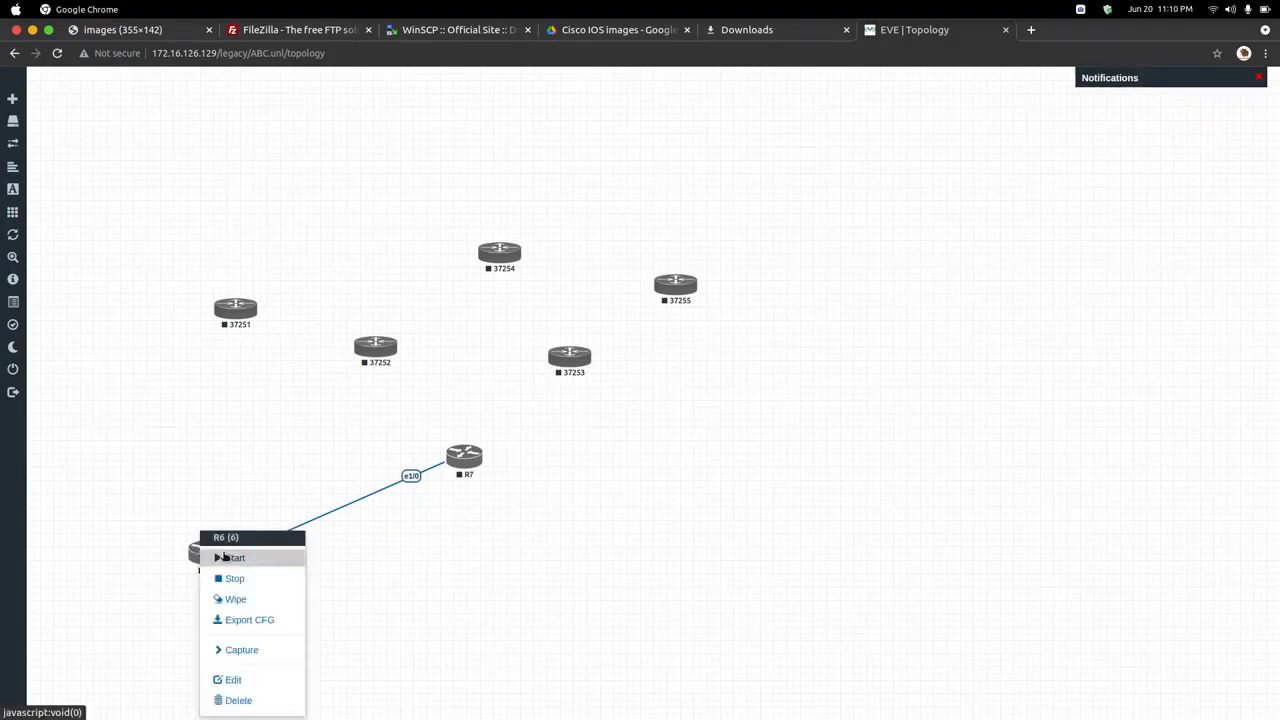
click(232, 557)
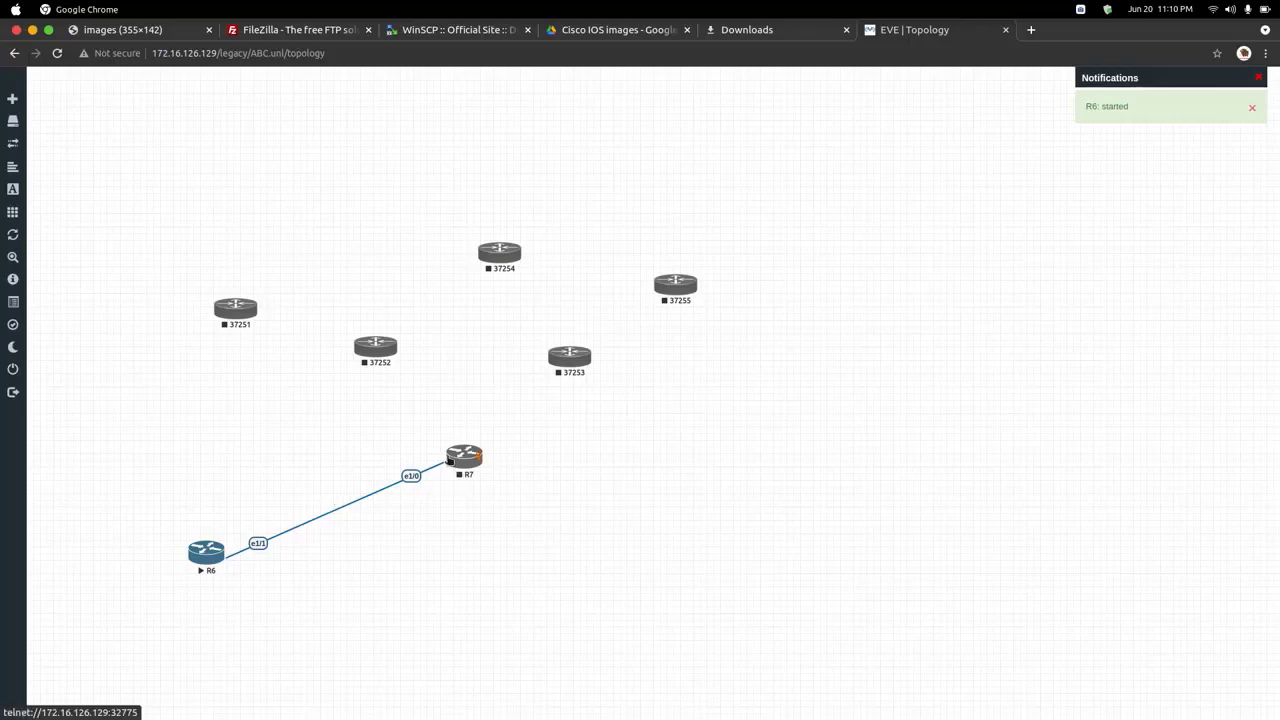
right_click(463, 458)
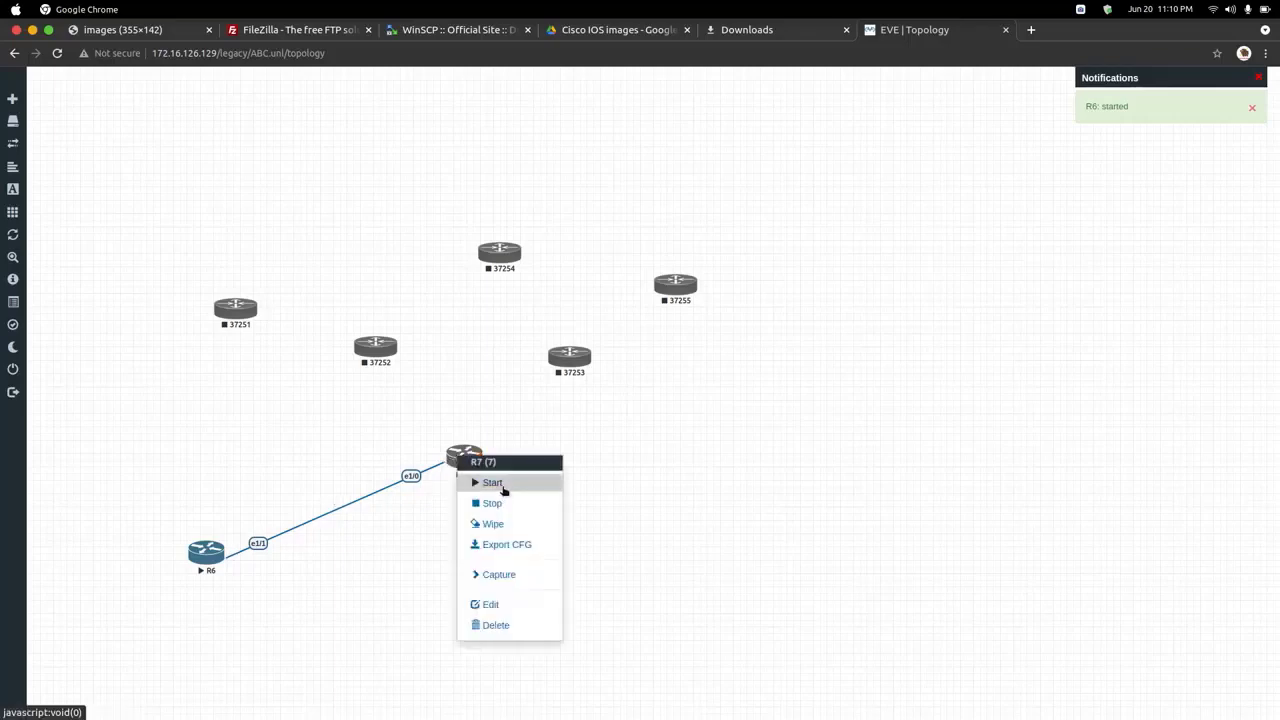
click(492, 482)
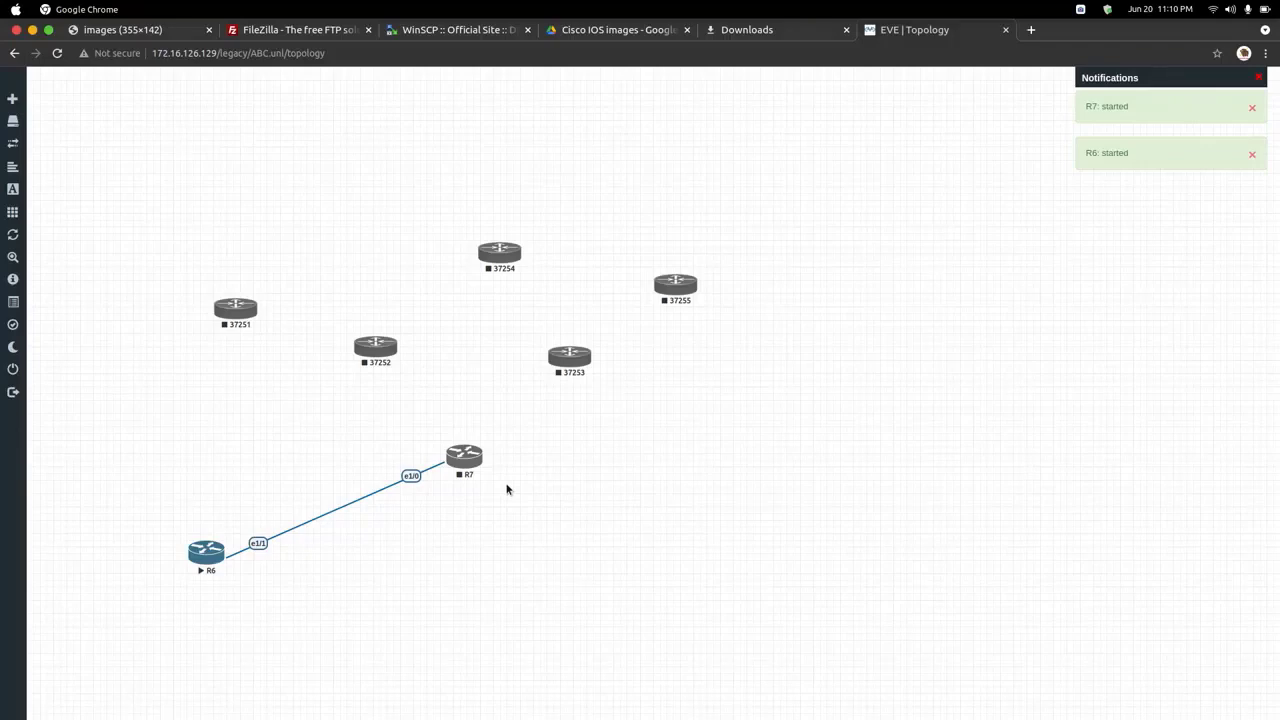
click(1251, 153)
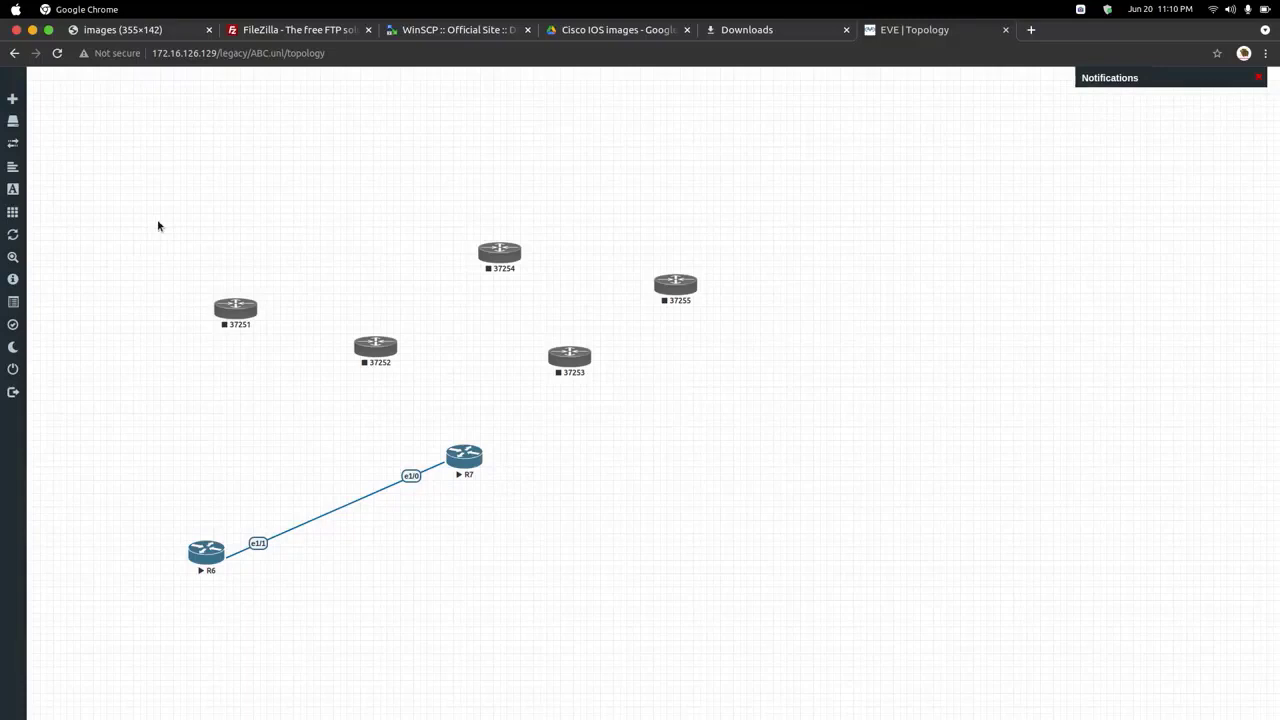
mouse_move(140, 220)
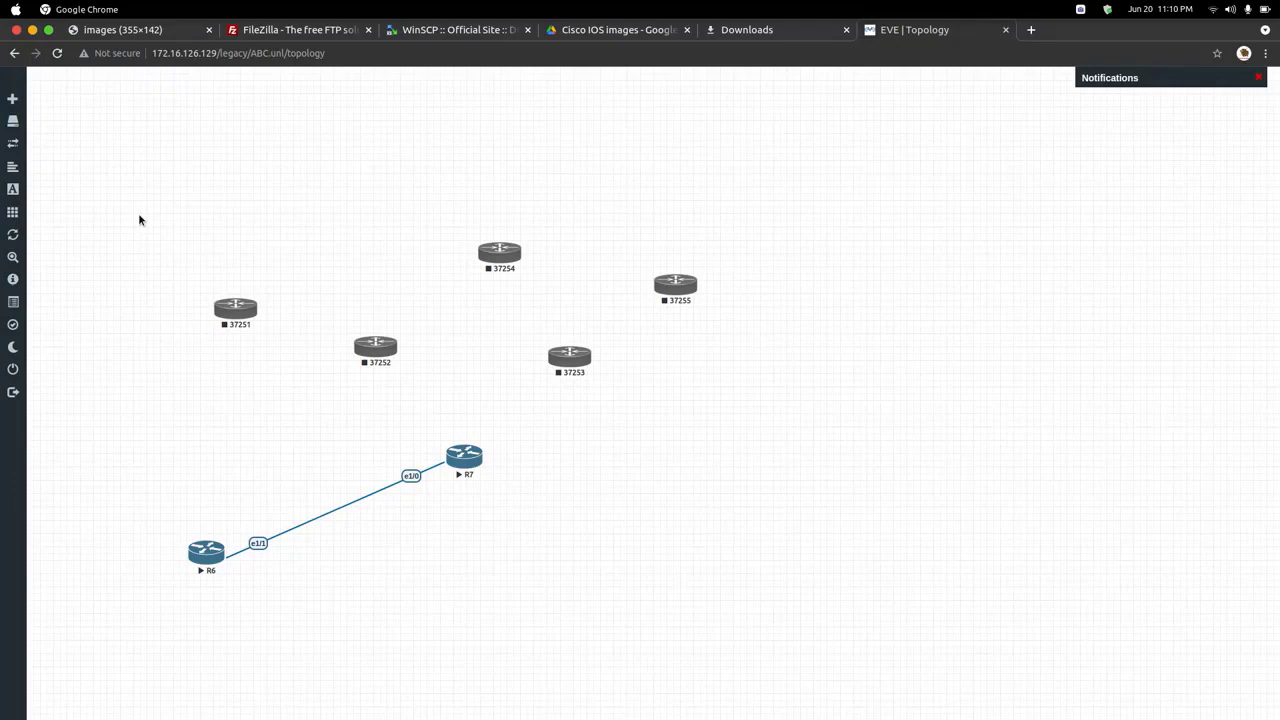
- Start all nodes in the ABC lab from the More actions menu
click(13, 212)
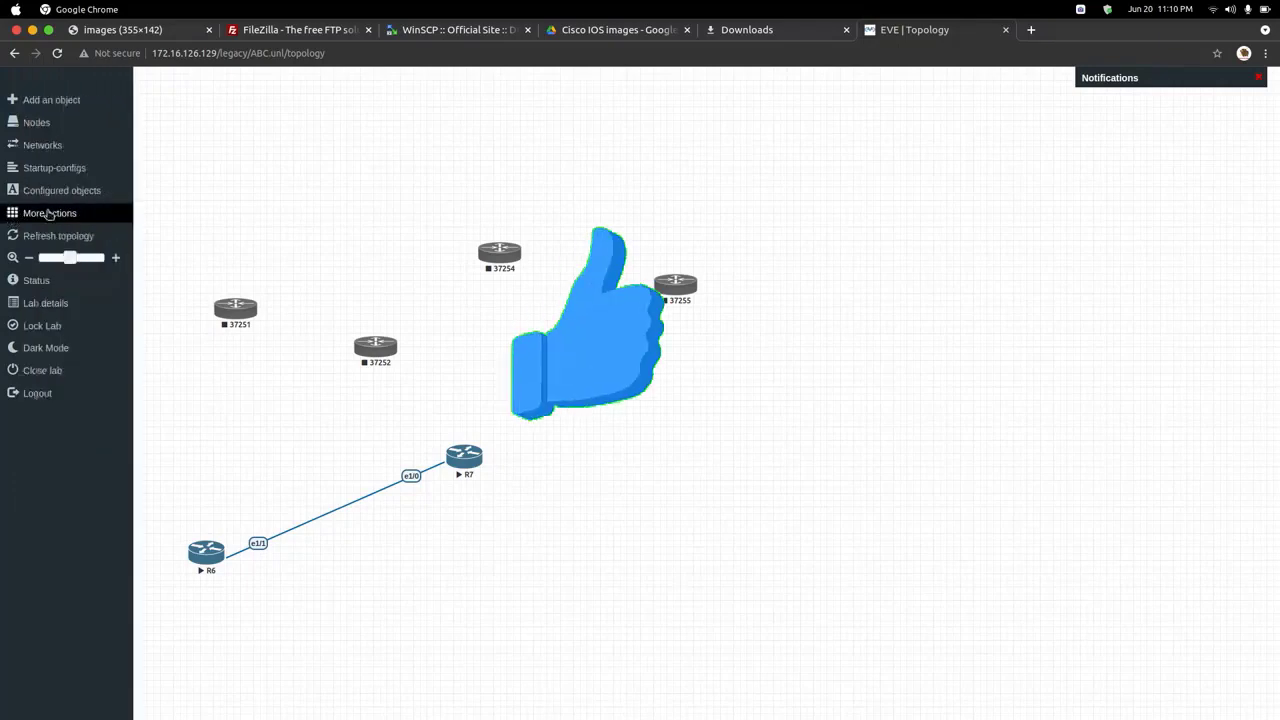
click(49, 213)
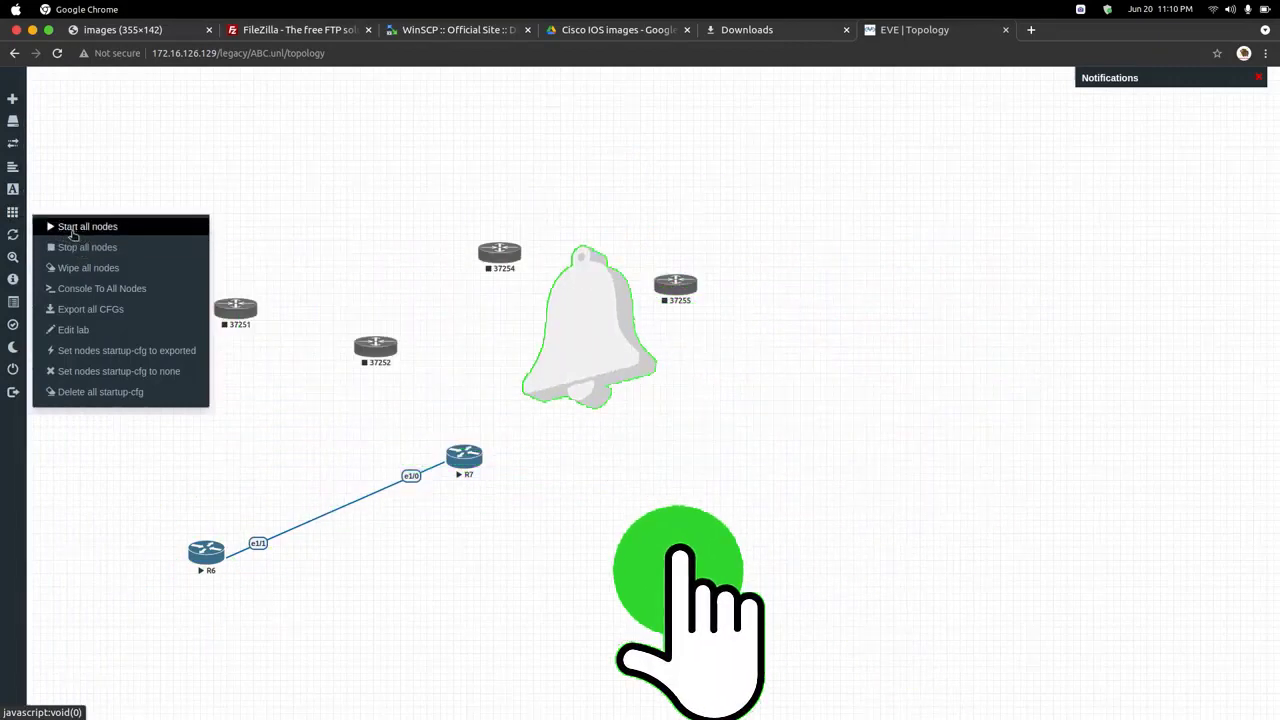
click(88, 226)
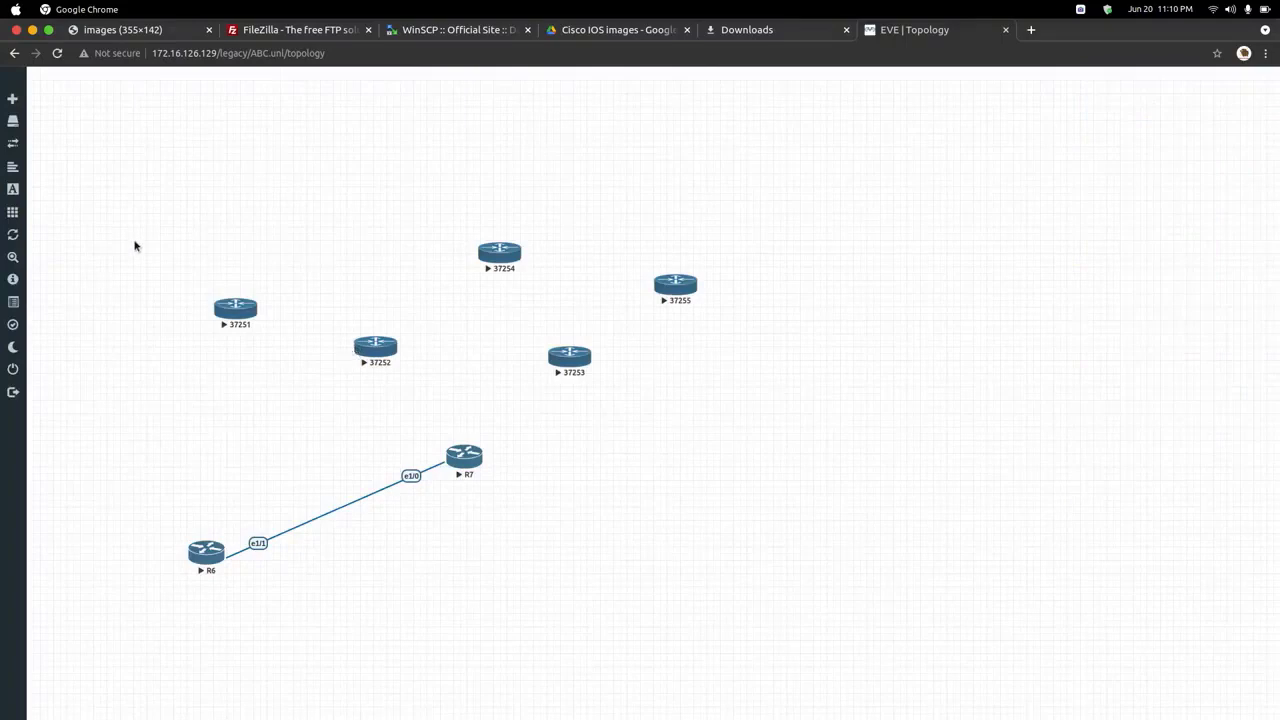
click(13, 212)
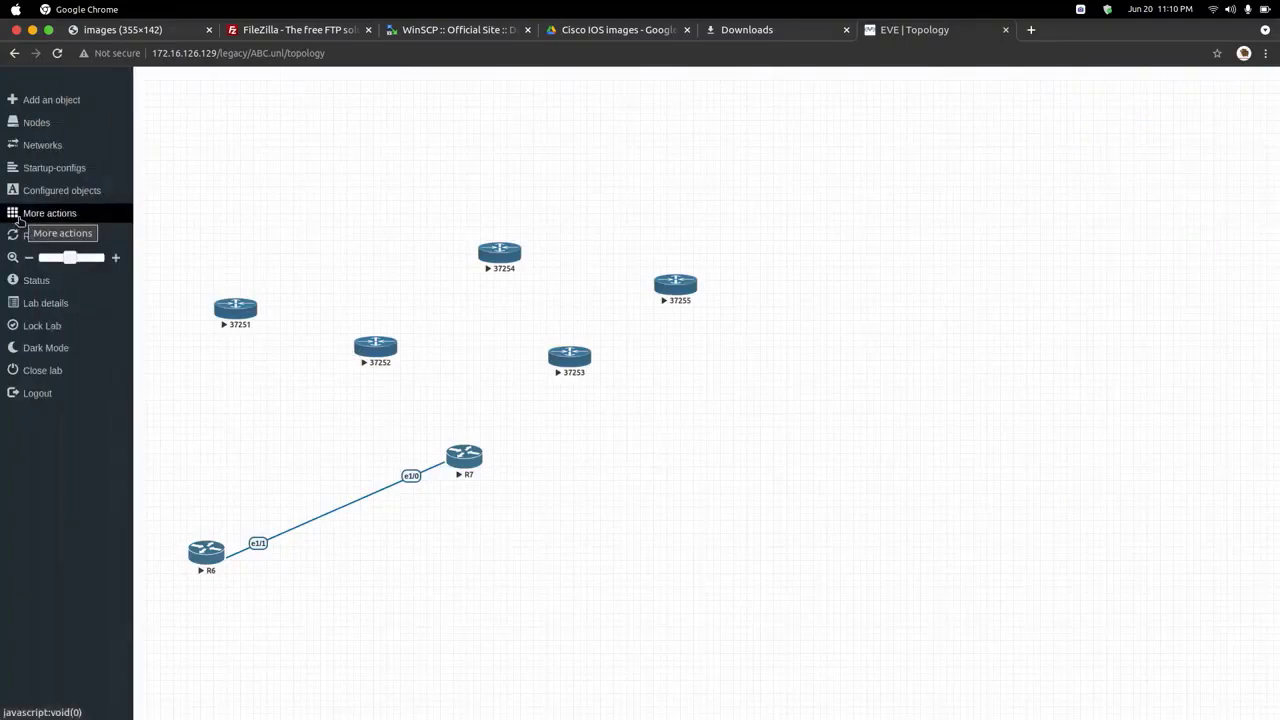
click(49, 213)
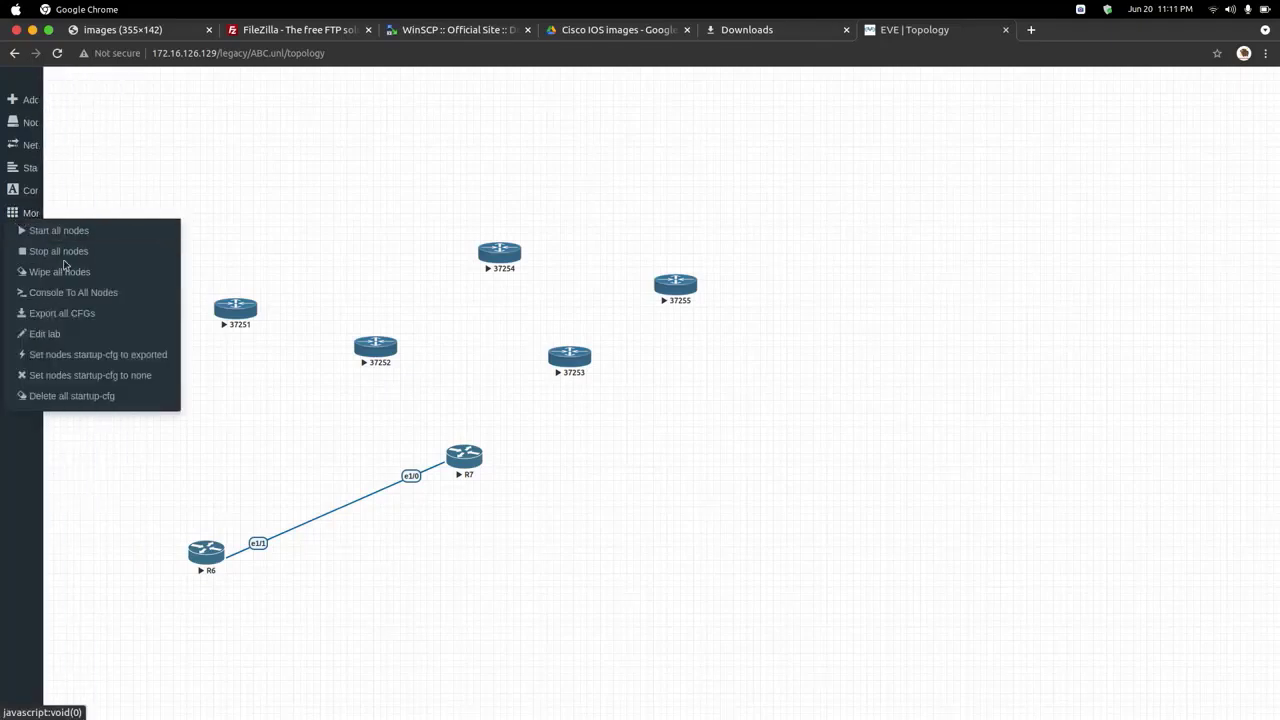